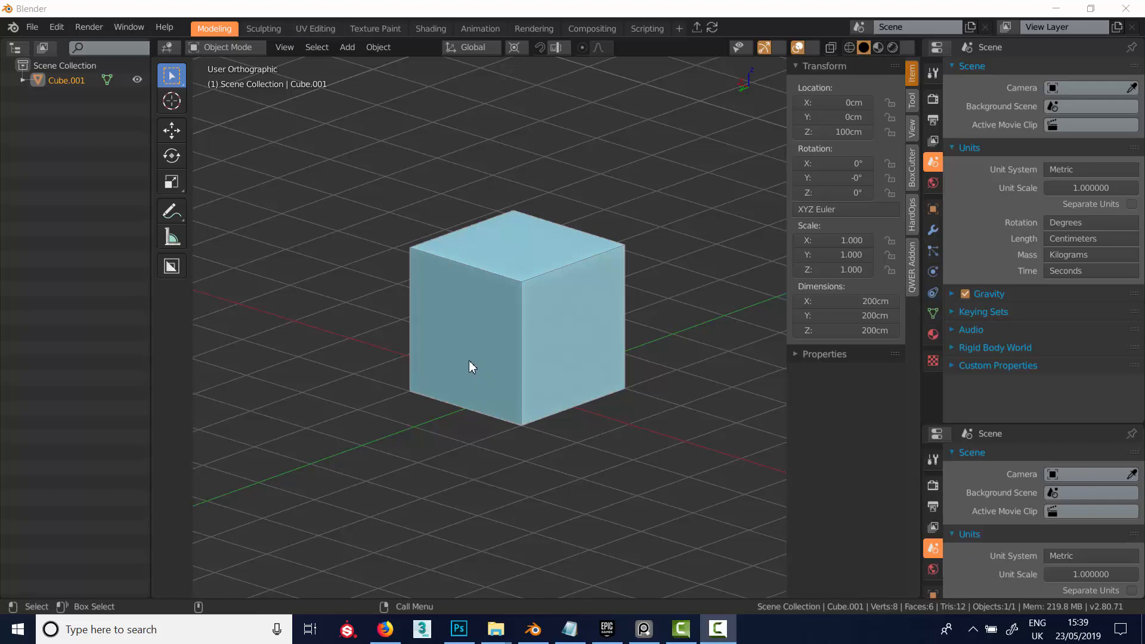
{"action": "mouse_move", "coordinate": [468, 357]}
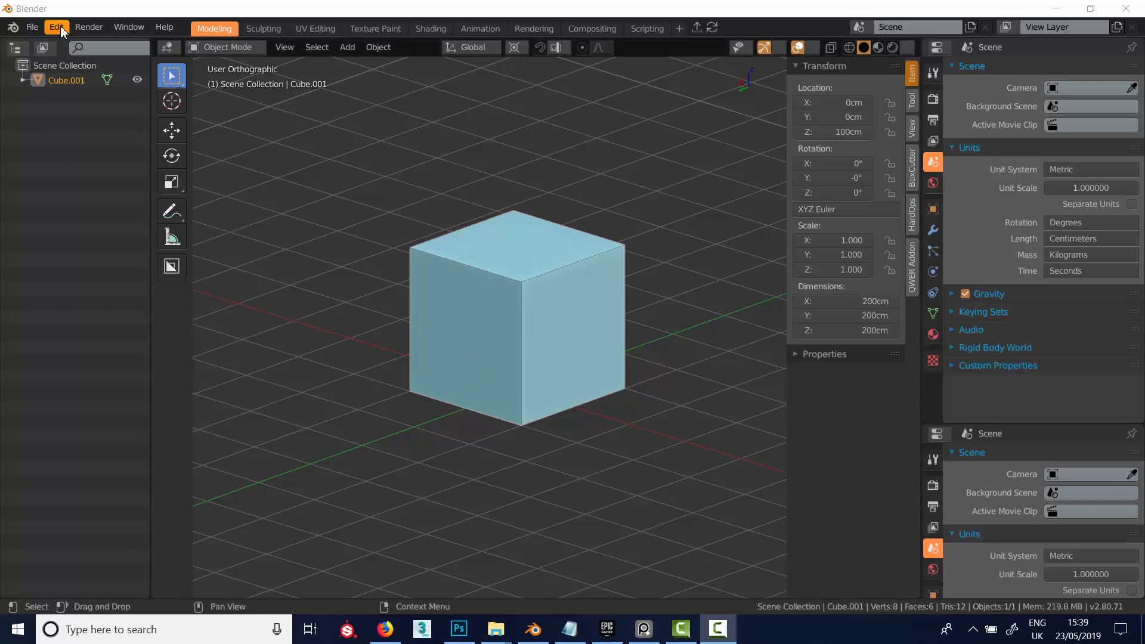
- Bring up the Preferences window from the Edit menu
{"action": "left_click", "coordinate": [56, 26]}
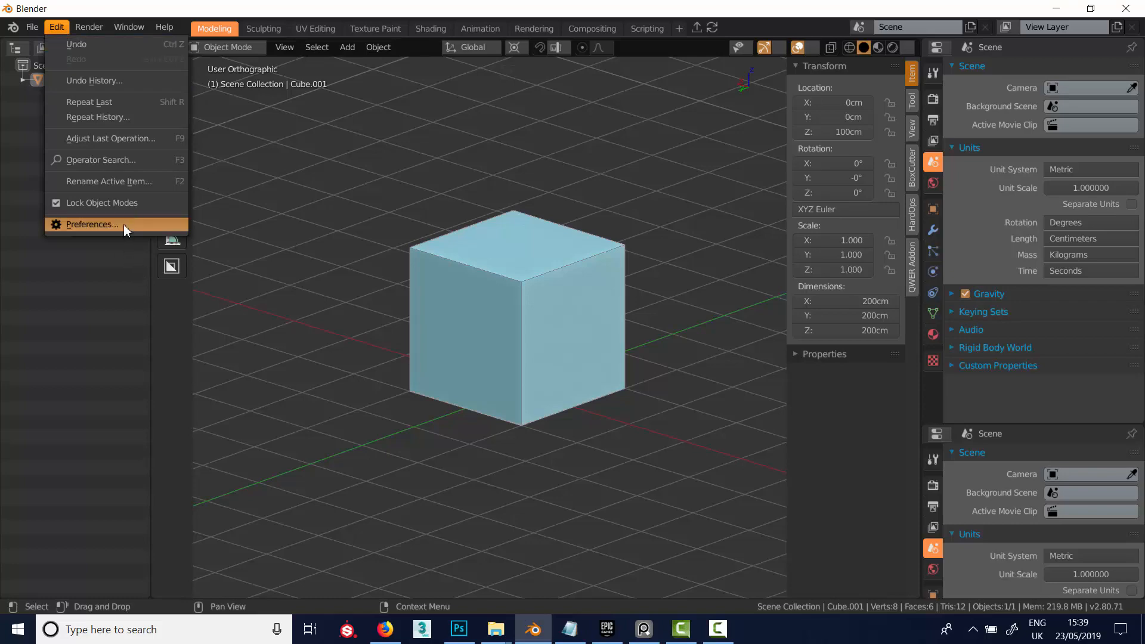
{"action": "left_click", "coordinate": [91, 224]}
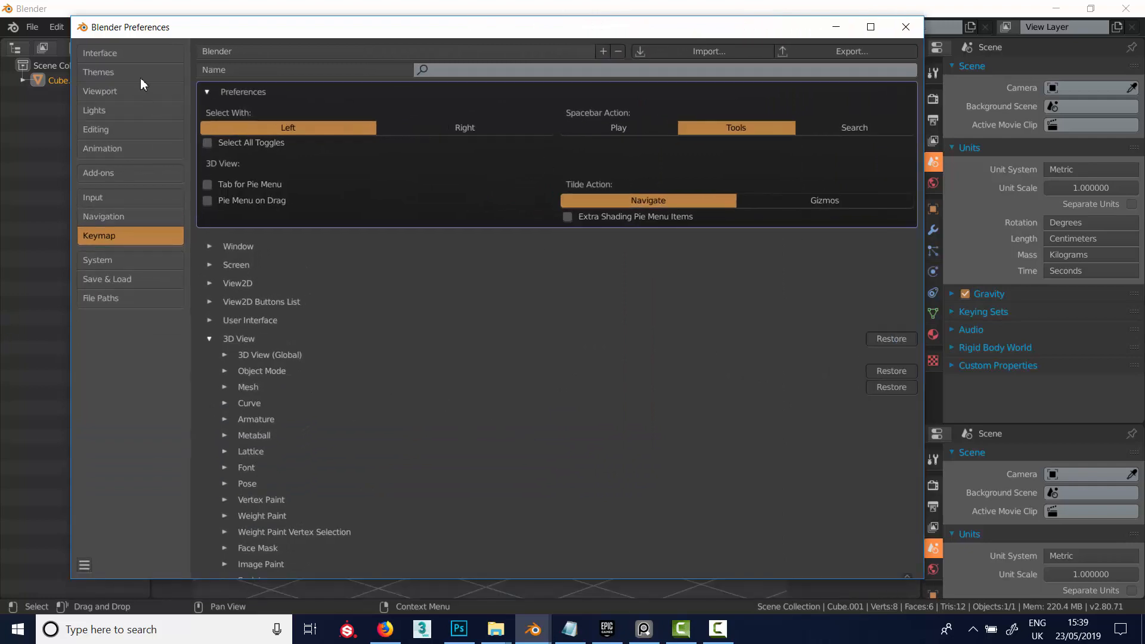
- Show the Themes section, expanding then collapsing the 3D View theme colours
{"action": "left_click", "coordinate": [99, 72]}
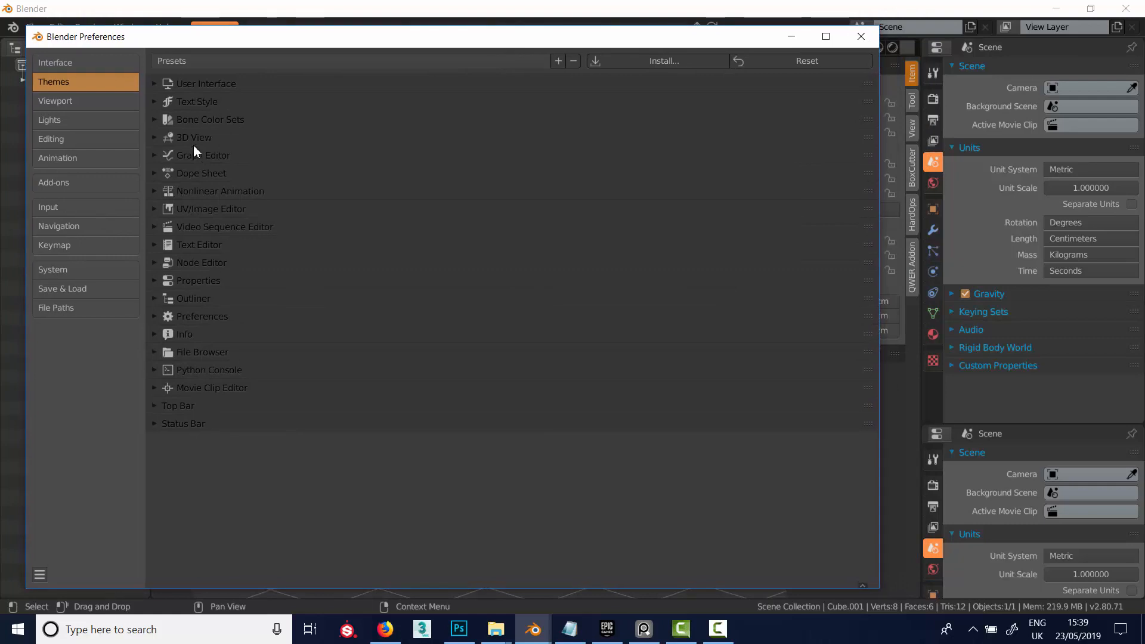
{"action": "left_click", "coordinate": [193, 137]}
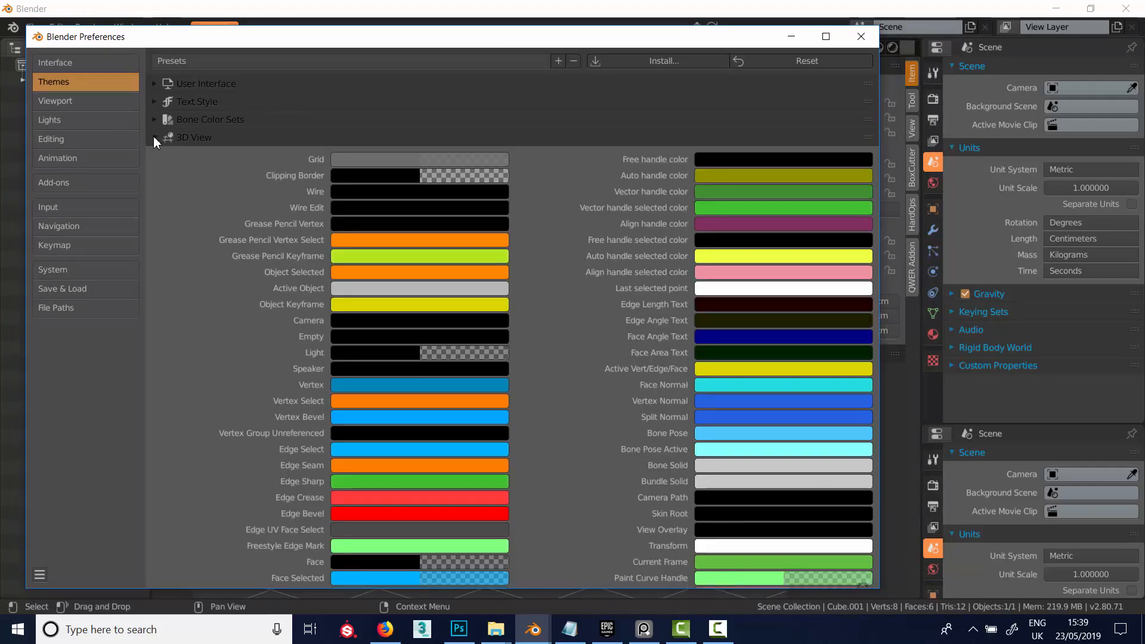
{"action": "left_click", "coordinate": [154, 137]}
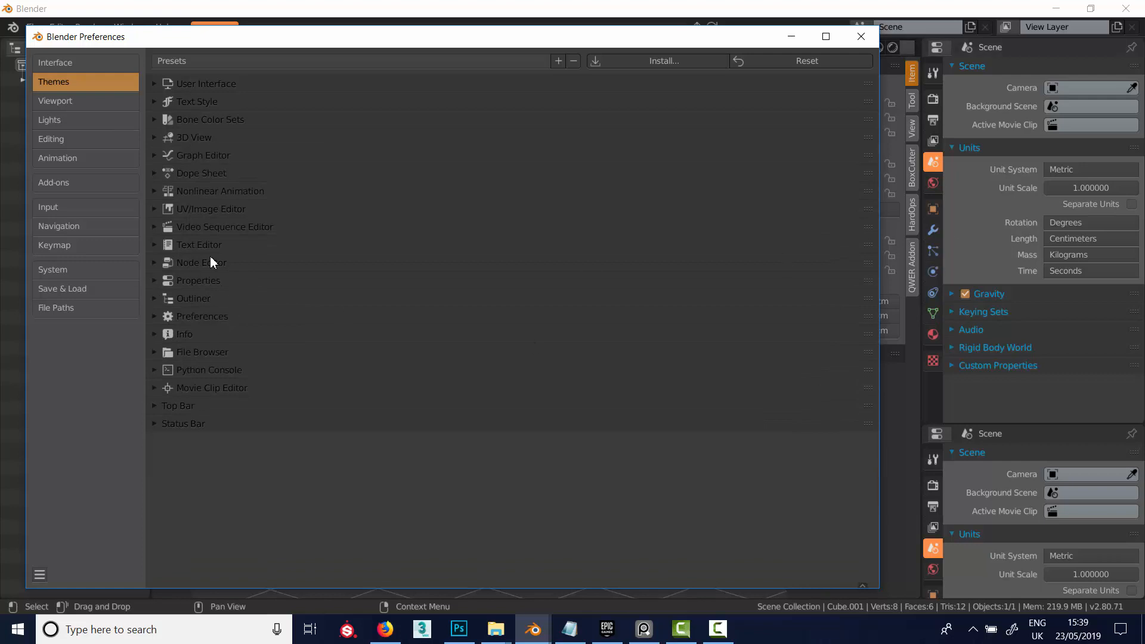
{"action": "mouse_move", "coordinate": [281, 303]}
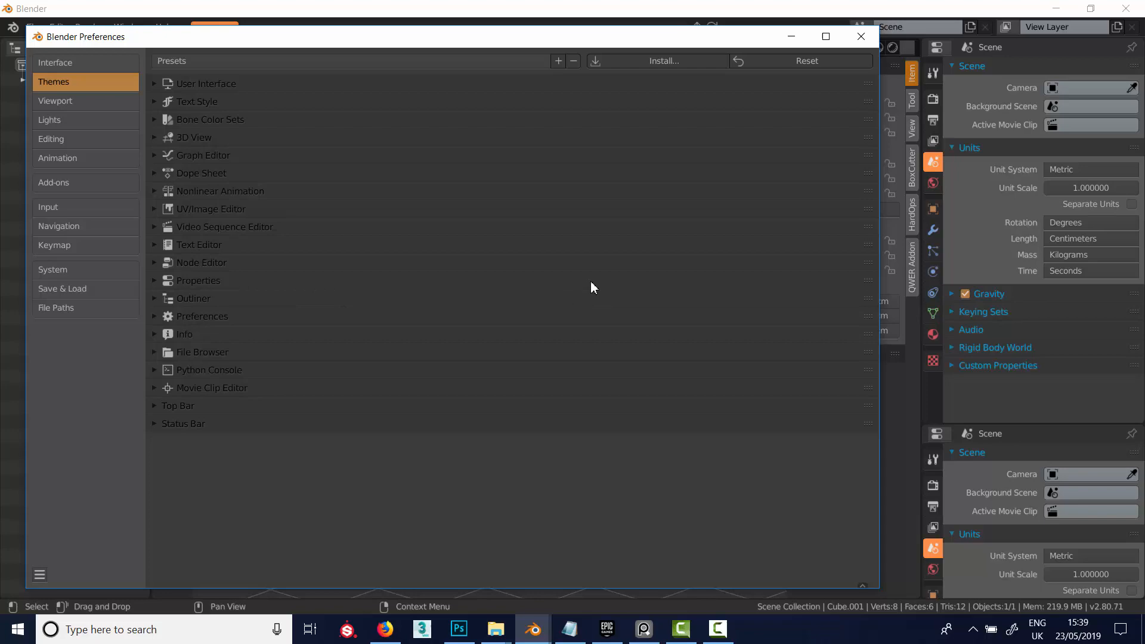
{"action": "mouse_move", "coordinate": [277, 148]}
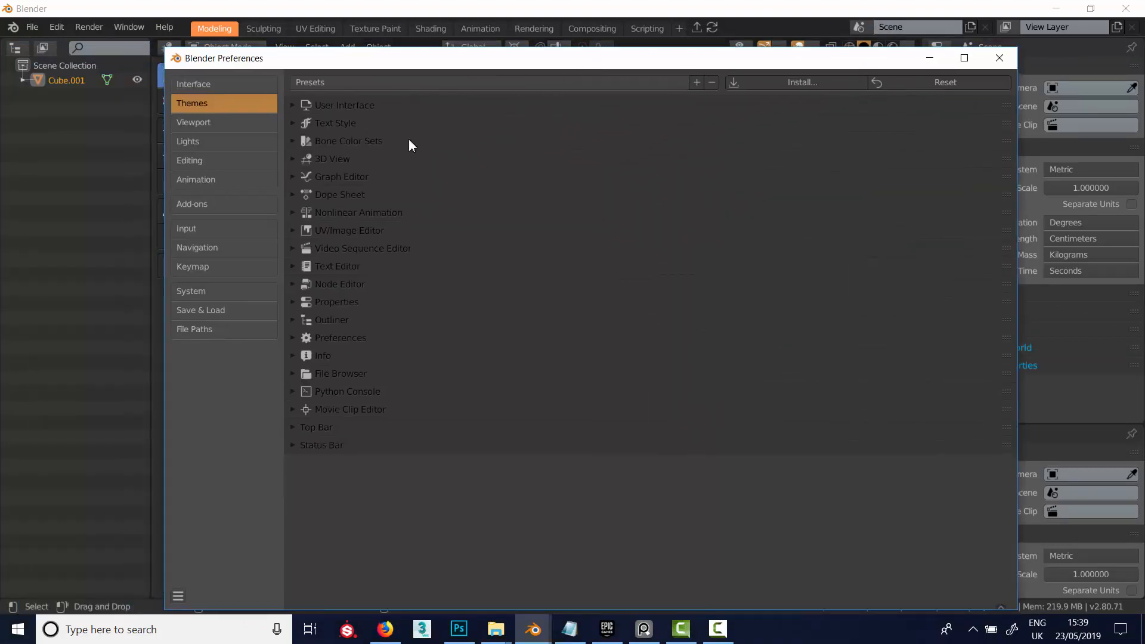
{"action": "mouse_move", "coordinate": [227, 134]}
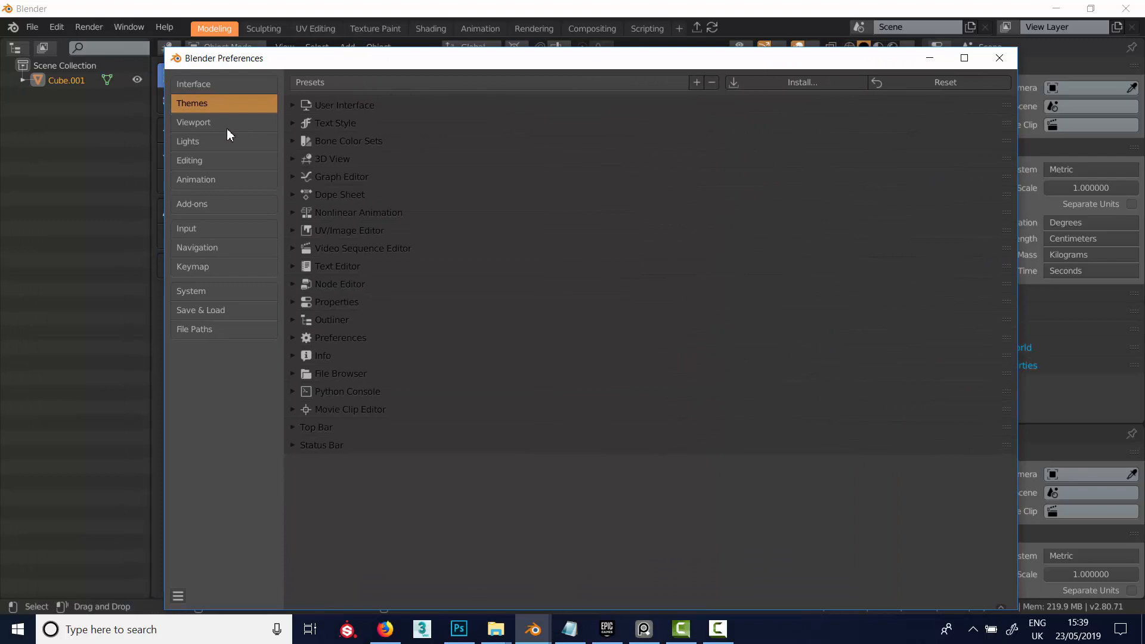
- Show Viewport settings, try Interactive Navigation for the 3D Viewport Axis, then restore Simple Axis
{"action": "left_click", "coordinate": [194, 121]}
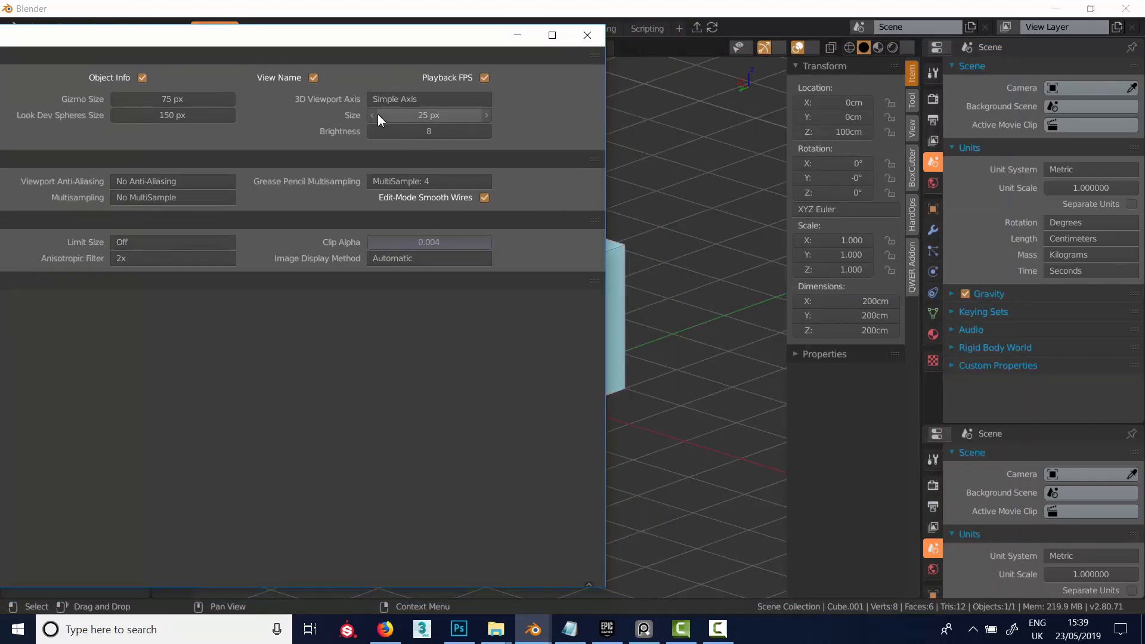
{"action": "left_click", "coordinate": [429, 99]}
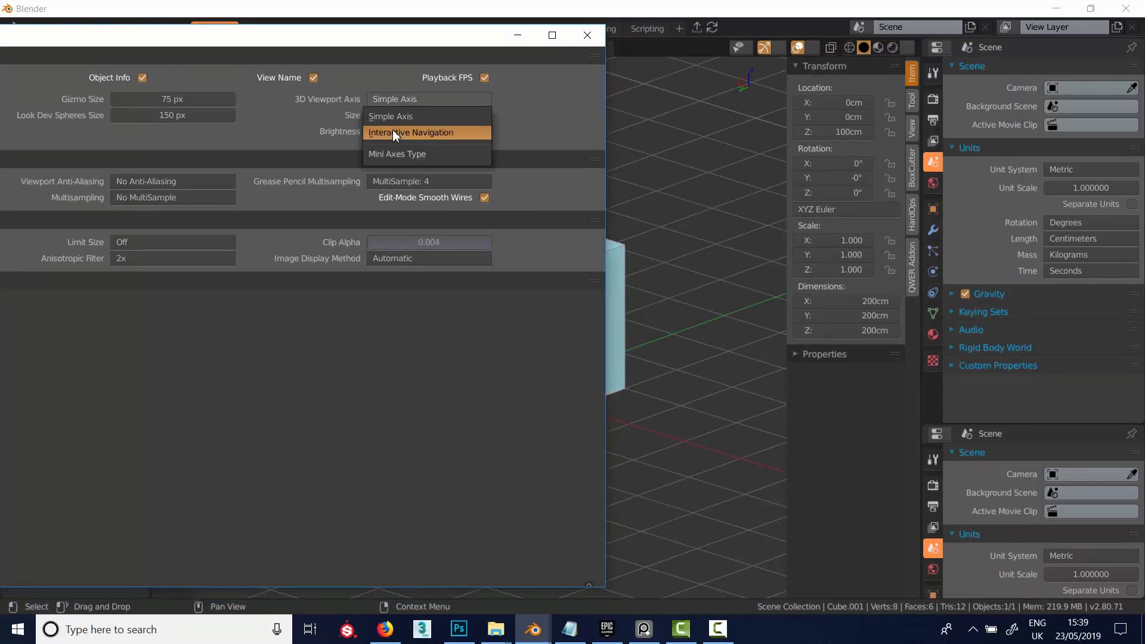
{"action": "left_click", "coordinate": [411, 132]}
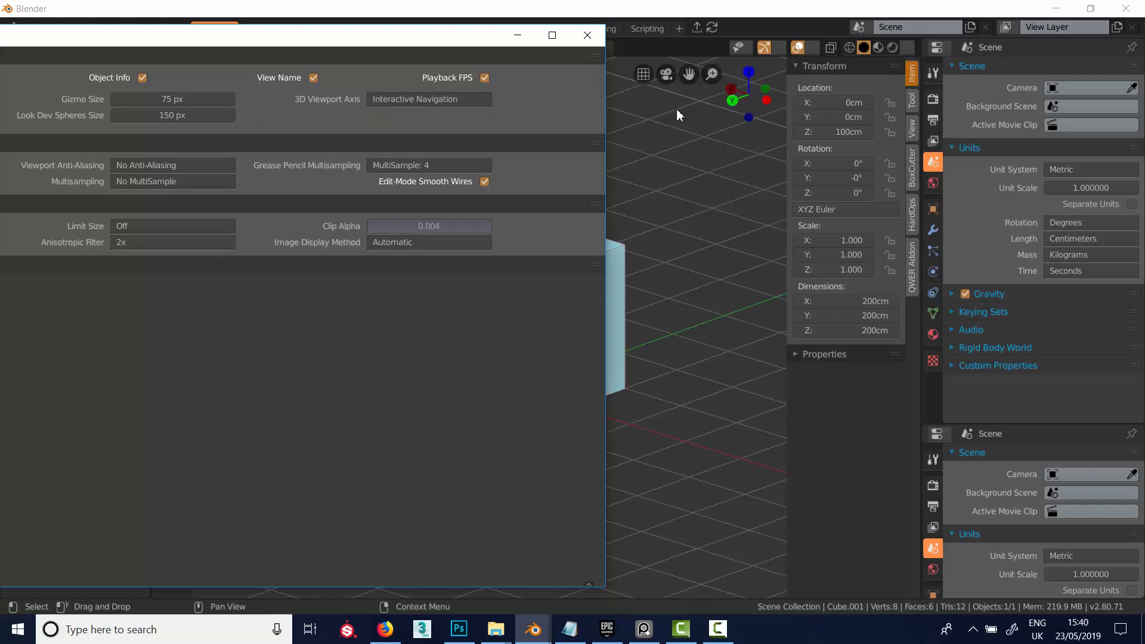
{"action": "left_click", "coordinate": [428, 99]}
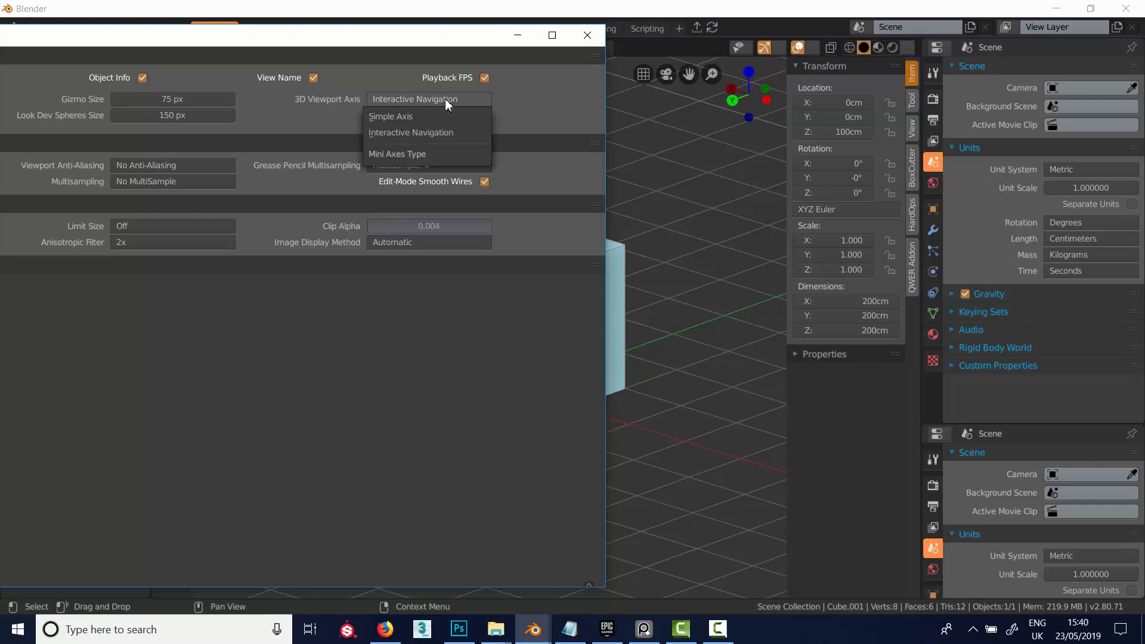
{"action": "left_click", "coordinate": [390, 116]}
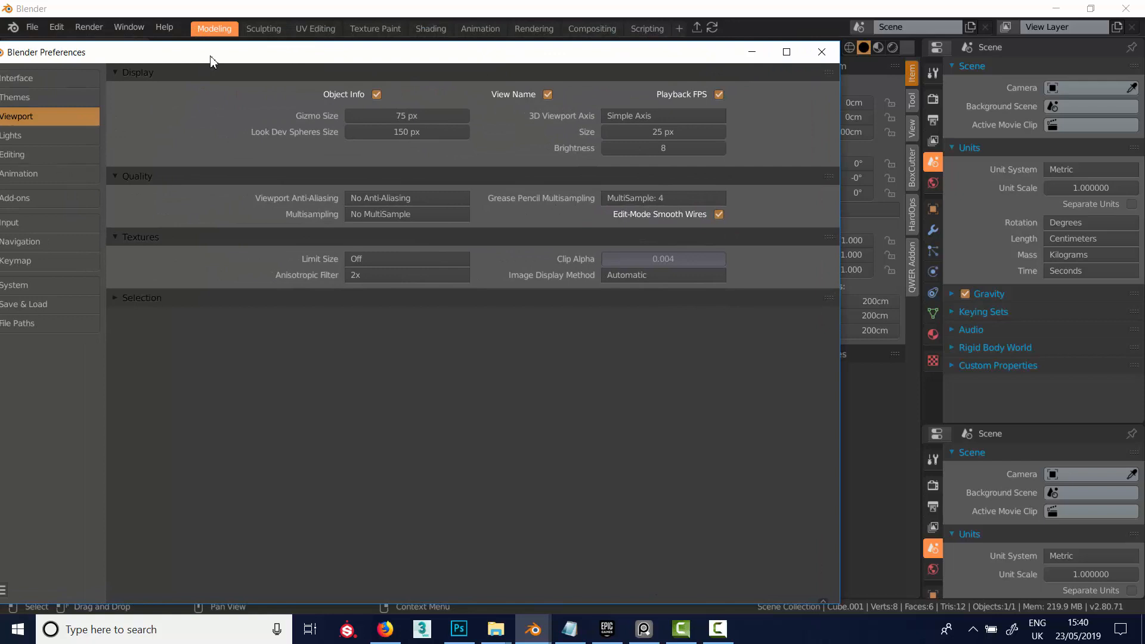
- Look over the Editing preferences, then show the Add-ons list
{"action": "left_click", "coordinate": [164, 162]}
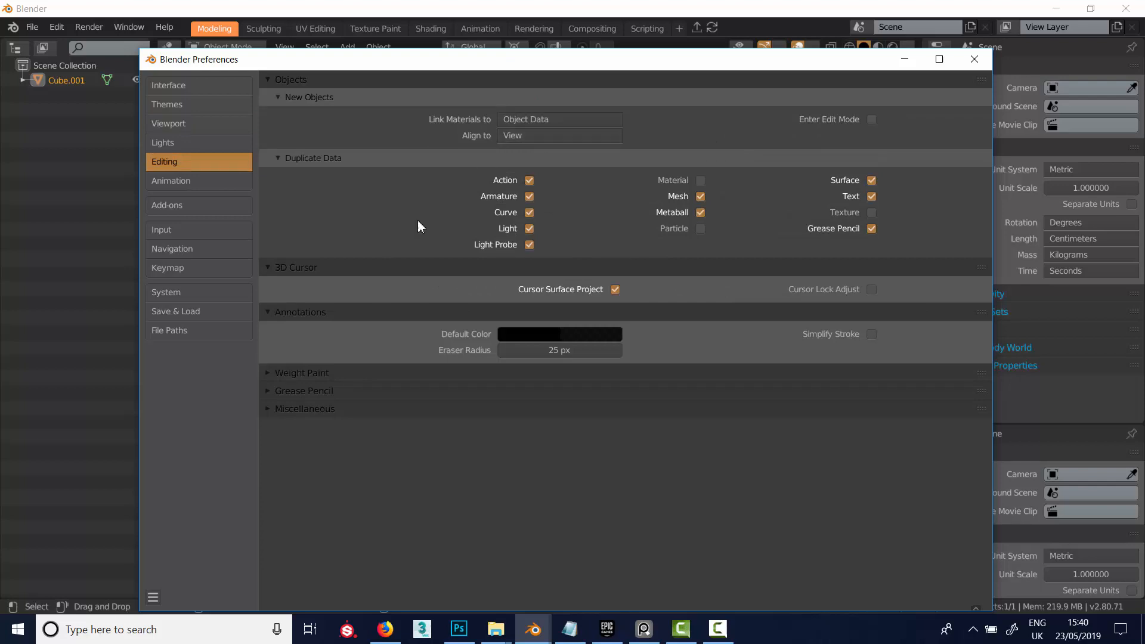
{"action": "mouse_move", "coordinate": [175, 196]}
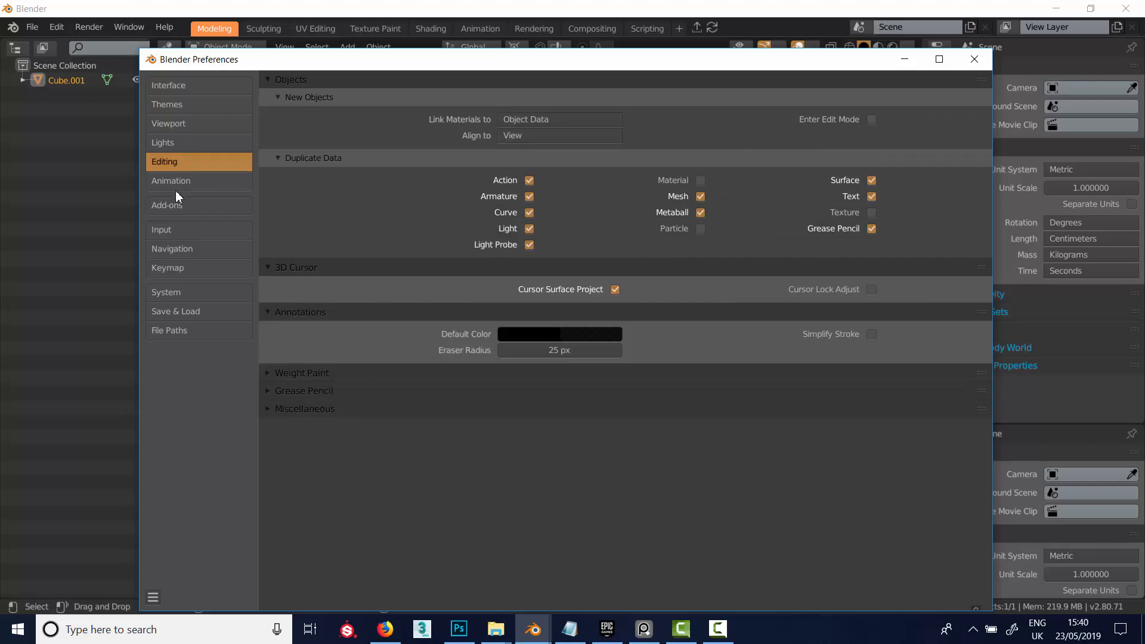
{"action": "left_click", "coordinate": [166, 206]}
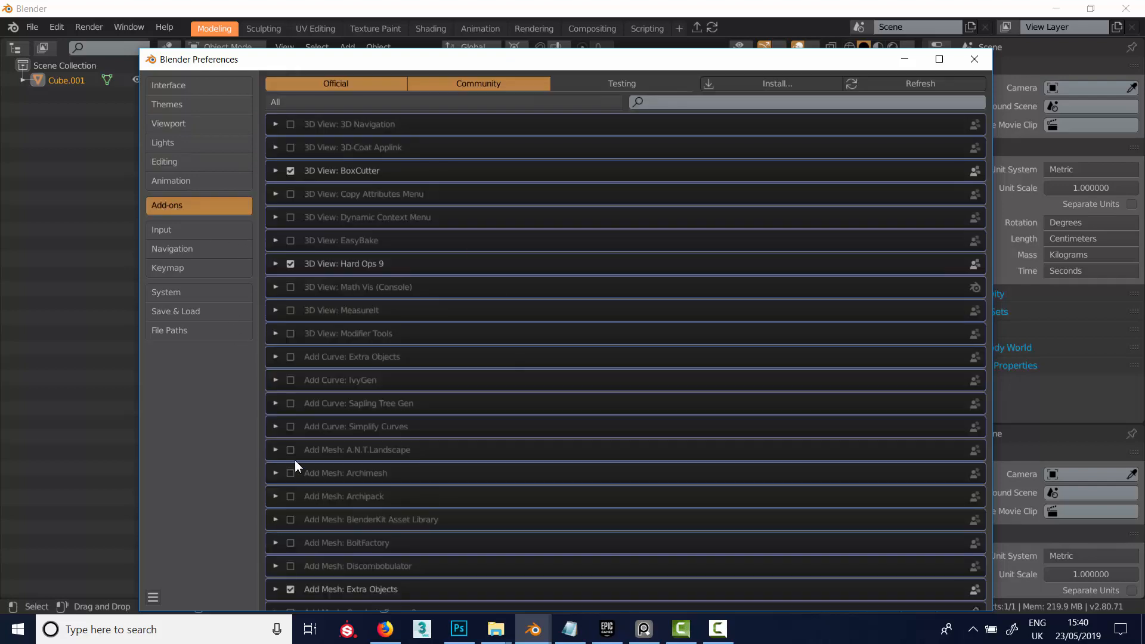
{"action": "mouse_move", "coordinate": [800, 337]}
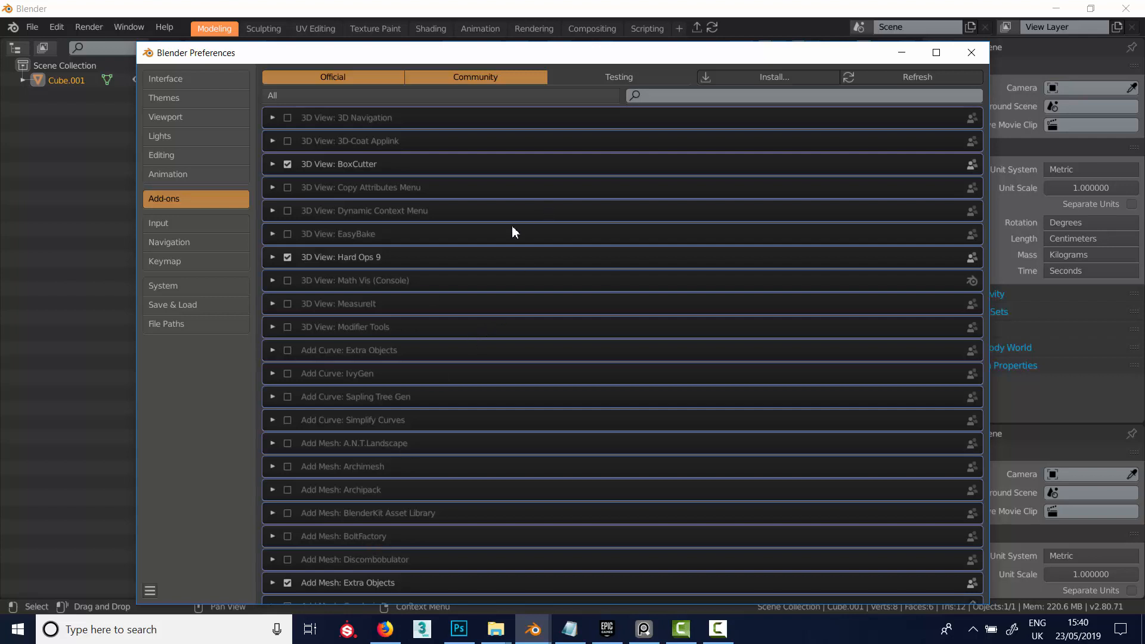
{"action": "mouse_move", "coordinate": [287, 437]}
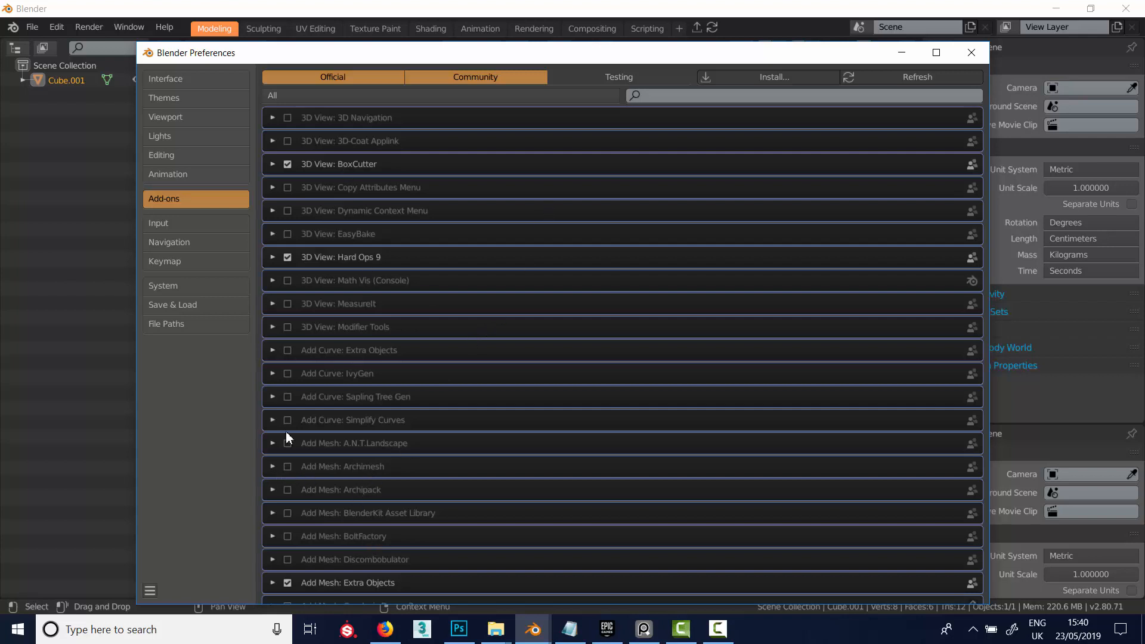
{"action": "mouse_move", "coordinate": [607, 403]}
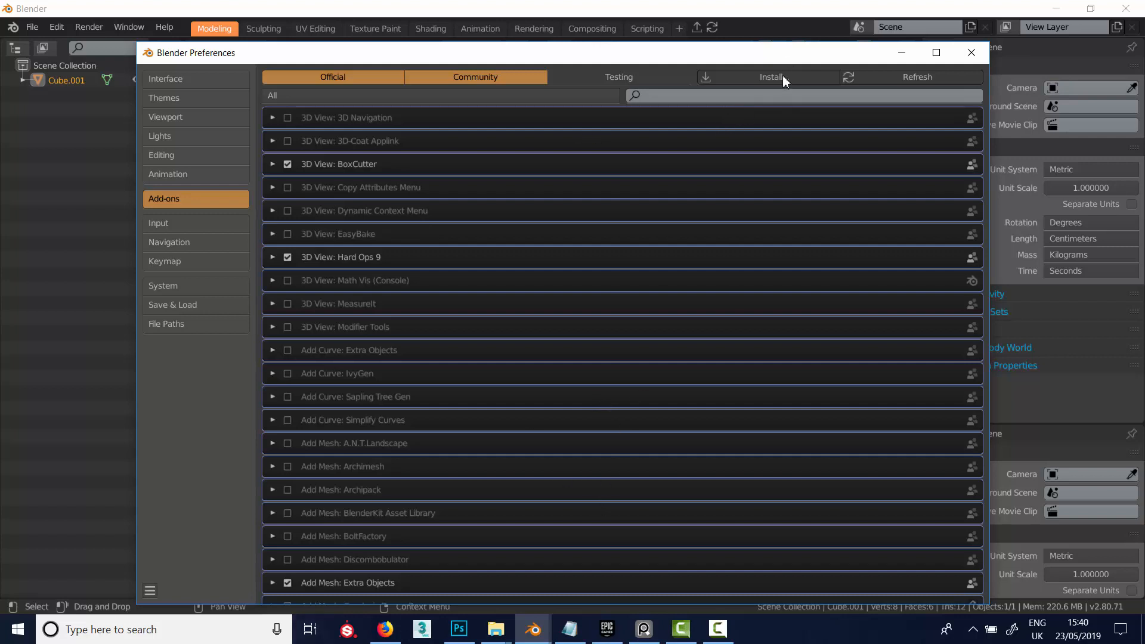
{"action": "mouse_move", "coordinate": [573, 240]}
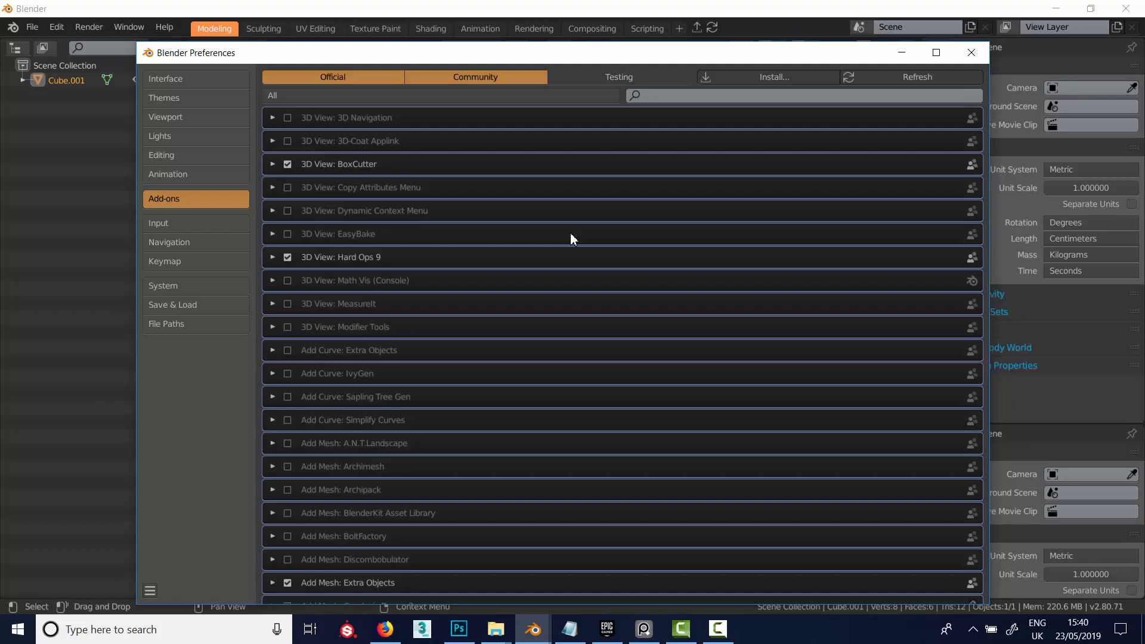
{"action": "mouse_move", "coordinate": [276, 285]}
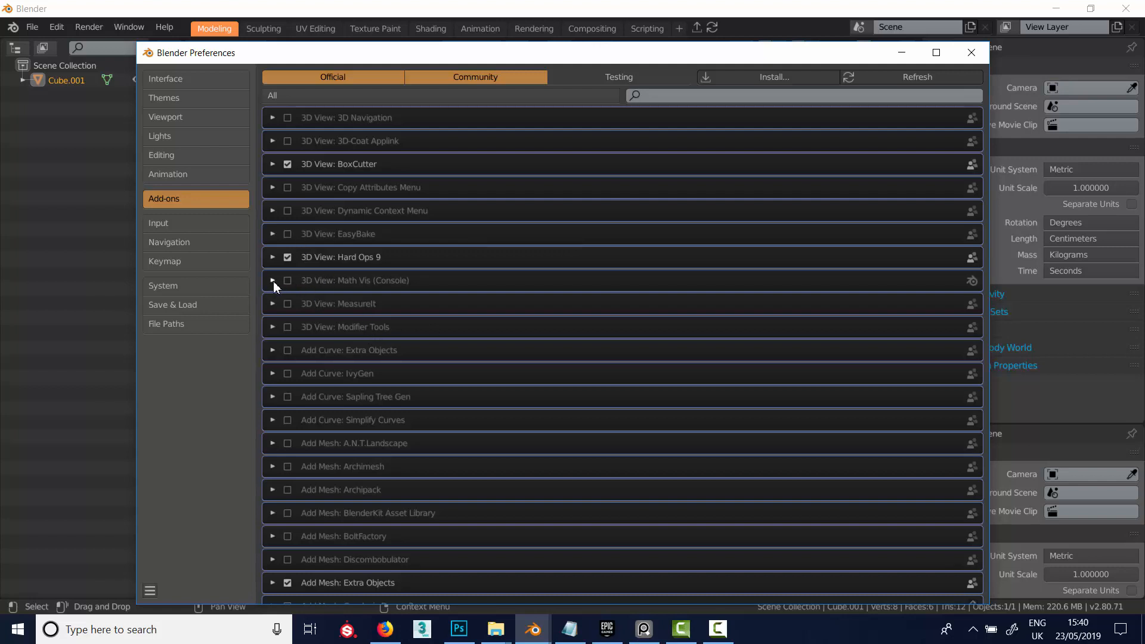
- Expand and collapse the Math Vis (Console) add-on details and toggle Auto-Save Preferences
{"action": "left_click", "coordinate": [273, 280]}
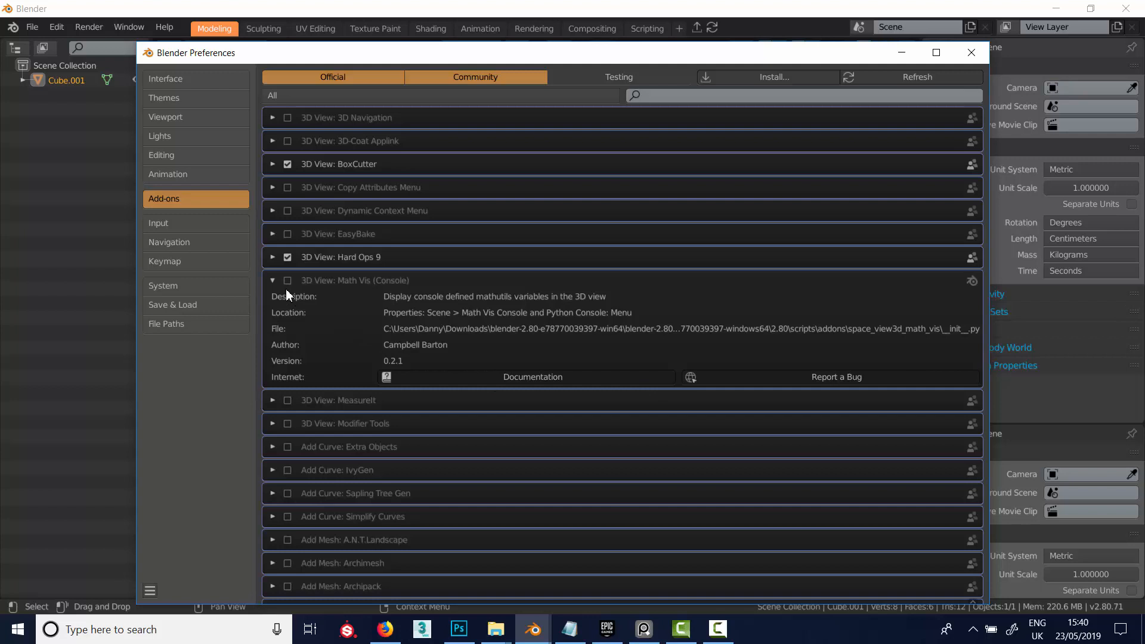
{"action": "left_click", "coordinate": [151, 591]}
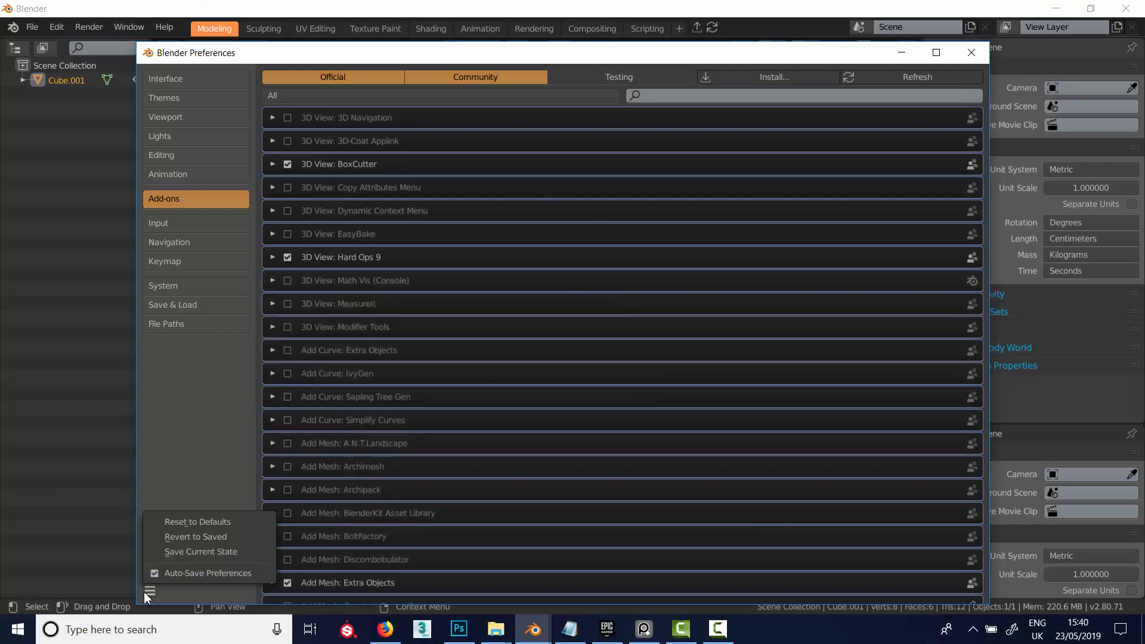
{"action": "mouse_move", "coordinate": [202, 577]}
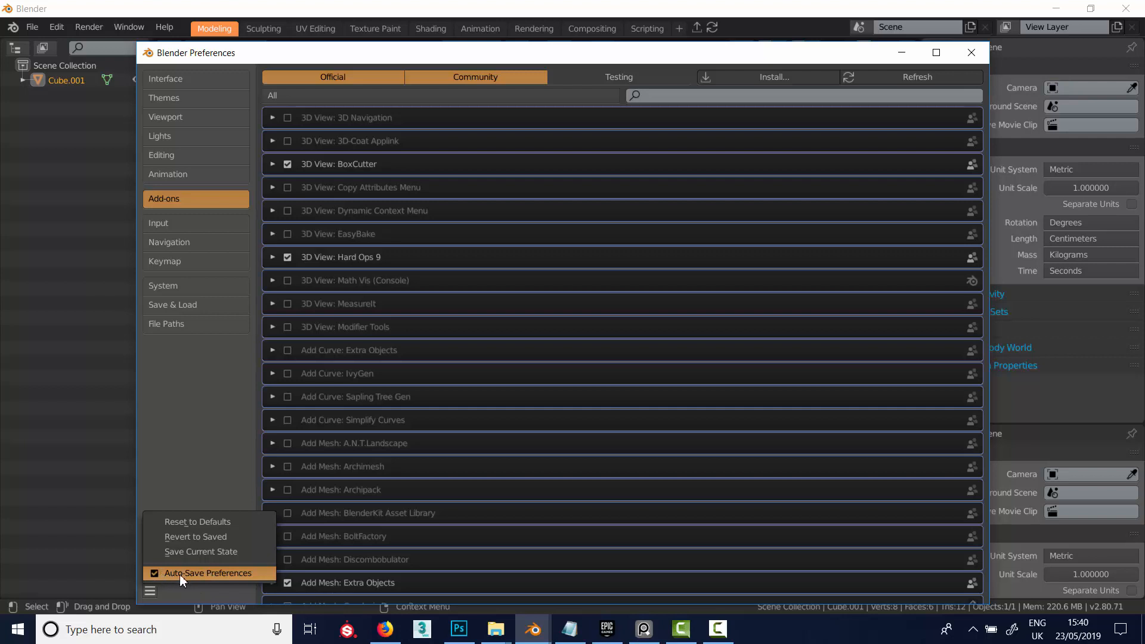
{"action": "left_click", "coordinate": [150, 591]}
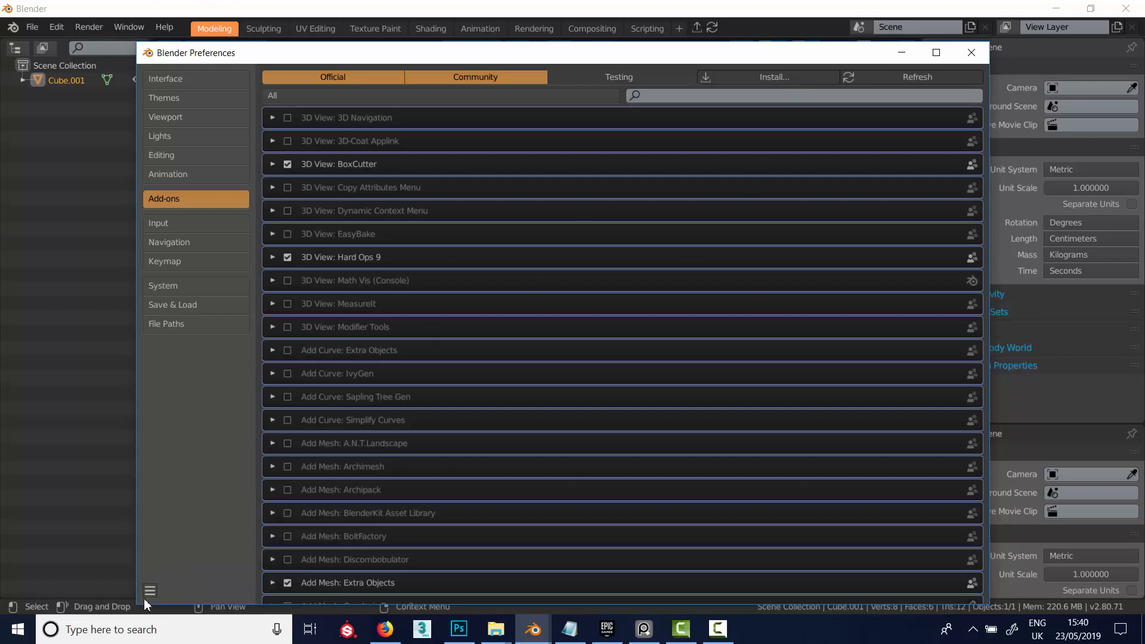
{"action": "mouse_move", "coordinate": [193, 384]}
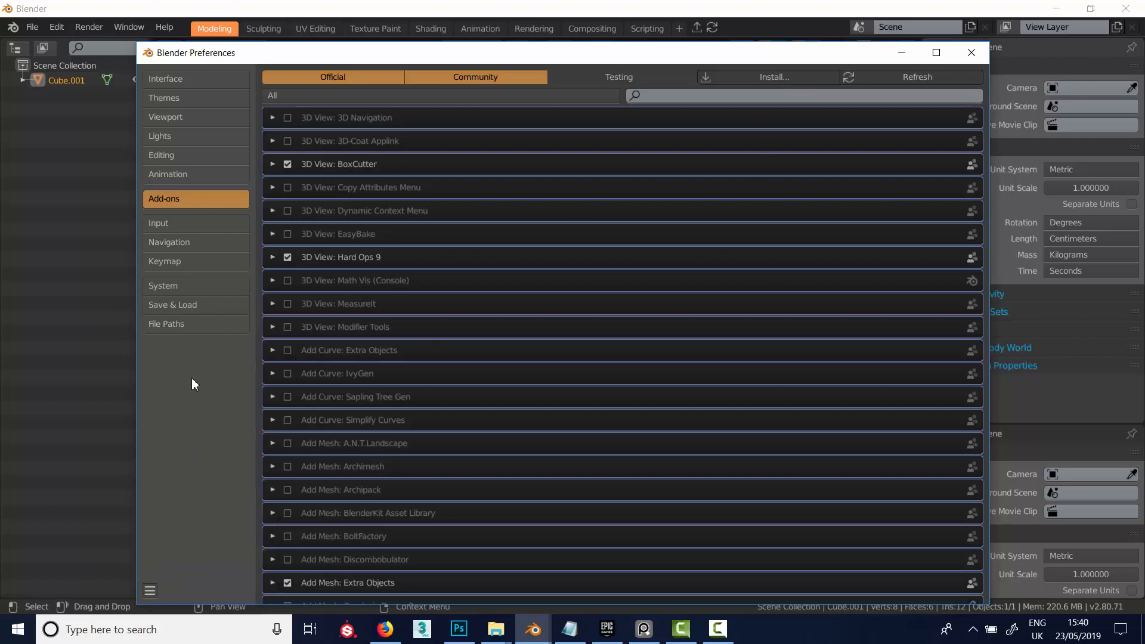
- Show the Input preferences, then the Navigation settings for orbit, zoom and fly/walk
{"action": "left_click", "coordinate": [159, 223]}
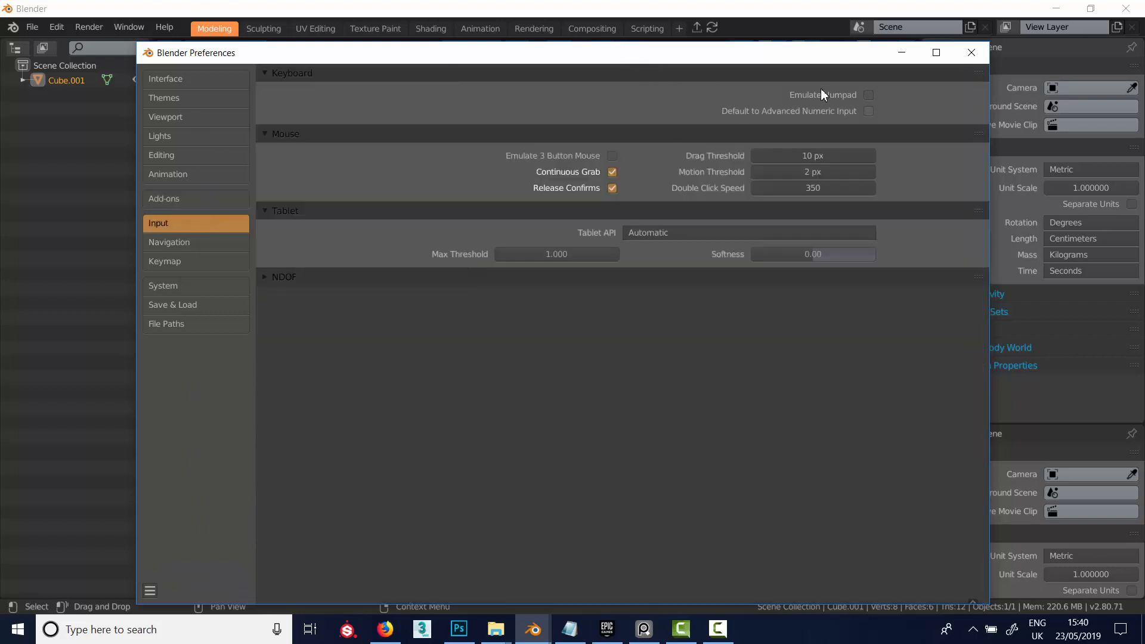
{"action": "mouse_move", "coordinate": [426, 252]}
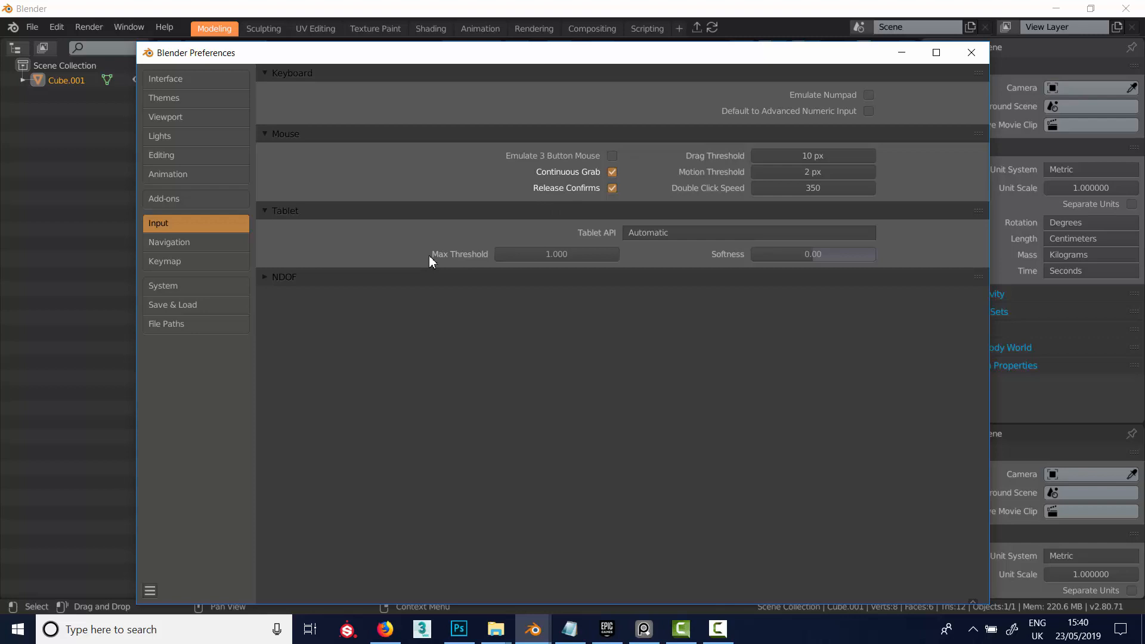
{"action": "left_click", "coordinate": [179, 234]}
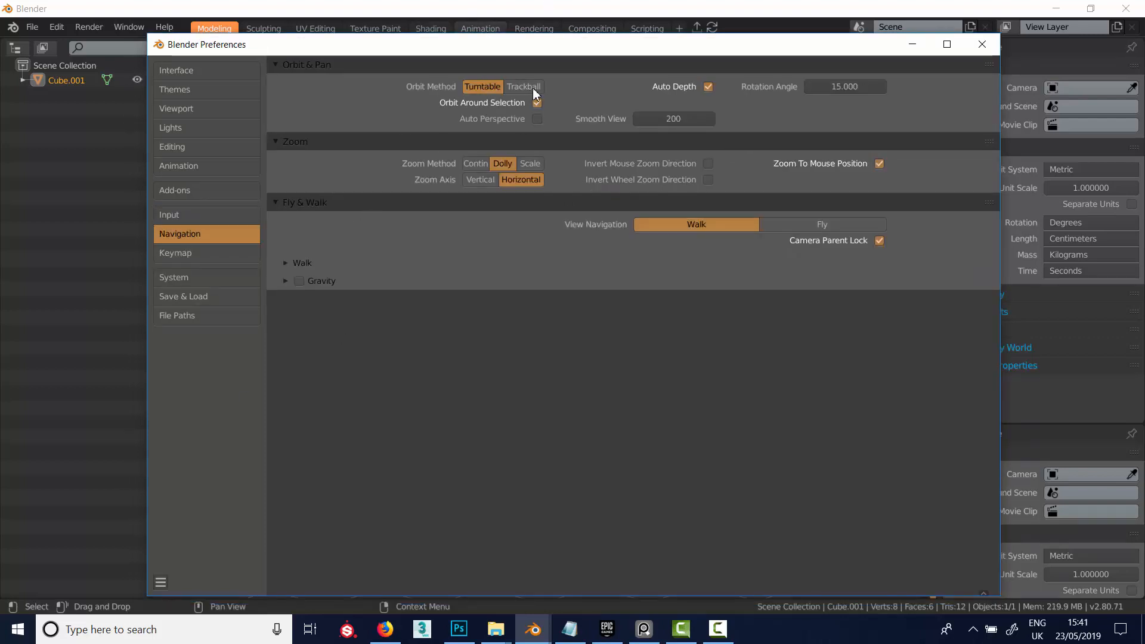
{"action": "mouse_move", "coordinate": [523, 86]}
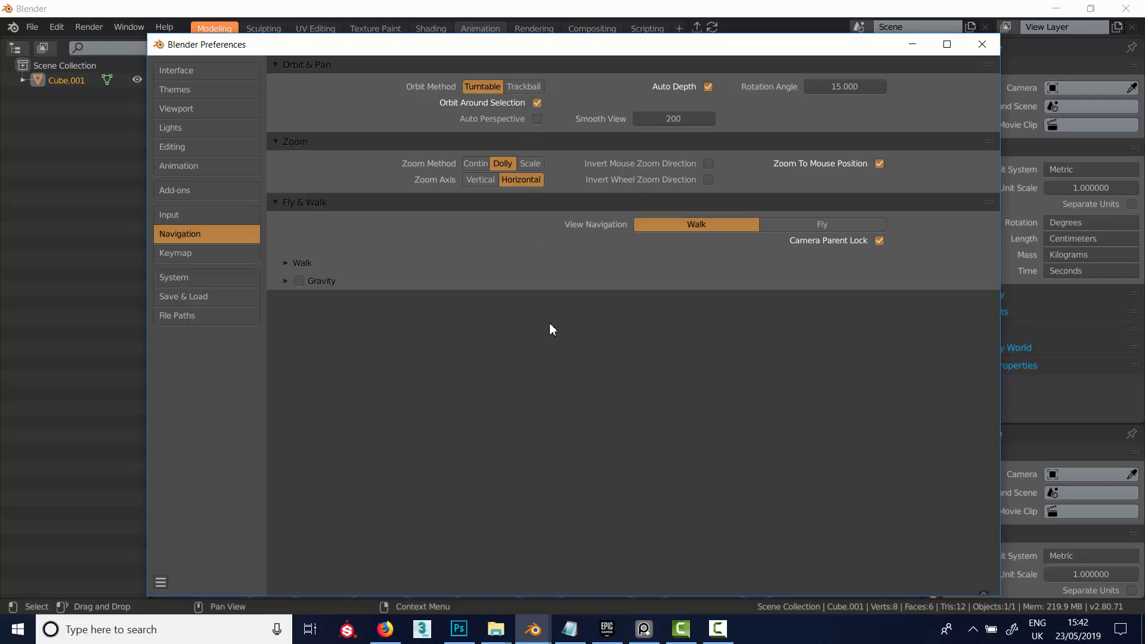
{"action": "mouse_move", "coordinate": [523, 286]}
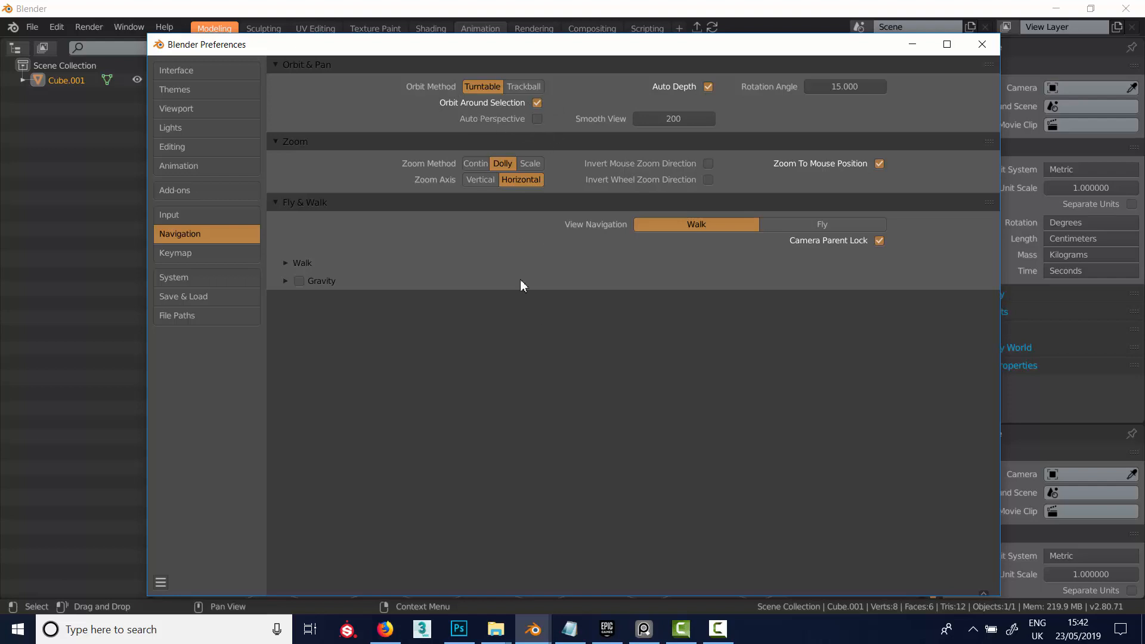
{"action": "mouse_move", "coordinate": [558, 115]}
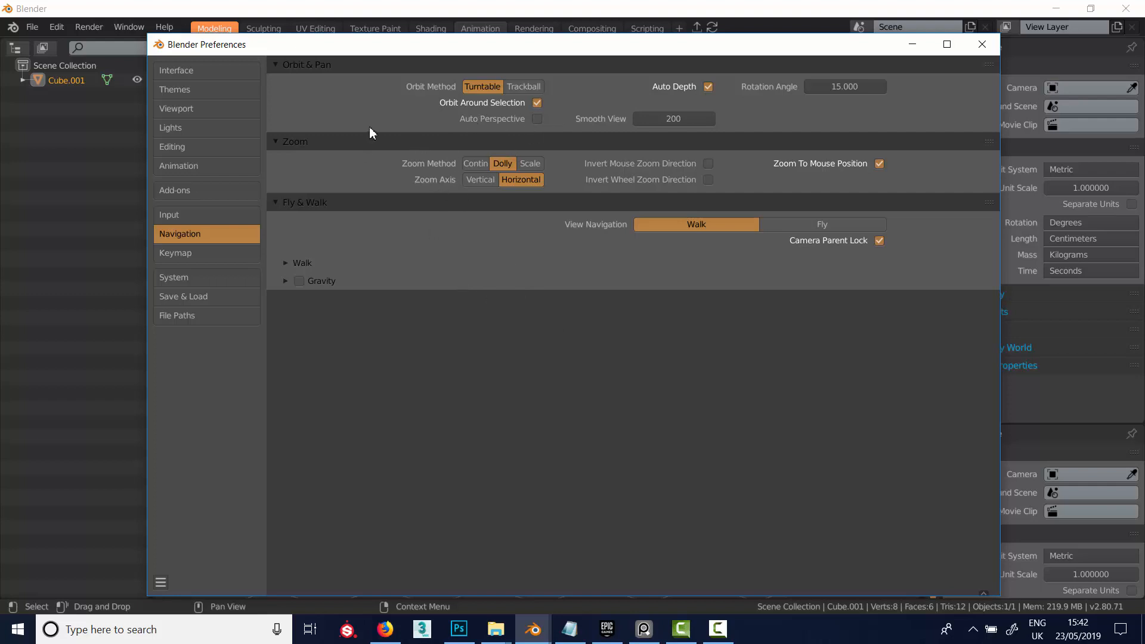
{"action": "mouse_move", "coordinate": [638, 349]}
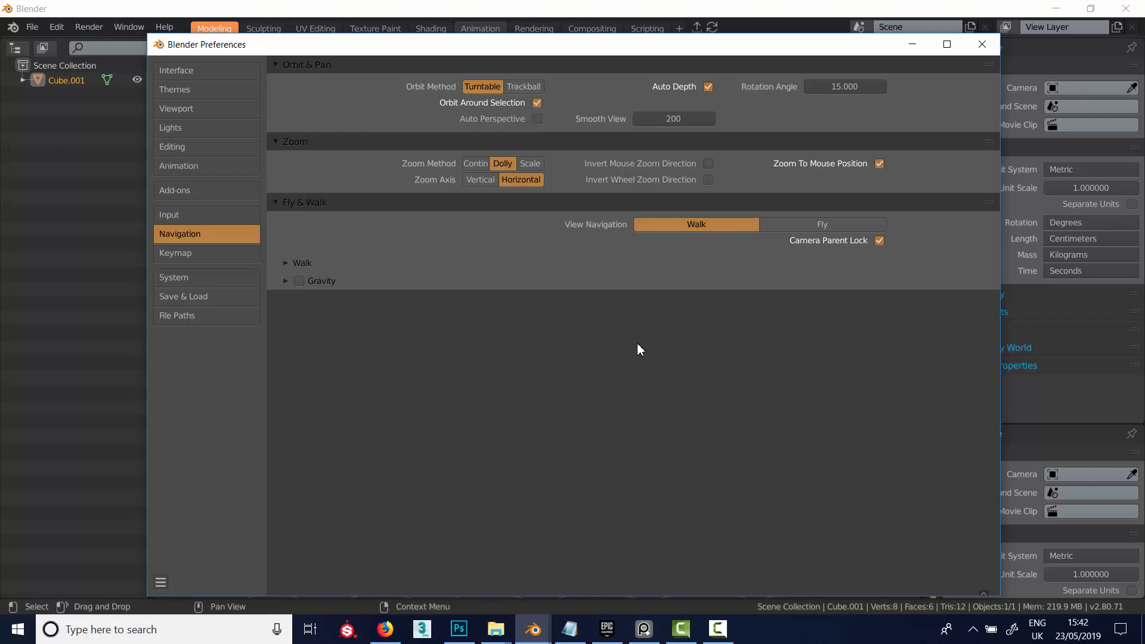
{"action": "mouse_move", "coordinate": [497, 120]}
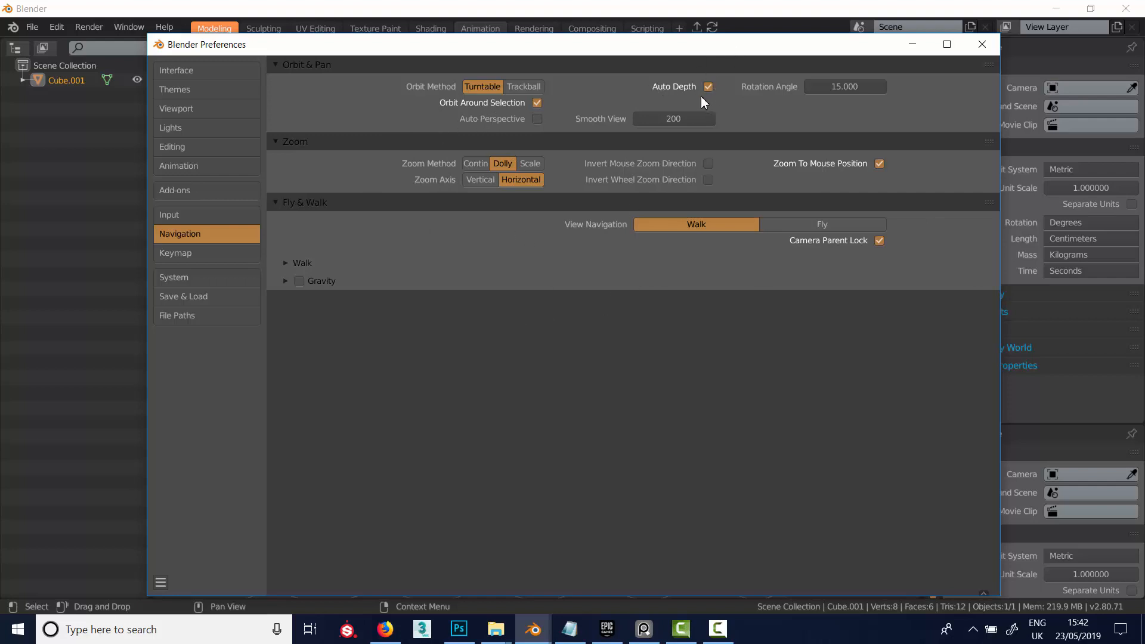
{"action": "mouse_move", "coordinate": [673, 118]}
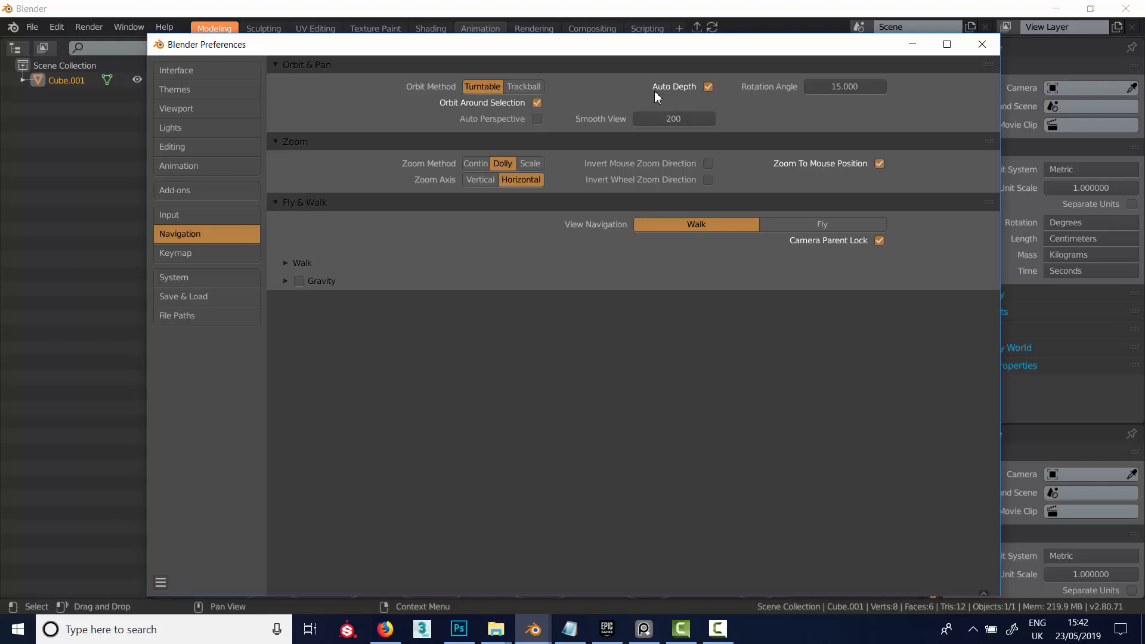
{"action": "mouse_move", "coordinate": [344, 276]}
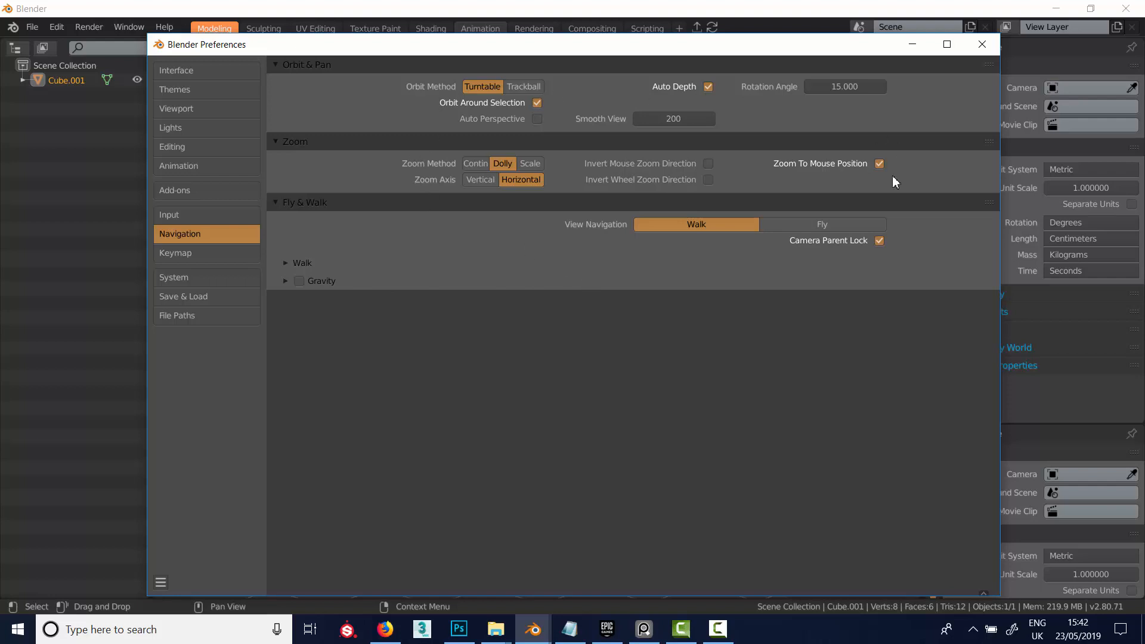
{"action": "mouse_move", "coordinate": [207, 253]}
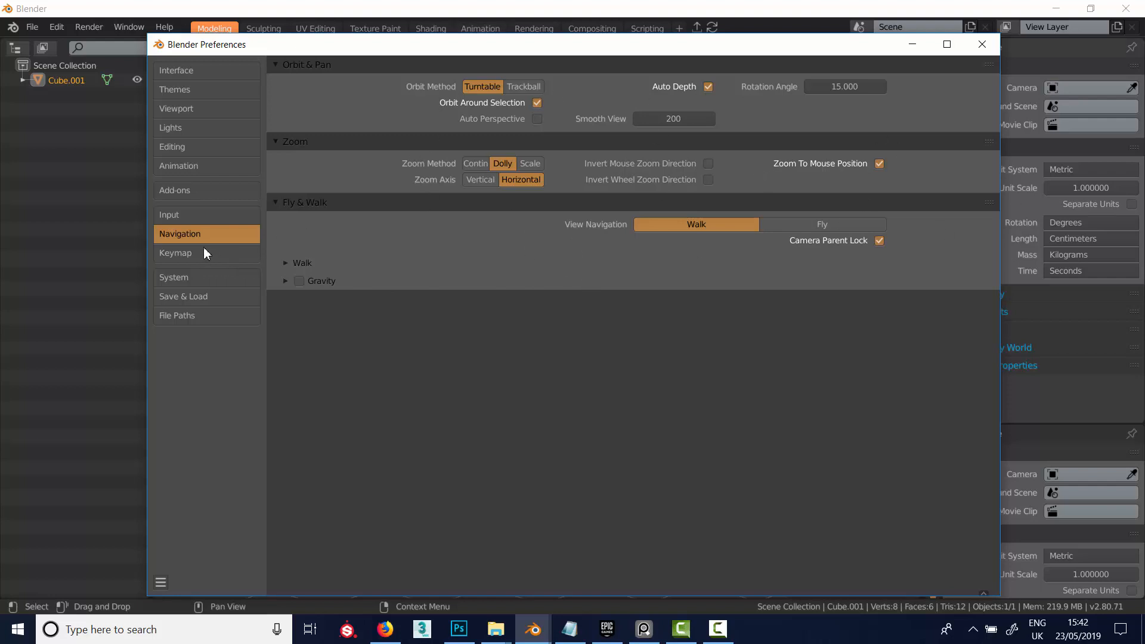
- Show the Keymap preferences to compare the keymap presets
{"action": "left_click", "coordinate": [176, 253]}
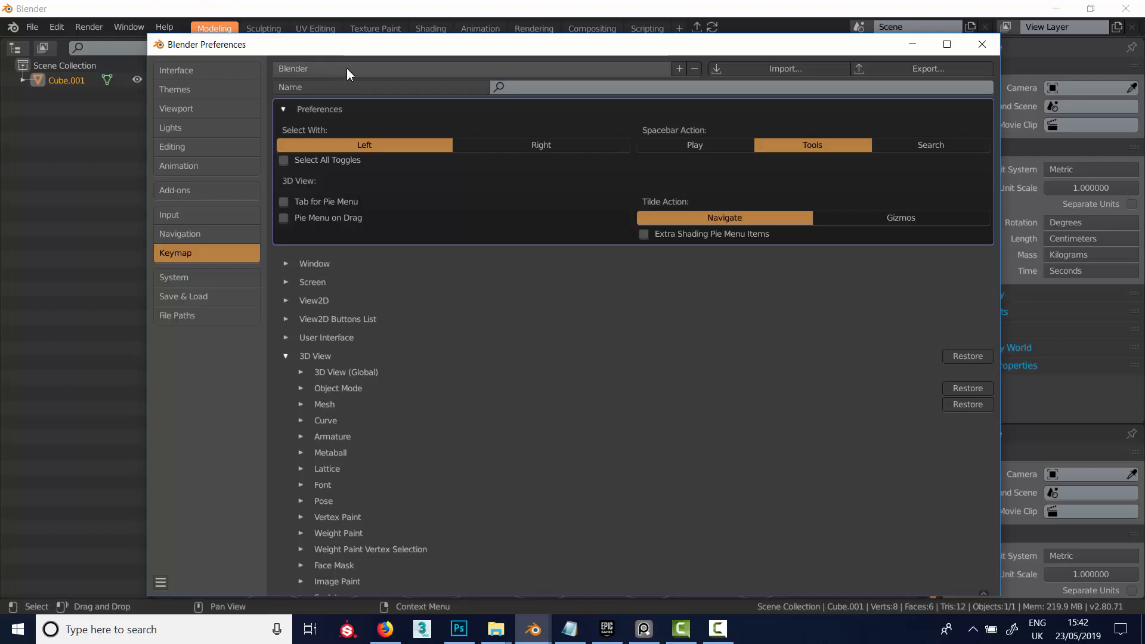
{"action": "mouse_move", "coordinate": [318, 74]}
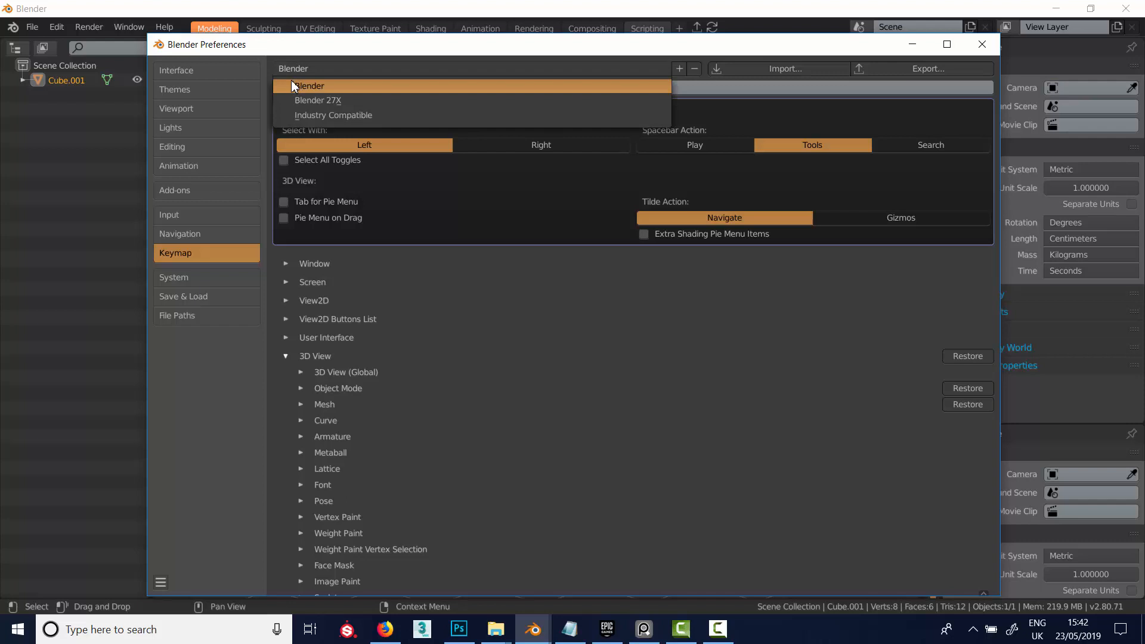
{"action": "mouse_move", "coordinate": [344, 117]}
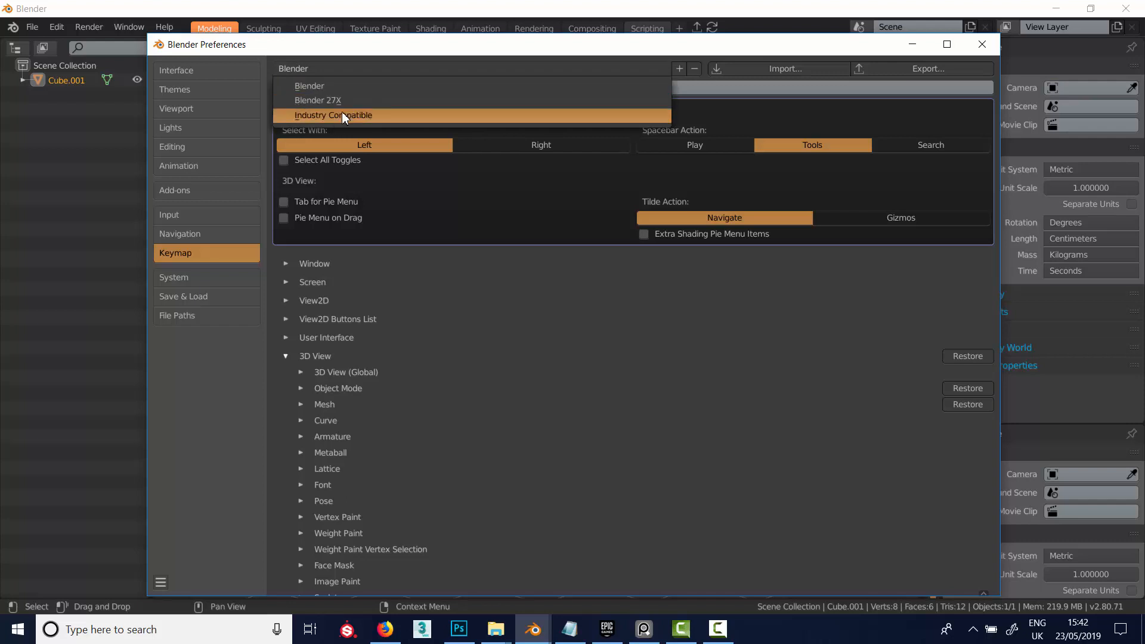
{"action": "mouse_move", "coordinate": [329, 86]}
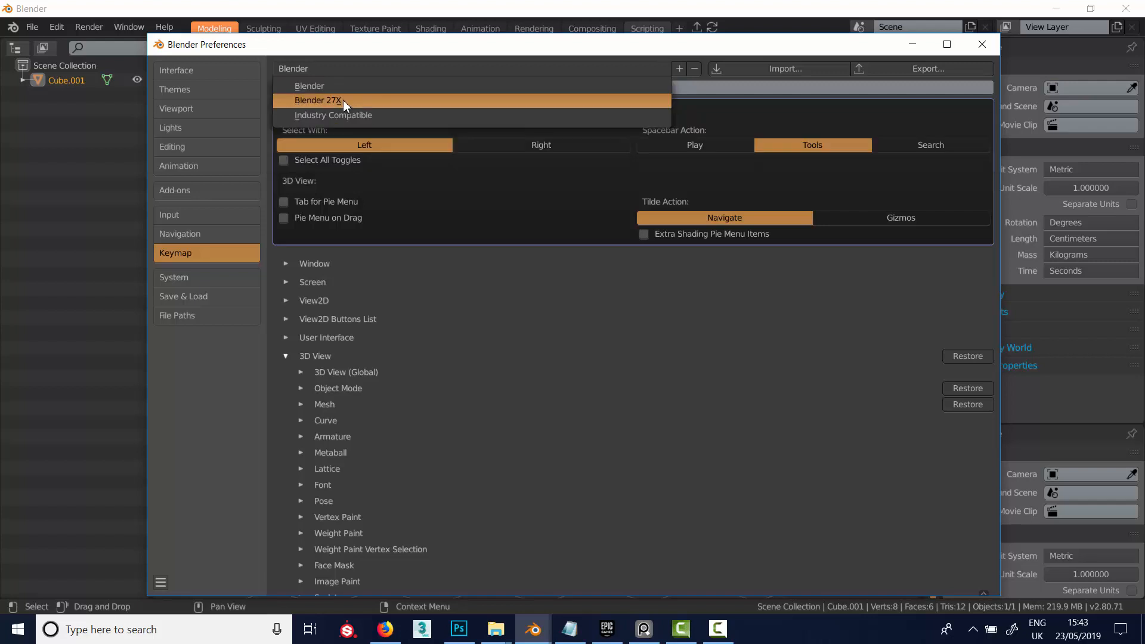
{"action": "mouse_move", "coordinate": [356, 122]}
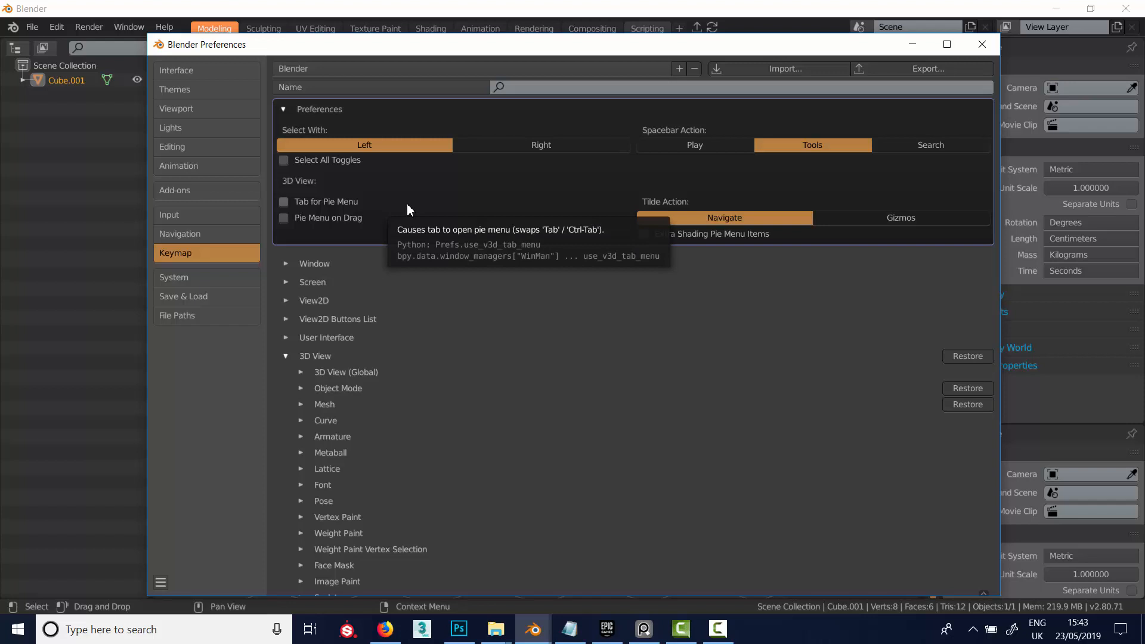
{"action": "mouse_move", "coordinate": [394, 182]}
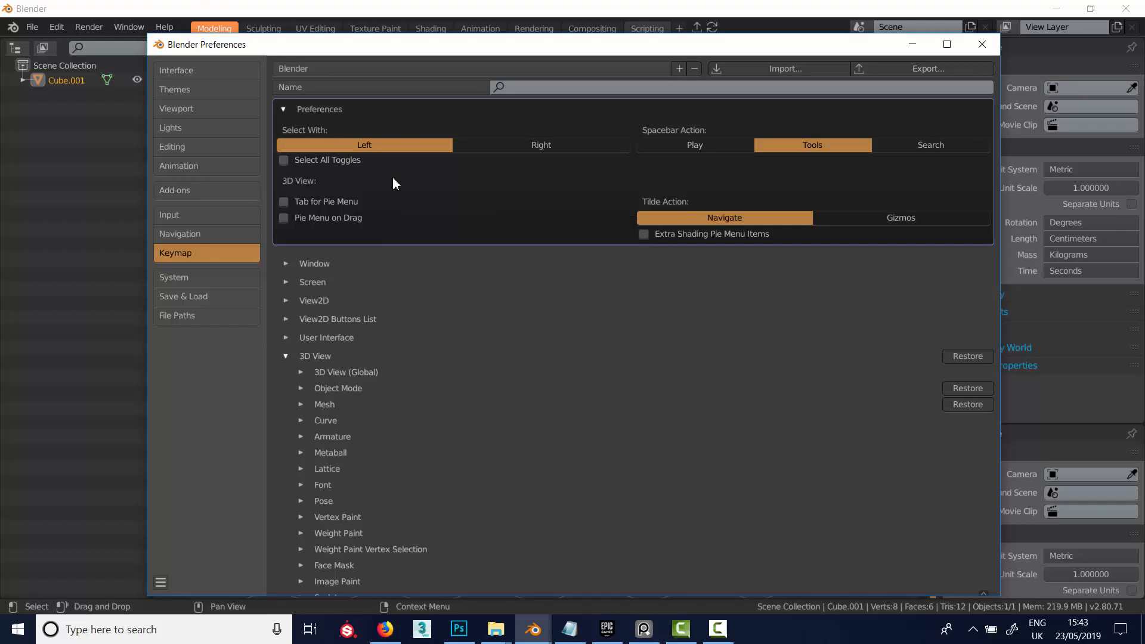
{"action": "mouse_move", "coordinate": [453, 386]}
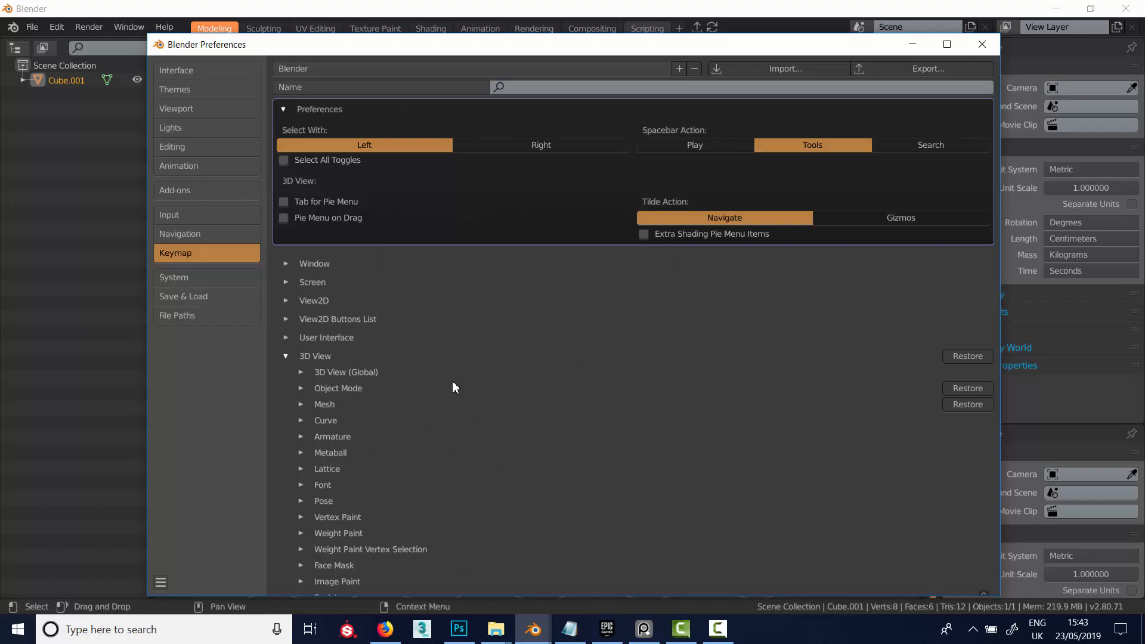
{"action": "mouse_move", "coordinate": [603, 153]}
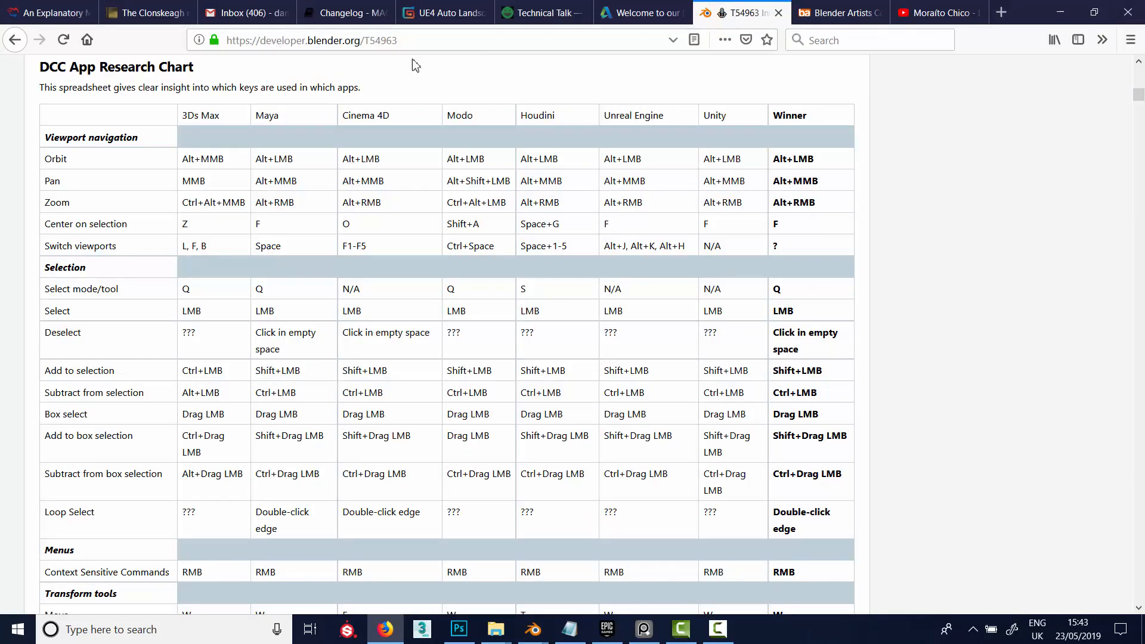
{"action": "mouse_move", "coordinate": [272, 155]}
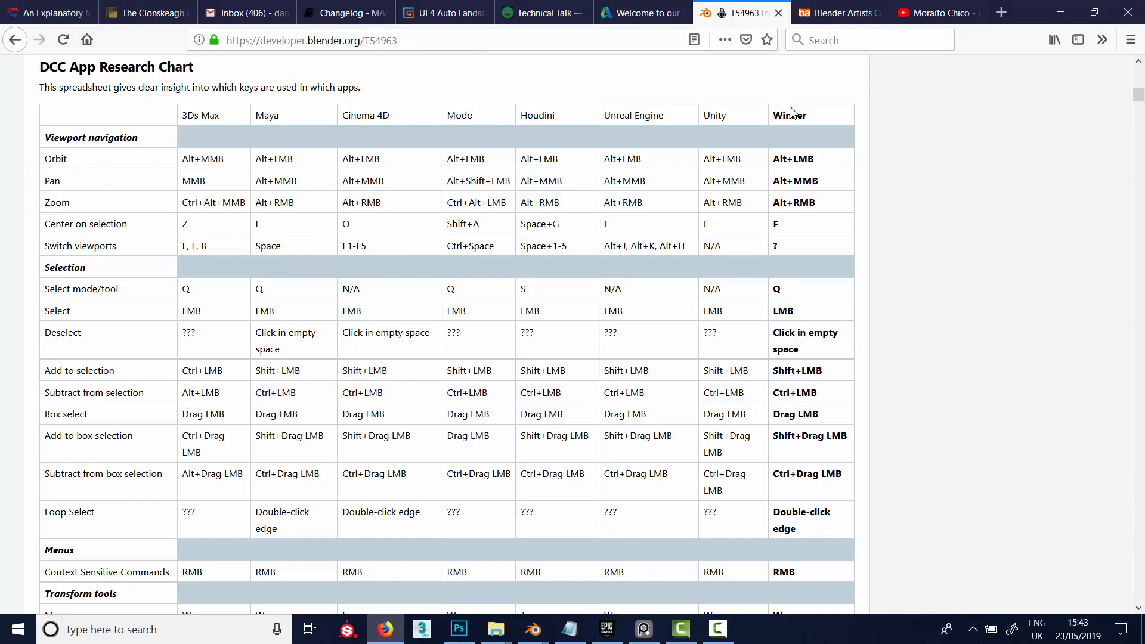
{"action": "mouse_move", "coordinate": [862, 116]}
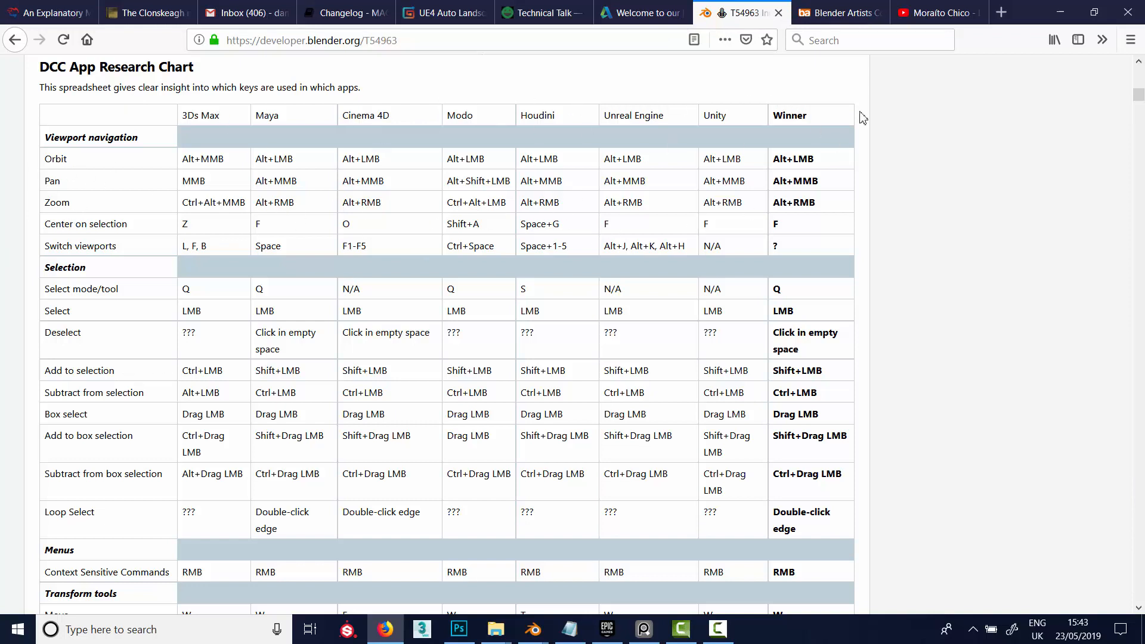
{"action": "mouse_move", "coordinate": [772, 209]}
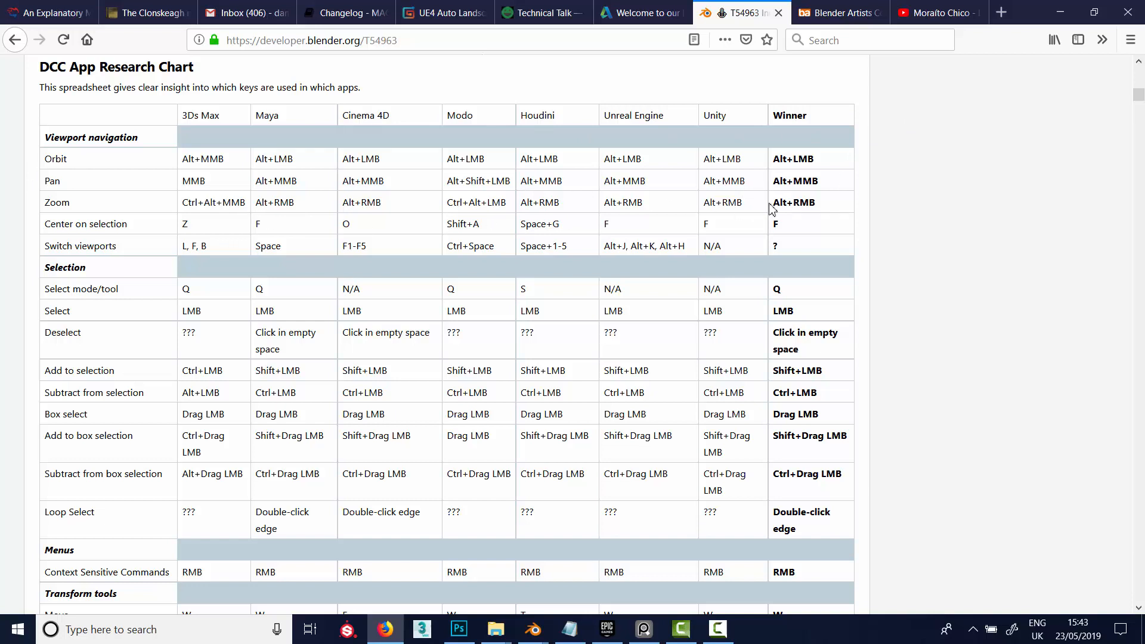
{"action": "mouse_move", "coordinate": [717, 149]}
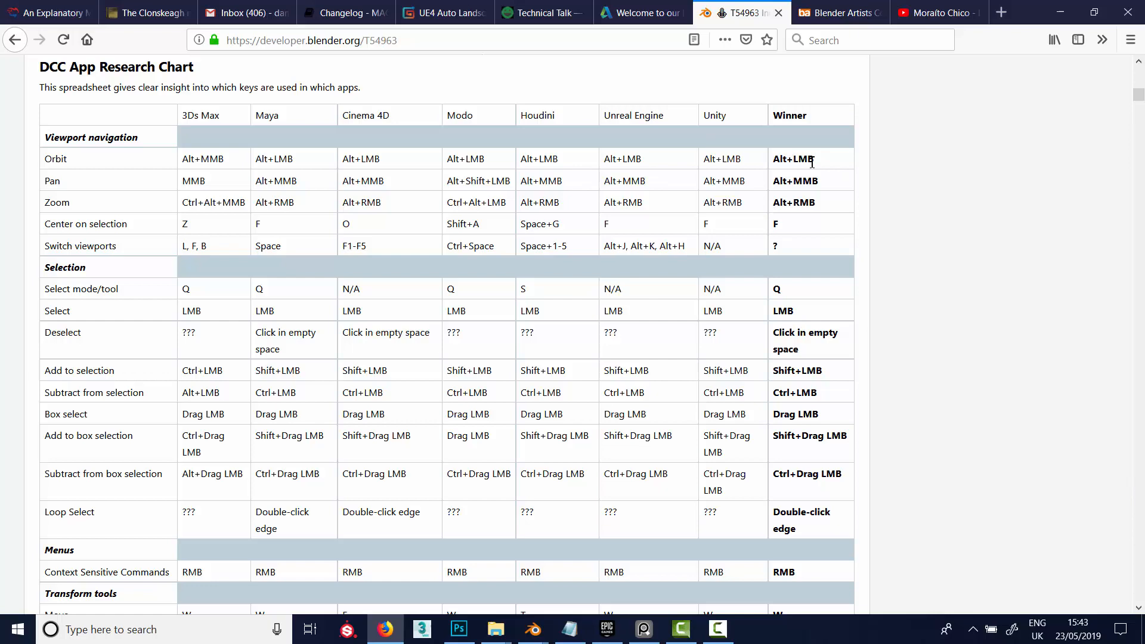
{"action": "mouse_move", "coordinate": [289, 301]}
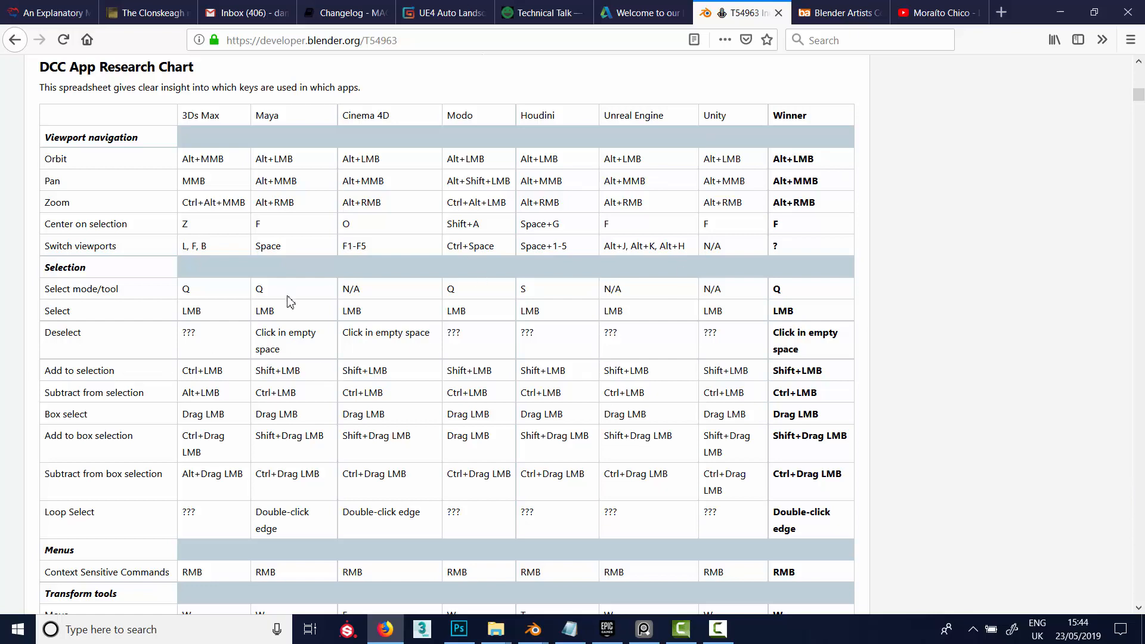
- Scroll through the DCC App Research Chart in Firefox, then return to Blender
{"action": "scroll", "scroll_direction": "down", "scroll_amount": 3}
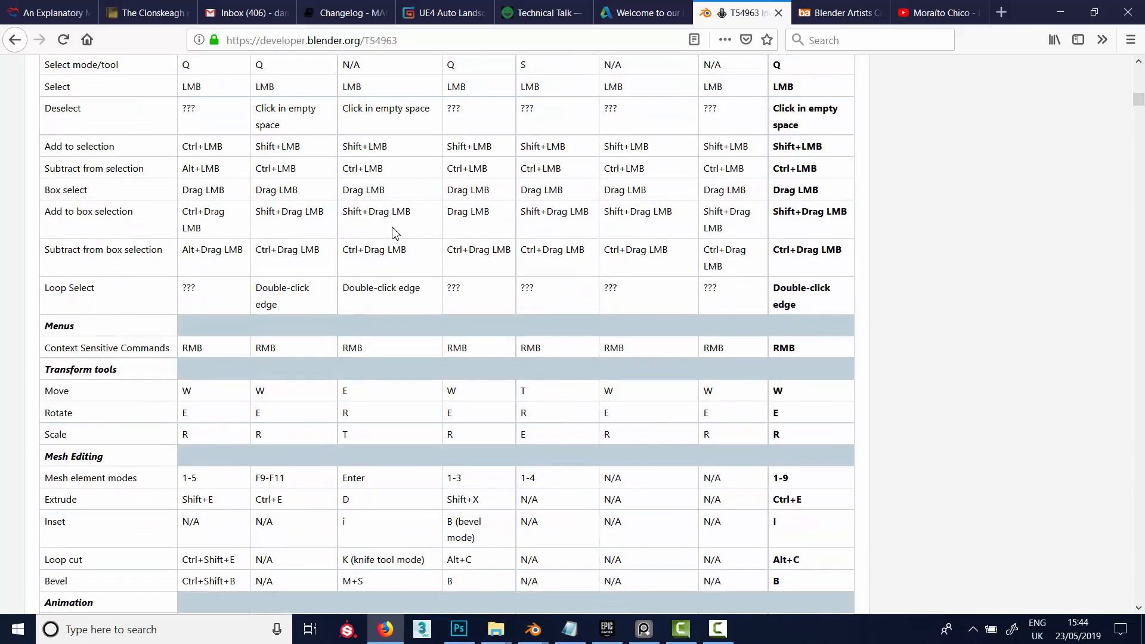
{"action": "scroll", "scroll_direction": "down", "scroll_amount": 3}
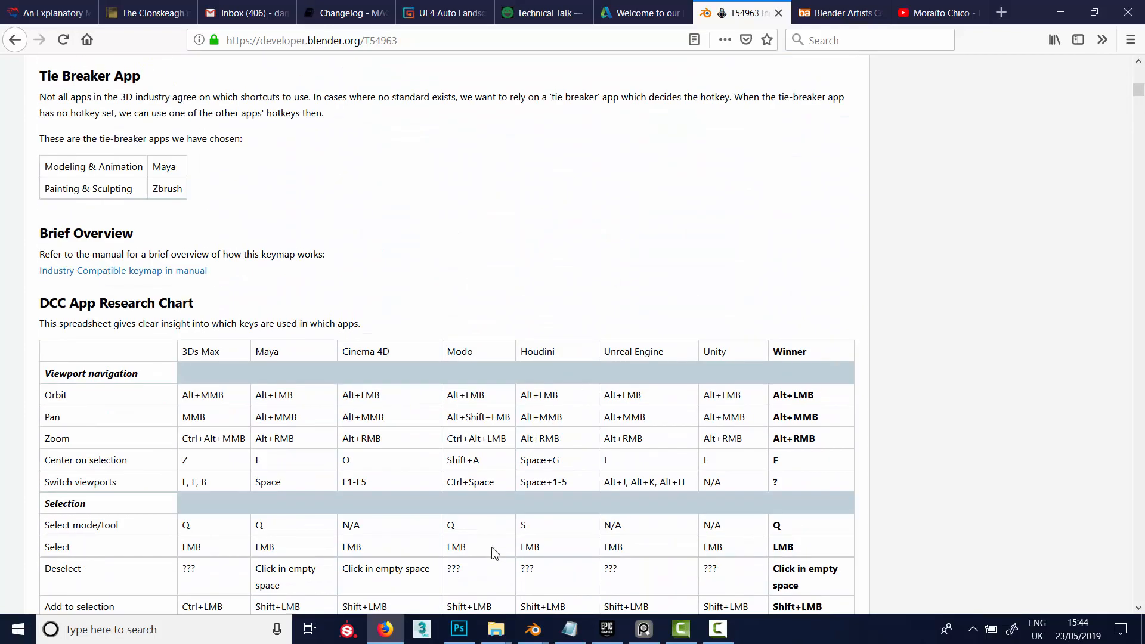
{"action": "left_click", "coordinate": [533, 629]}
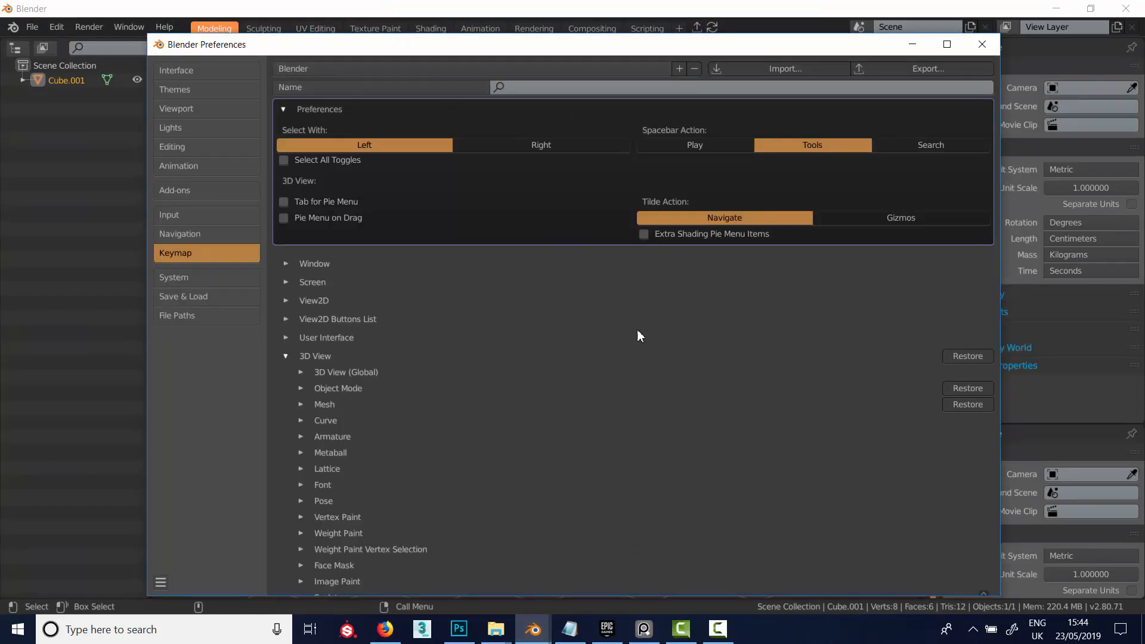
{"action": "mouse_move", "coordinate": [315, 139]}
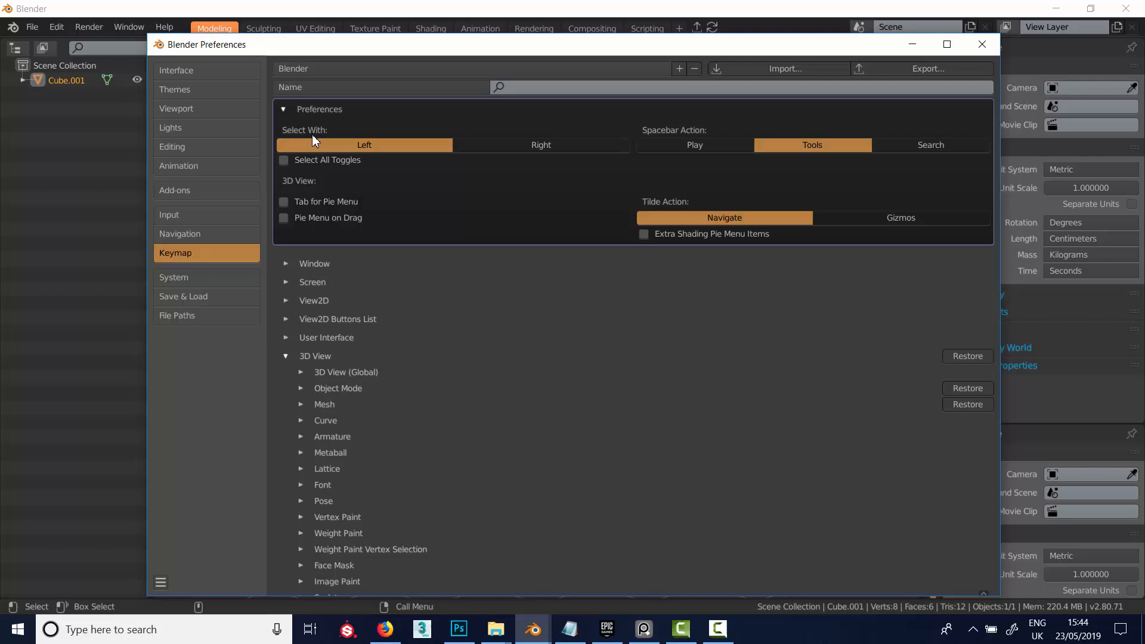
{"action": "mouse_move", "coordinate": [347, 143]}
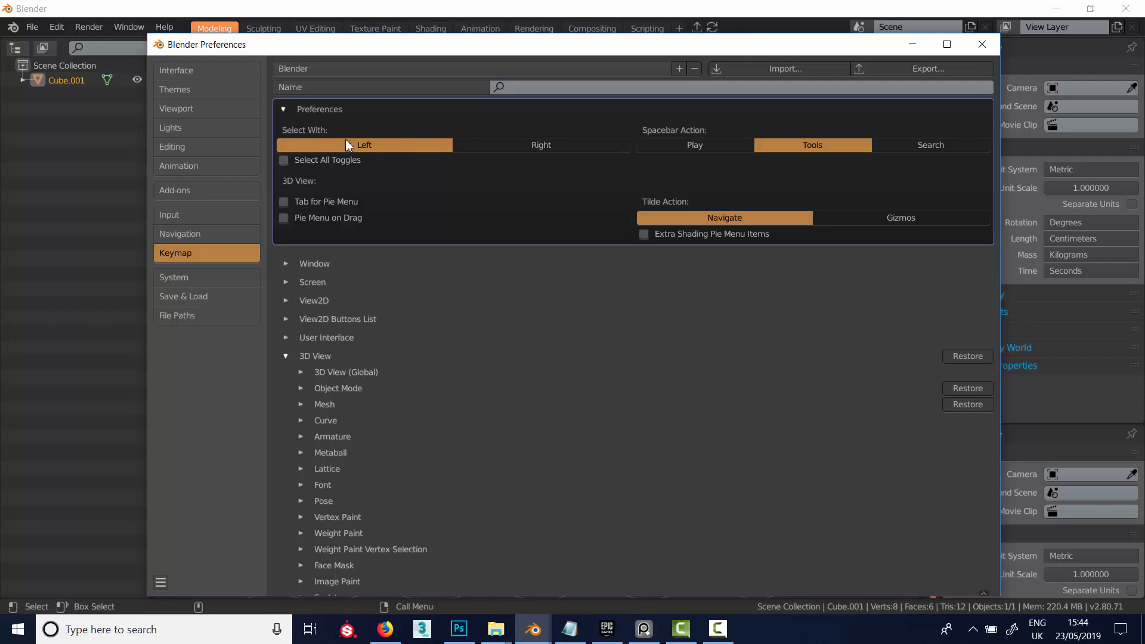
{"action": "mouse_move", "coordinate": [583, 140]}
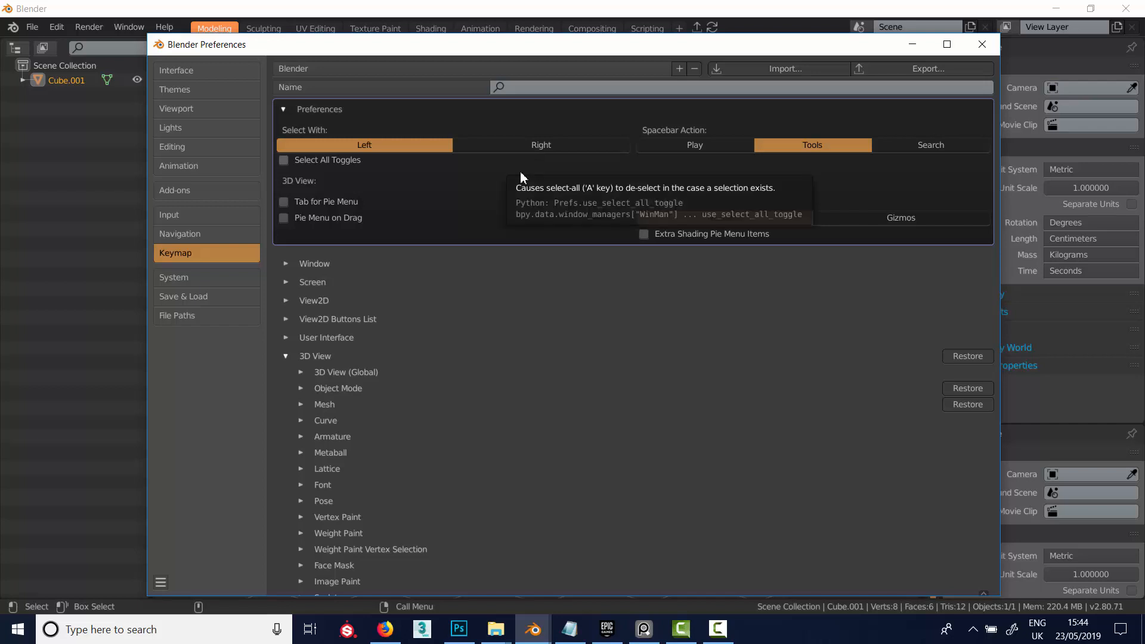
{"action": "mouse_move", "coordinate": [488, 158]}
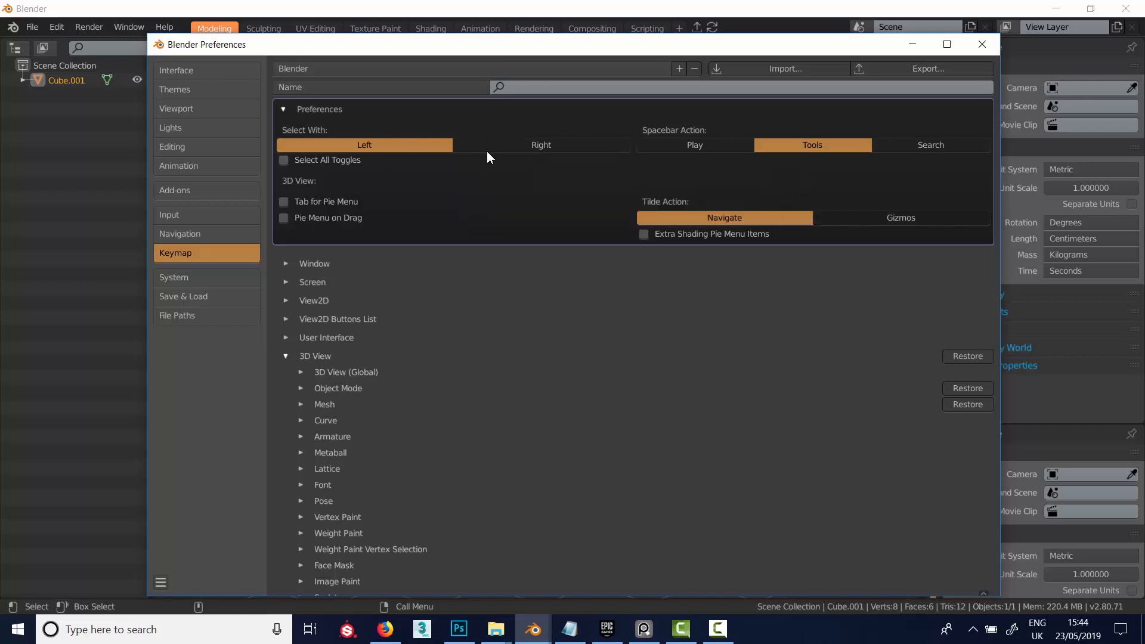
{"action": "mouse_move", "coordinate": [937, 133]}
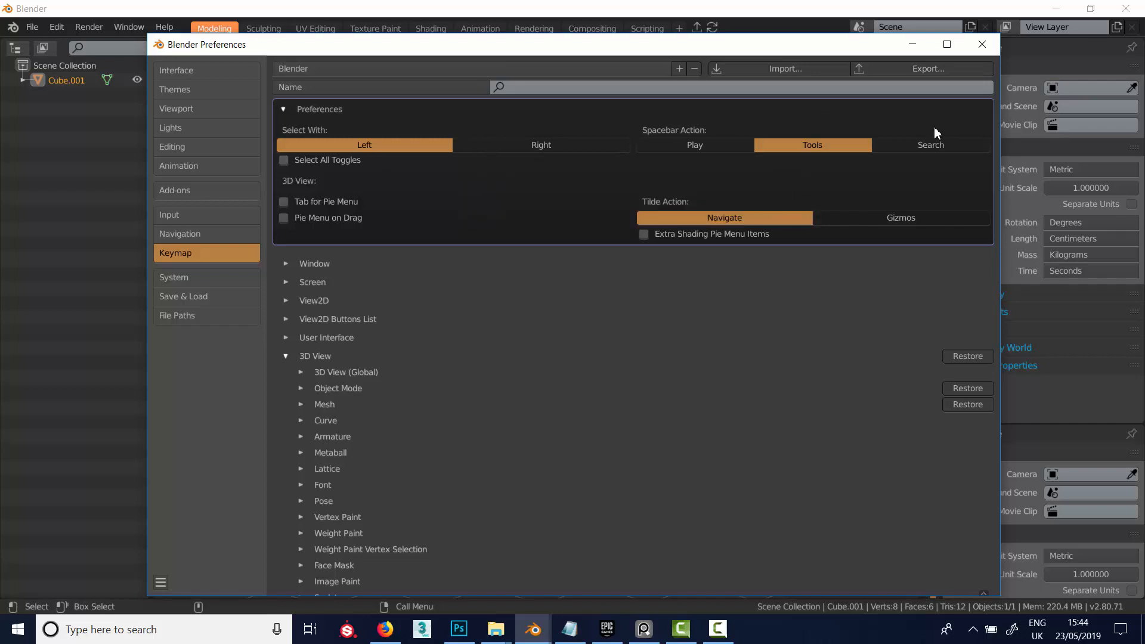
{"action": "mouse_move", "coordinate": [794, 157]}
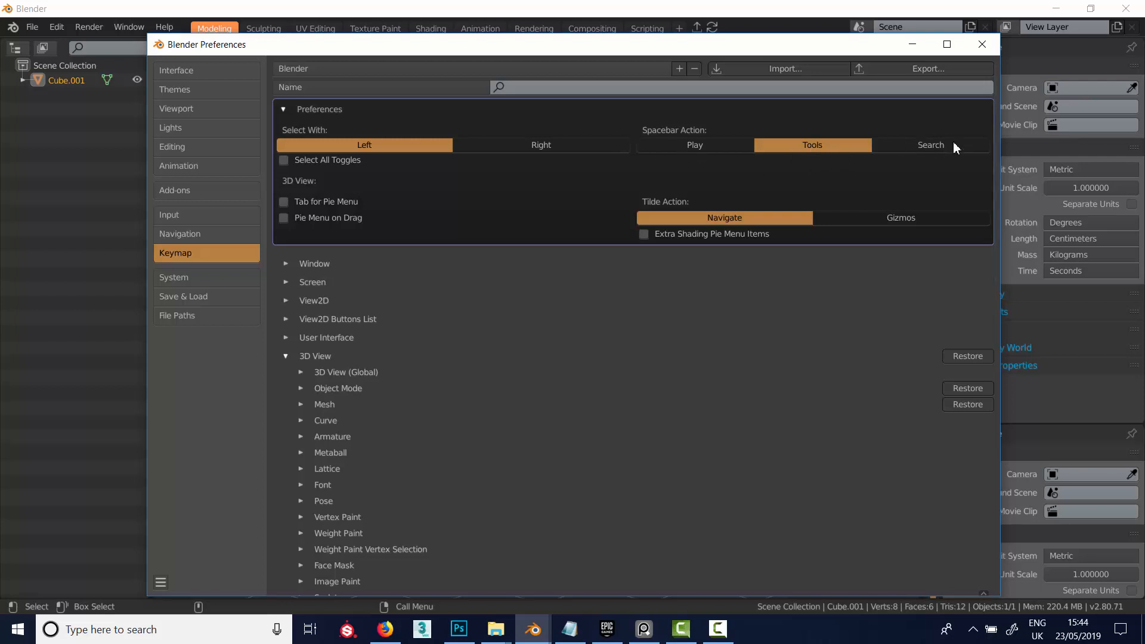
{"action": "mouse_move", "coordinate": [962, 144]}
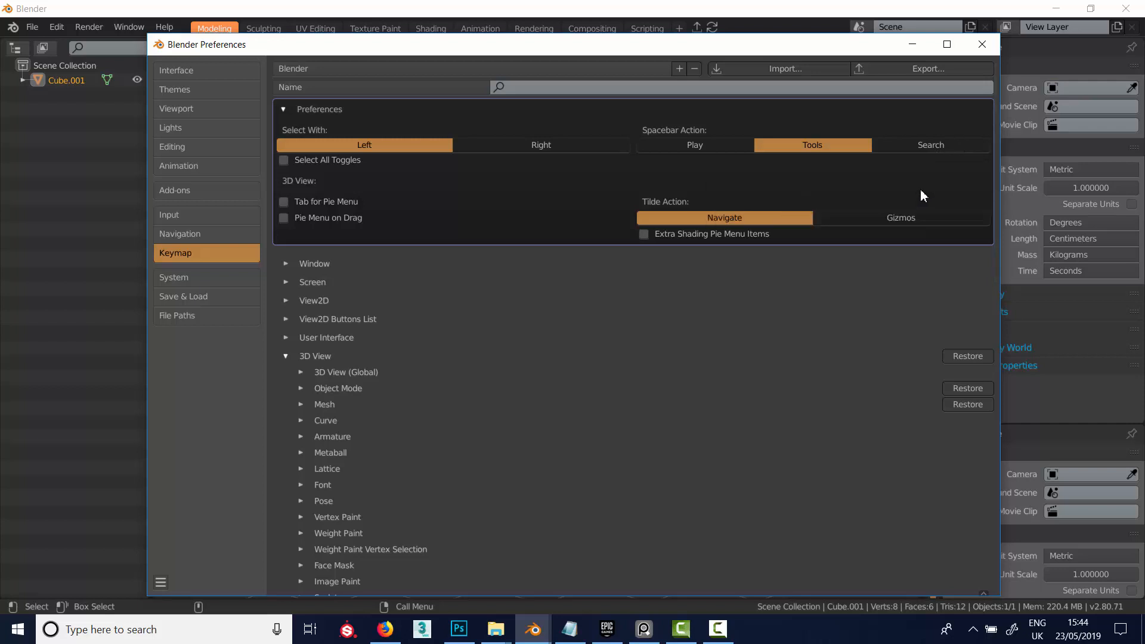
{"action": "mouse_move", "coordinate": [921, 186]}
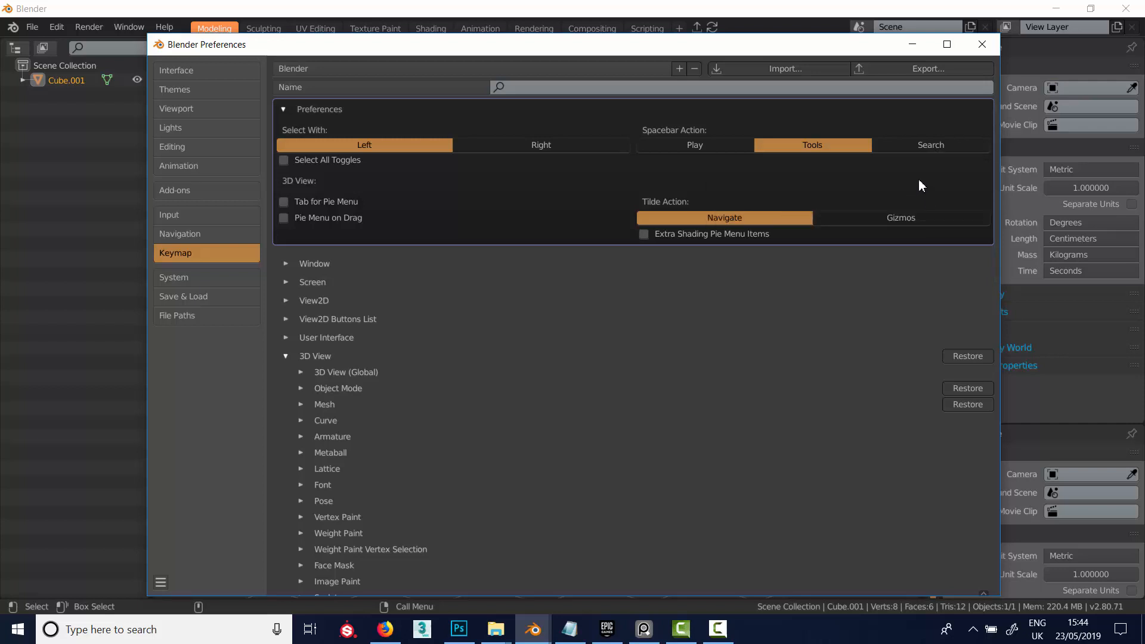
{"action": "mouse_move", "coordinate": [673, 143]}
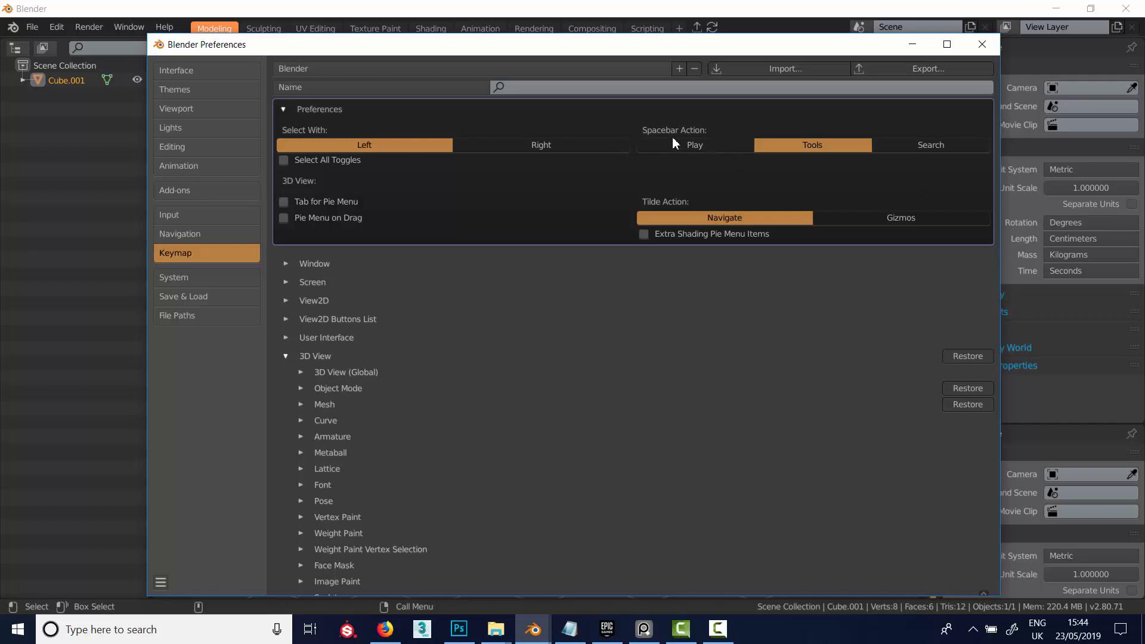
{"action": "mouse_move", "coordinate": [816, 144]}
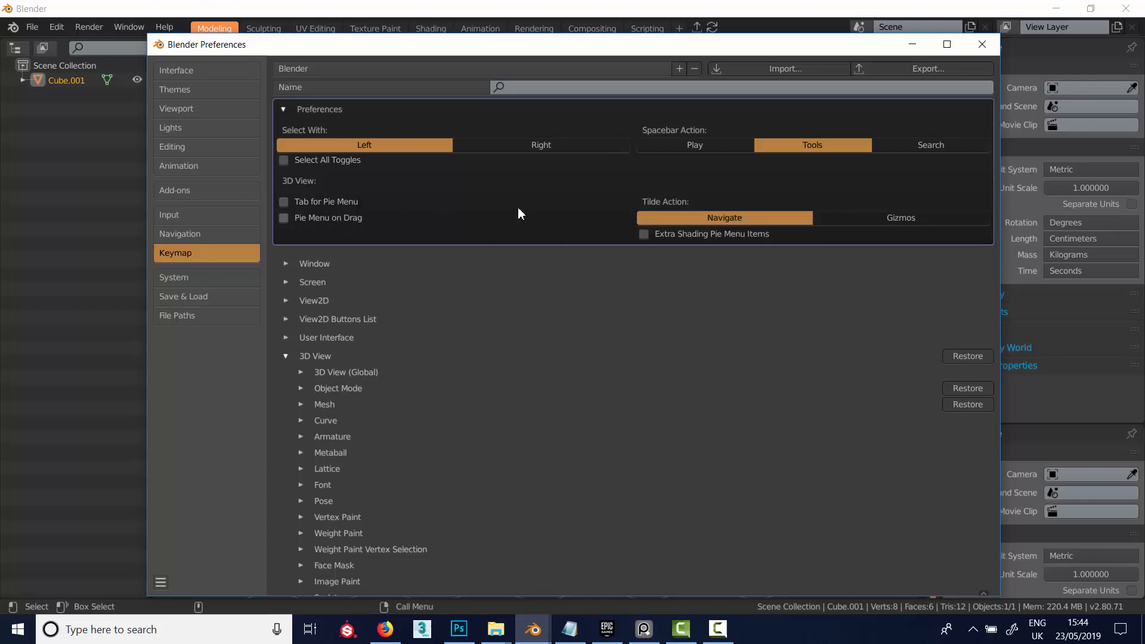
{"action": "mouse_move", "coordinate": [530, 193]}
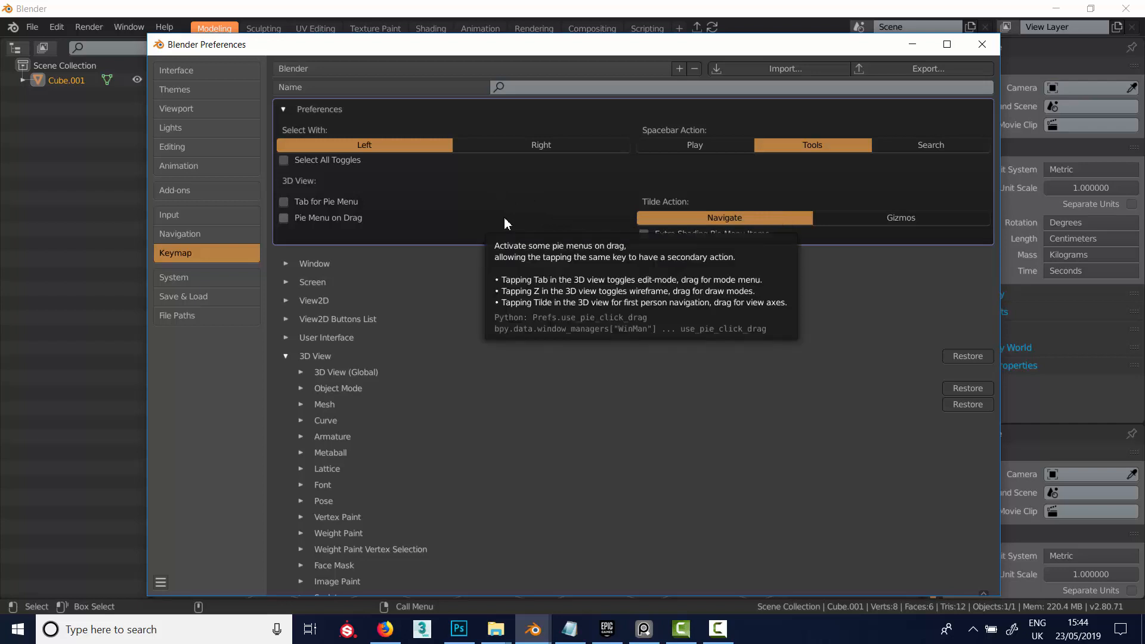
{"action": "mouse_move", "coordinate": [376, 219]}
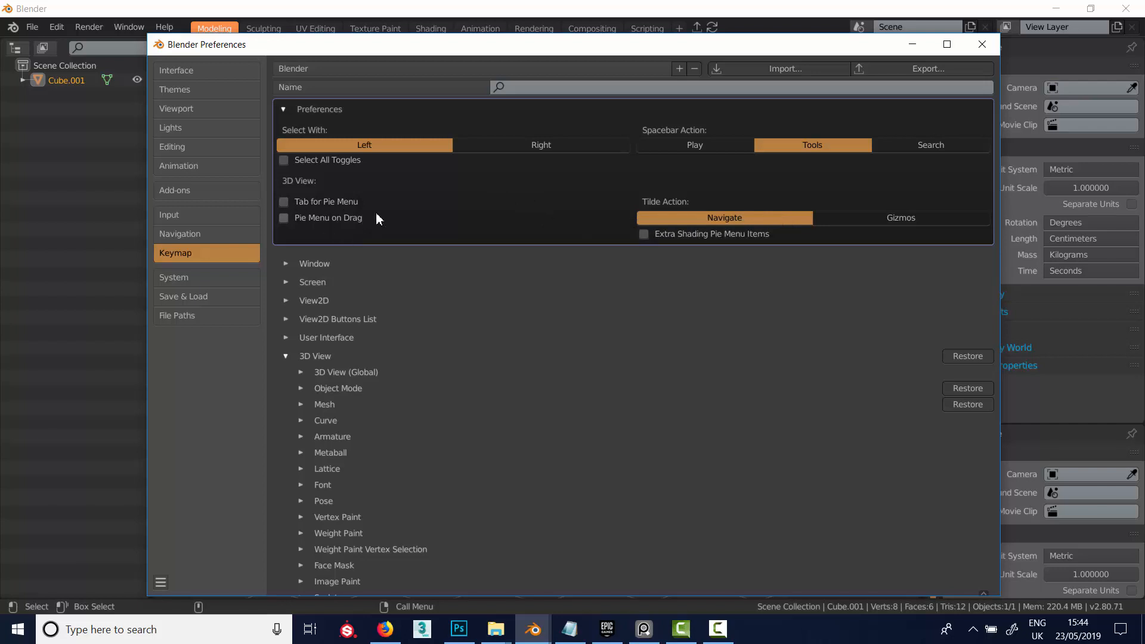
{"action": "mouse_move", "coordinate": [571, 355]}
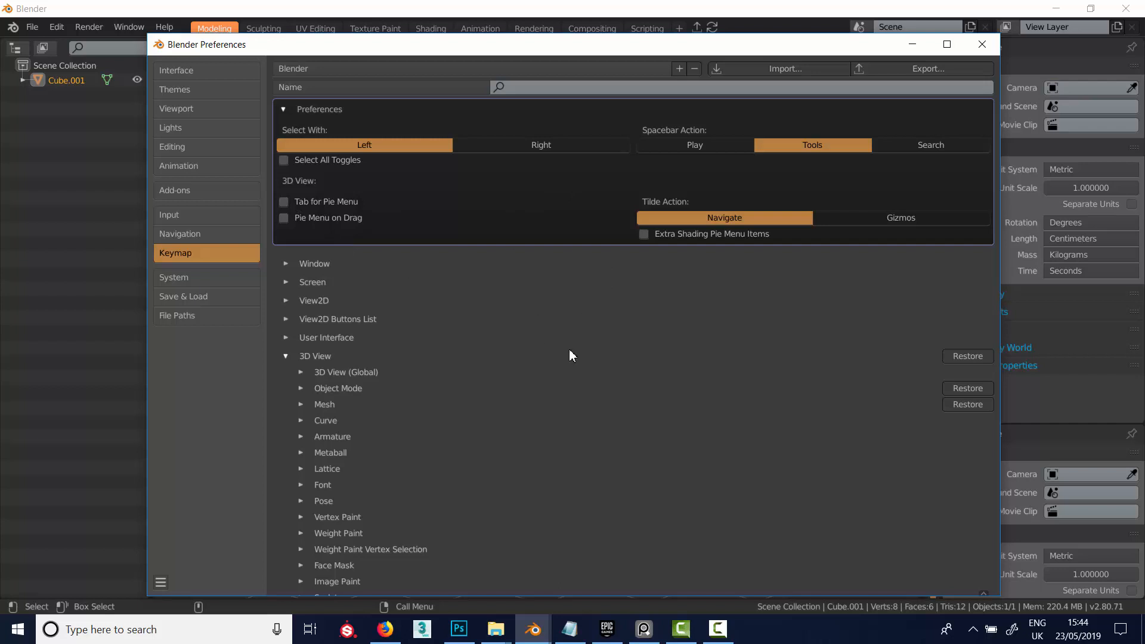
{"action": "mouse_move", "coordinate": [264, 241]}
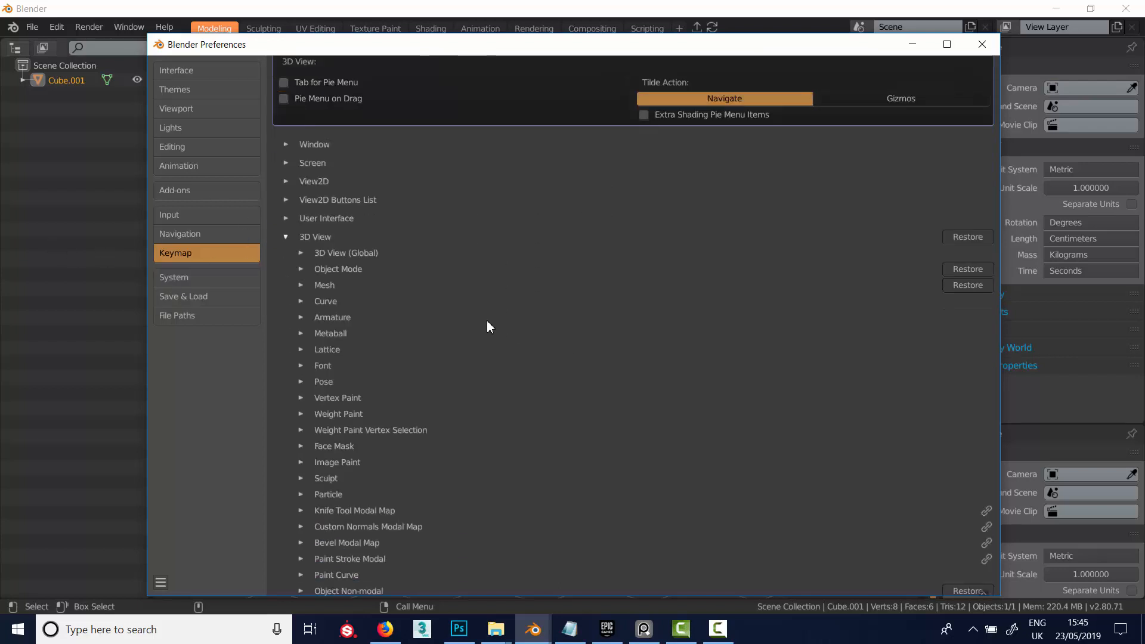
- Scroll the Keymap preferences down to the 3D View keymap categories
{"action": "scroll", "scroll_direction": "down", "scroll_amount": 3}
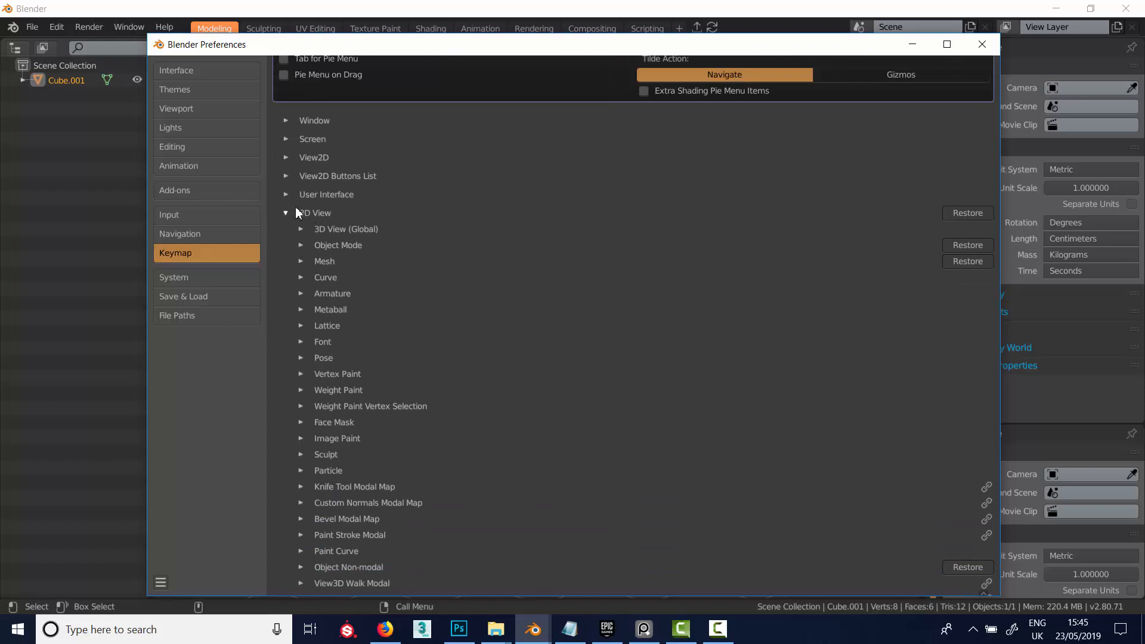
- Expand the 3D View (Global) keymap and scroll through its shortcut assignments
{"action": "left_click", "coordinate": [300, 229]}
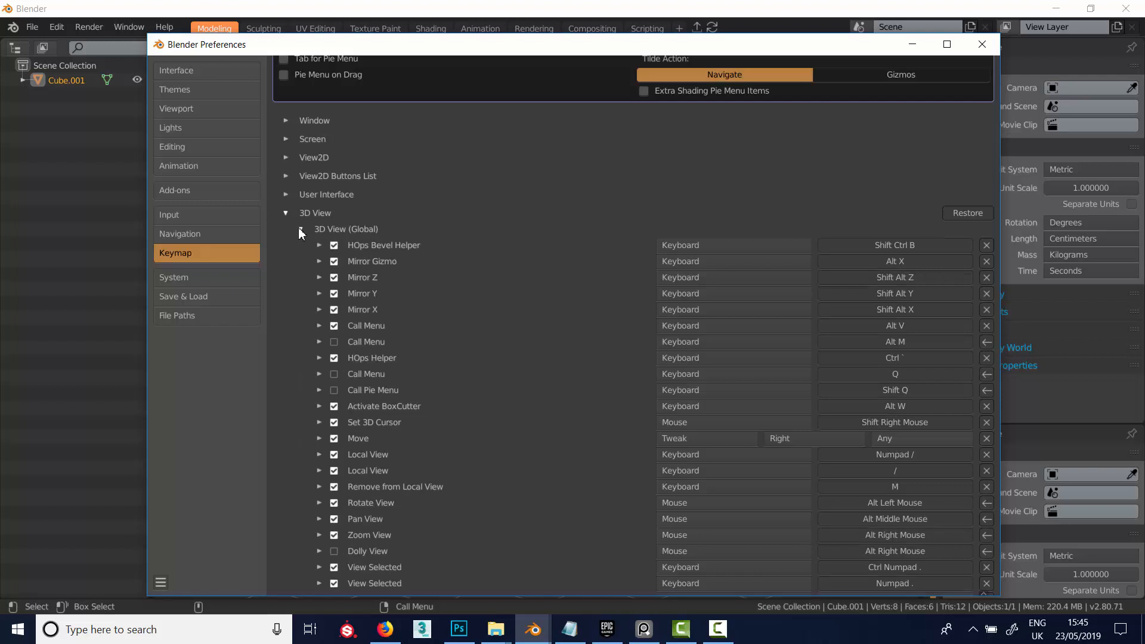
{"action": "scroll", "scroll_direction": "down", "scroll_amount": 3}
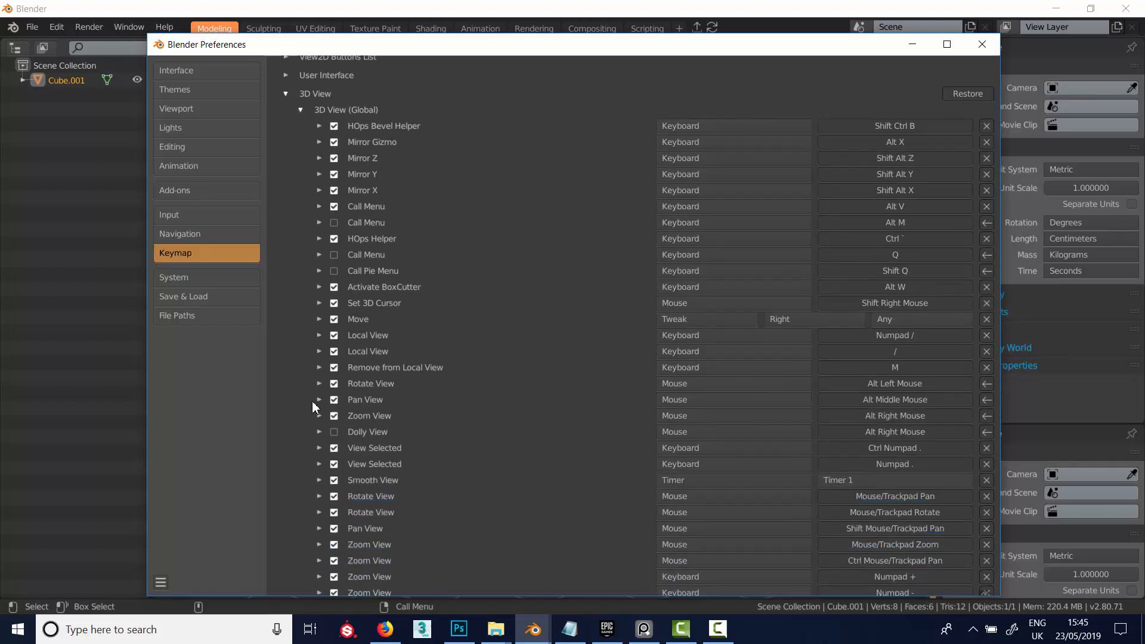
{"action": "mouse_move", "coordinate": [420, 409]}
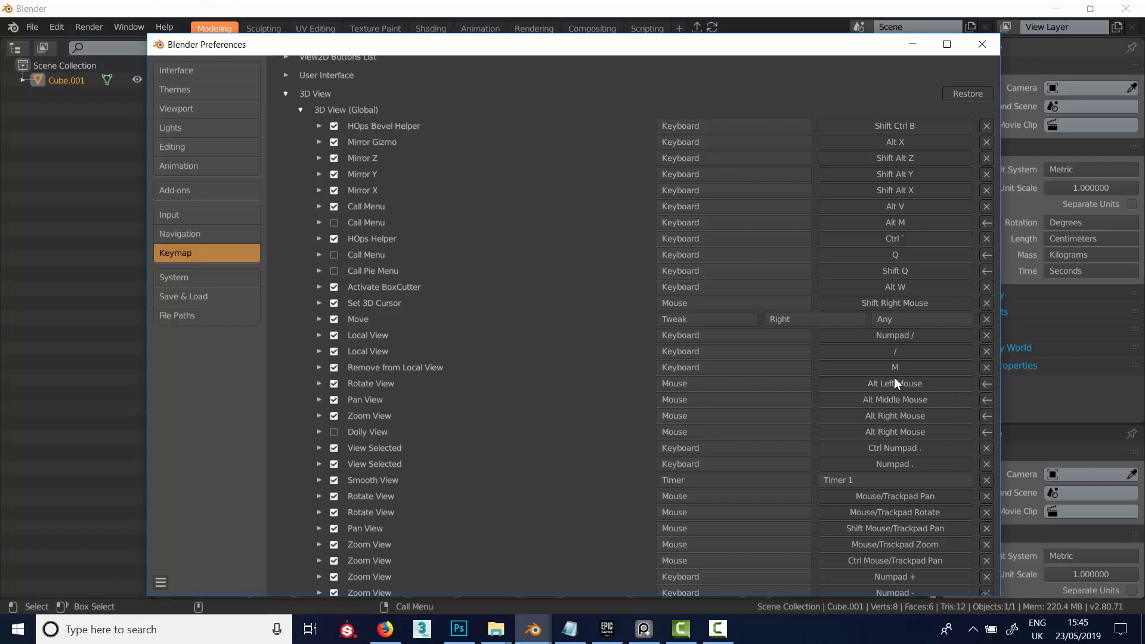
{"action": "mouse_move", "coordinate": [406, 411]}
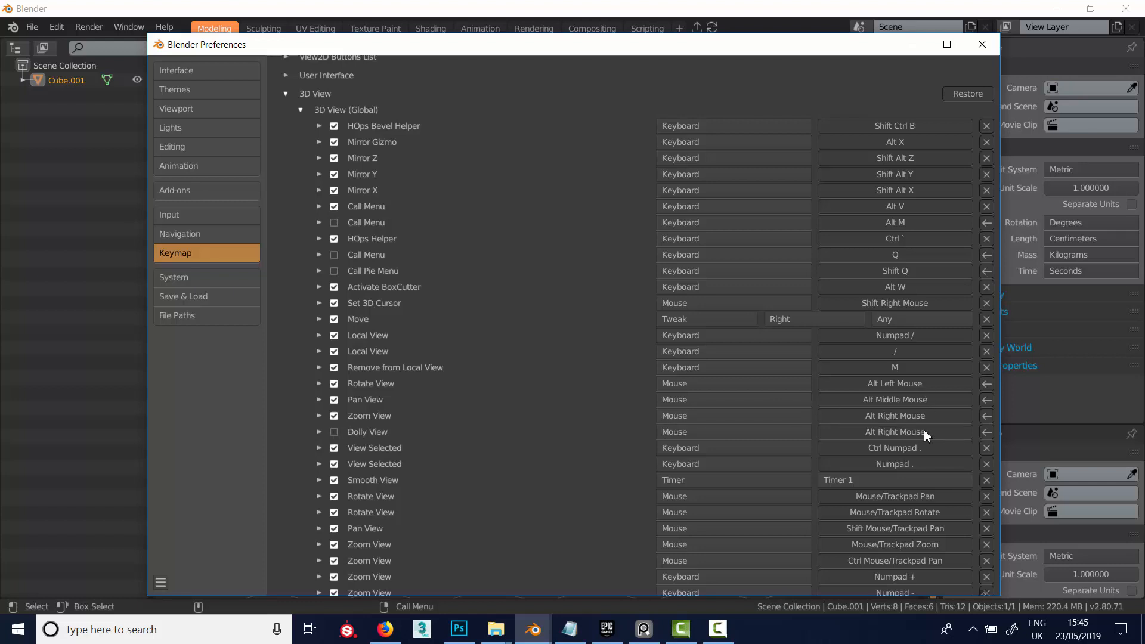
{"action": "mouse_move", "coordinate": [507, 227]}
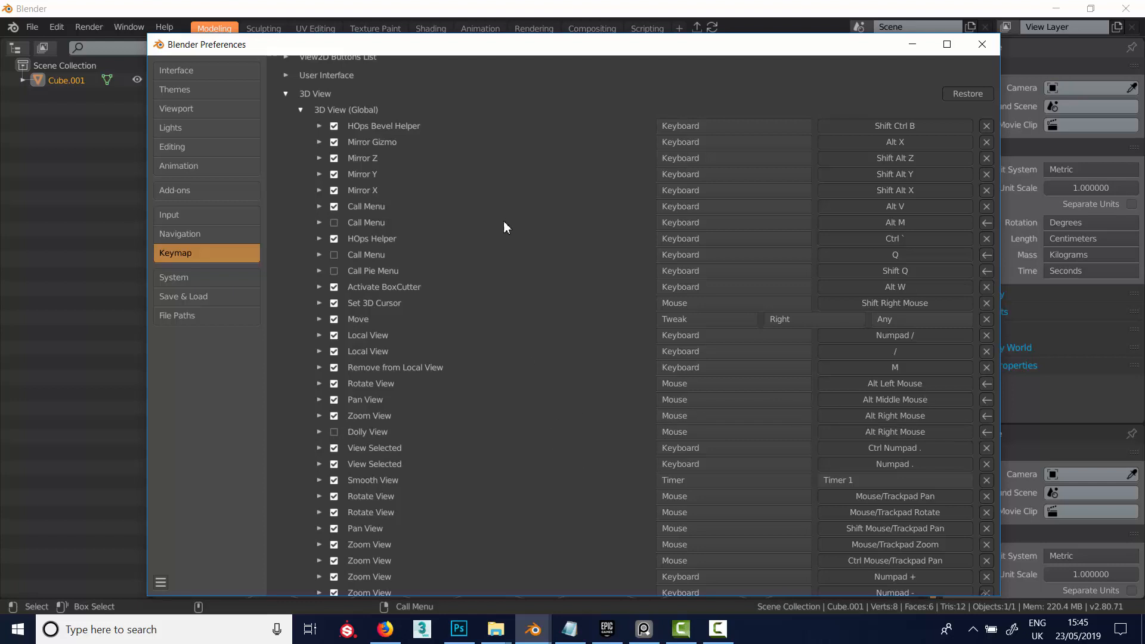
{"action": "mouse_move", "coordinate": [536, 382]}
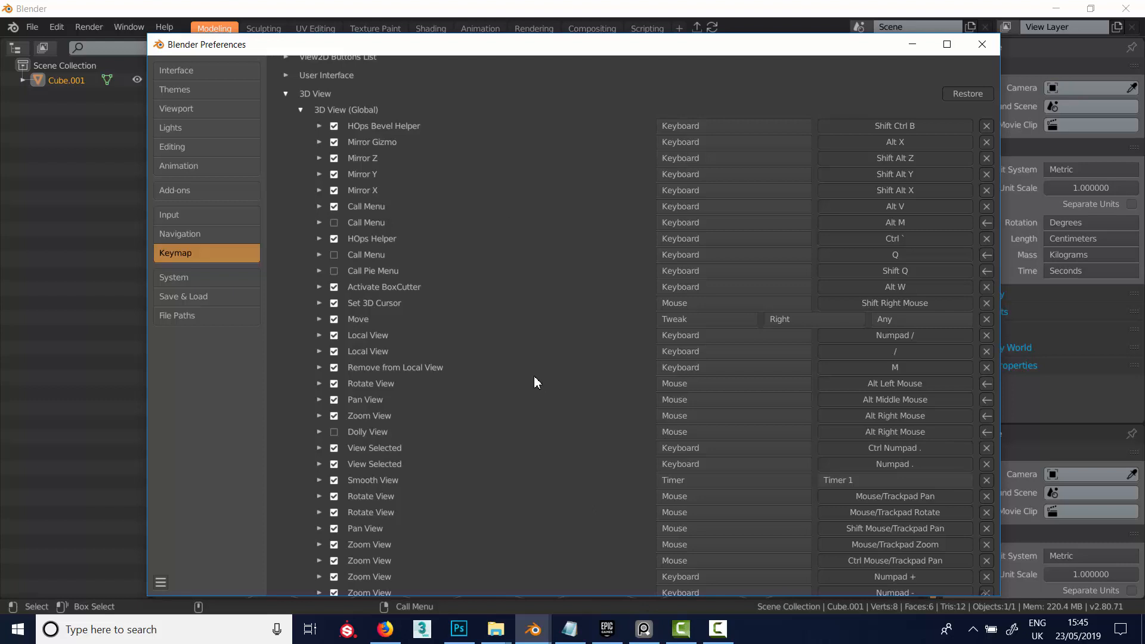
{"action": "mouse_move", "coordinate": [521, 325]}
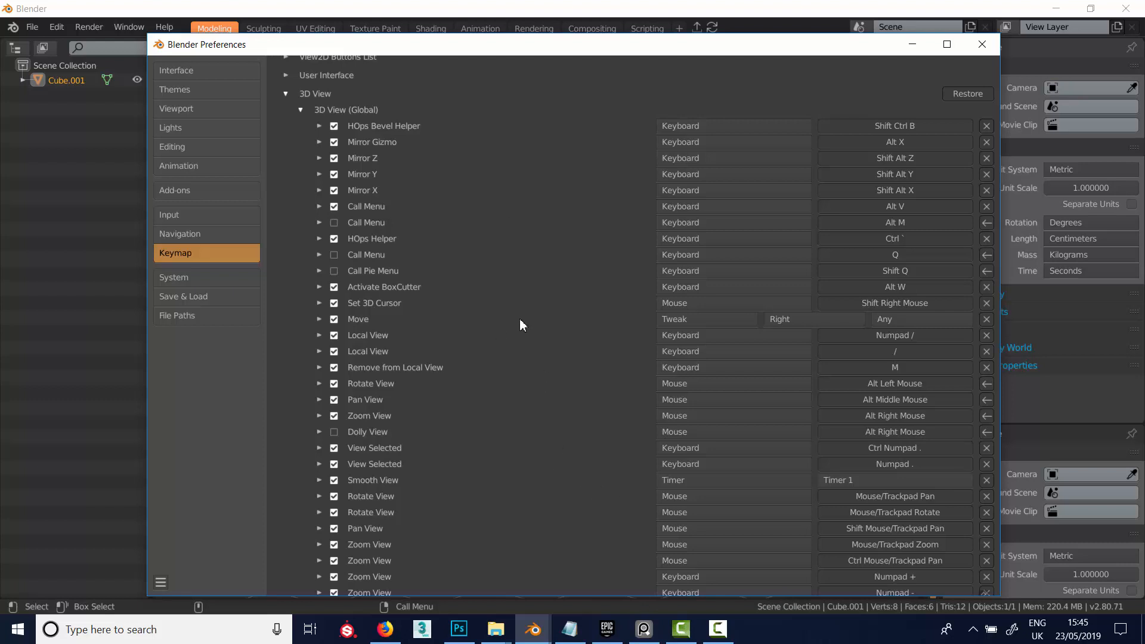
{"action": "mouse_move", "coordinate": [358, 427]}
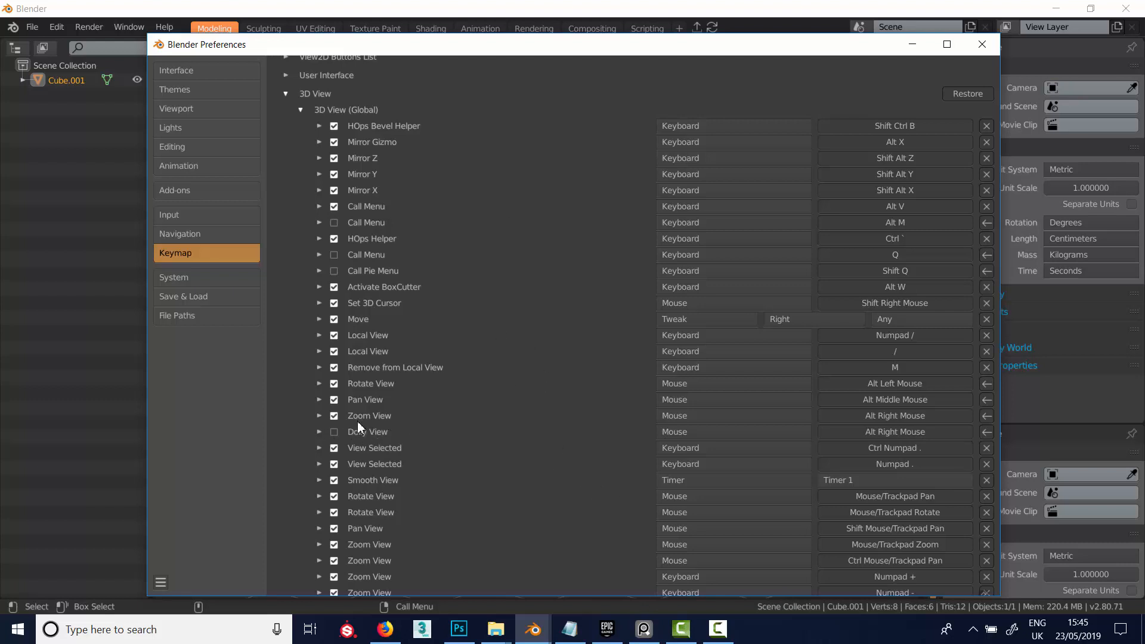
{"action": "mouse_move", "coordinate": [400, 431]}
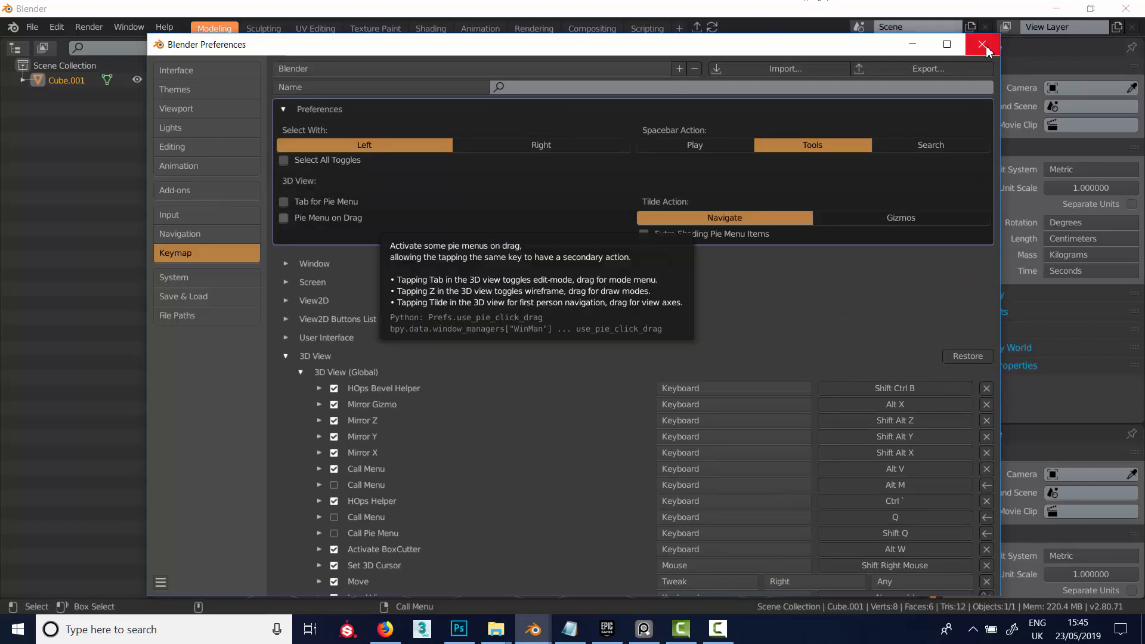
{"action": "left_click", "coordinate": [982, 45]}
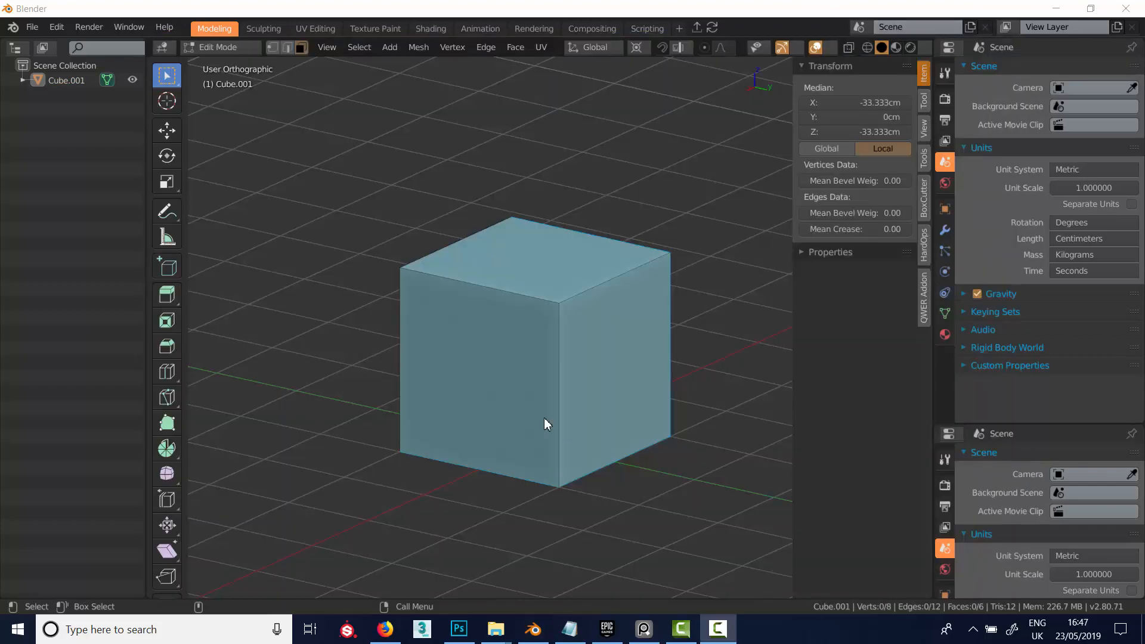
{"action": "mouse_move", "coordinate": [466, 327]}
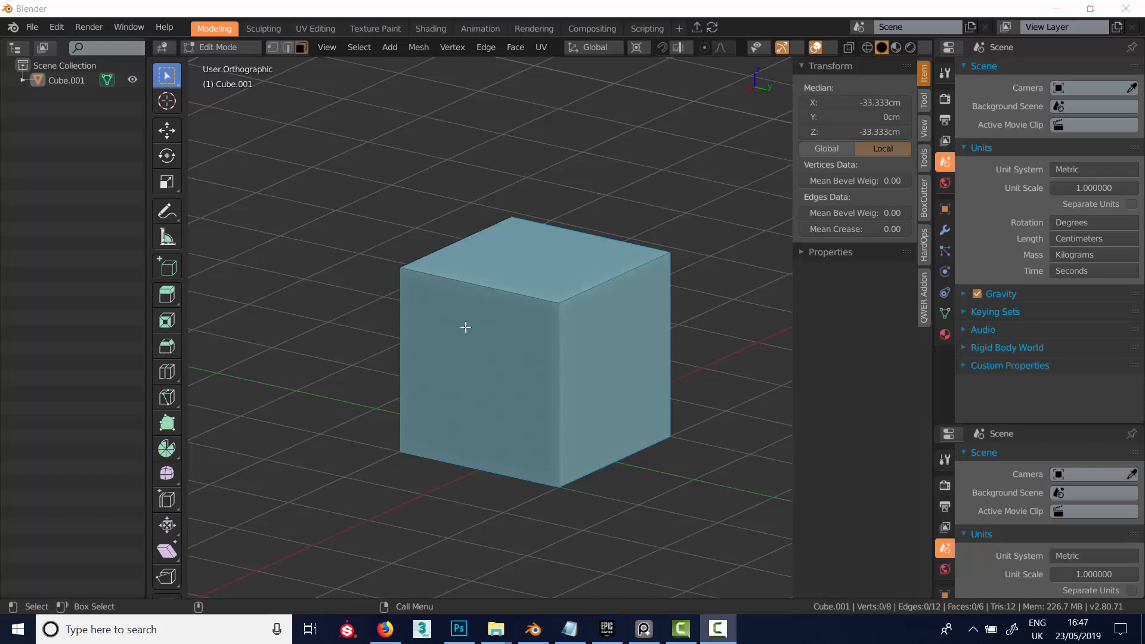
{"action": "mouse_move", "coordinate": [388, 302]}
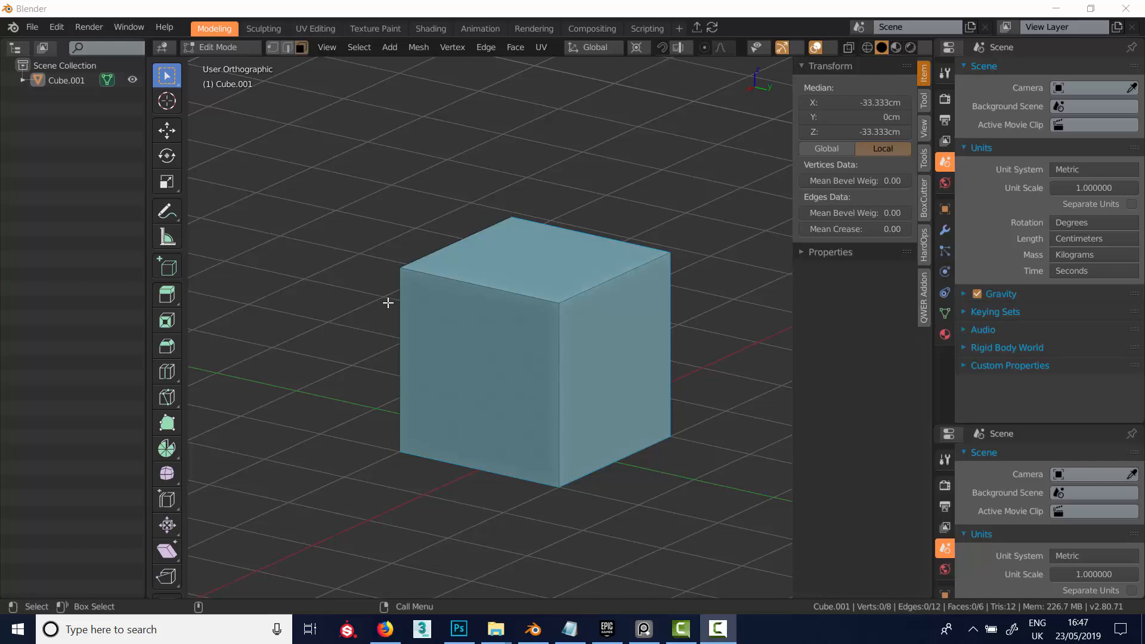
{"action": "mouse_move", "coordinate": [438, 241]}
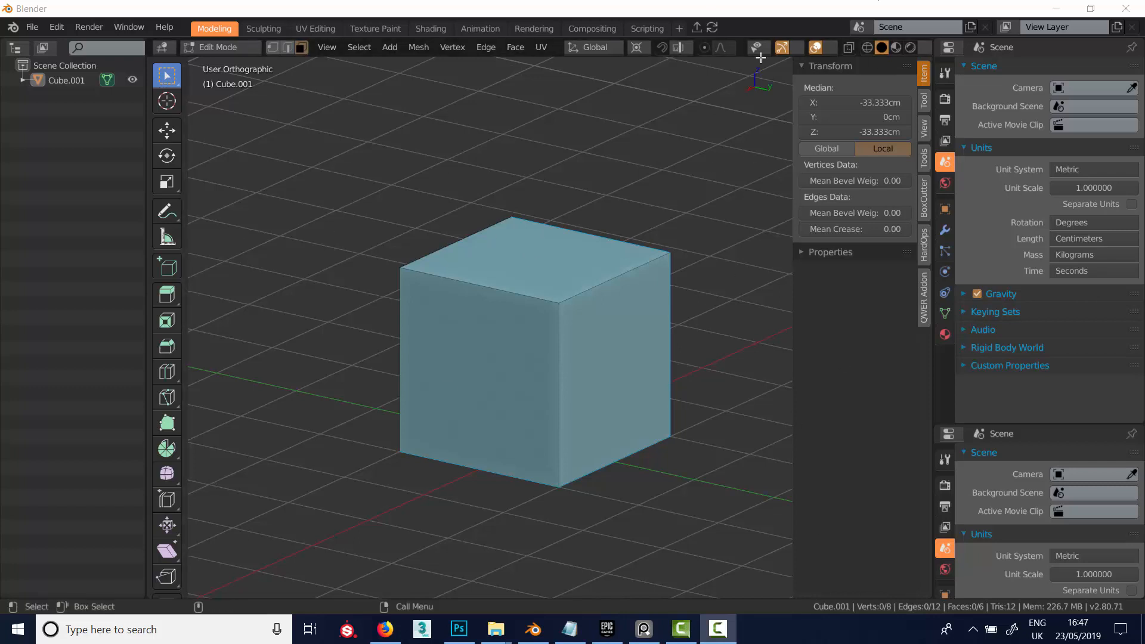
{"action": "mouse_move", "coordinate": [566, 259]}
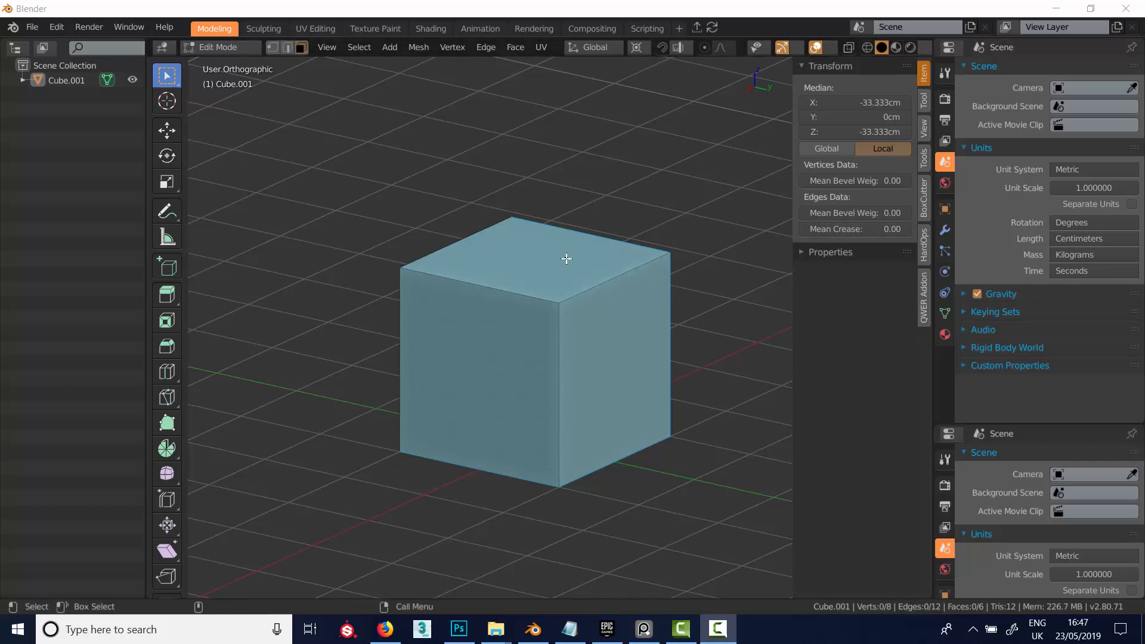
{"action": "mouse_move", "coordinate": [569, 510]}
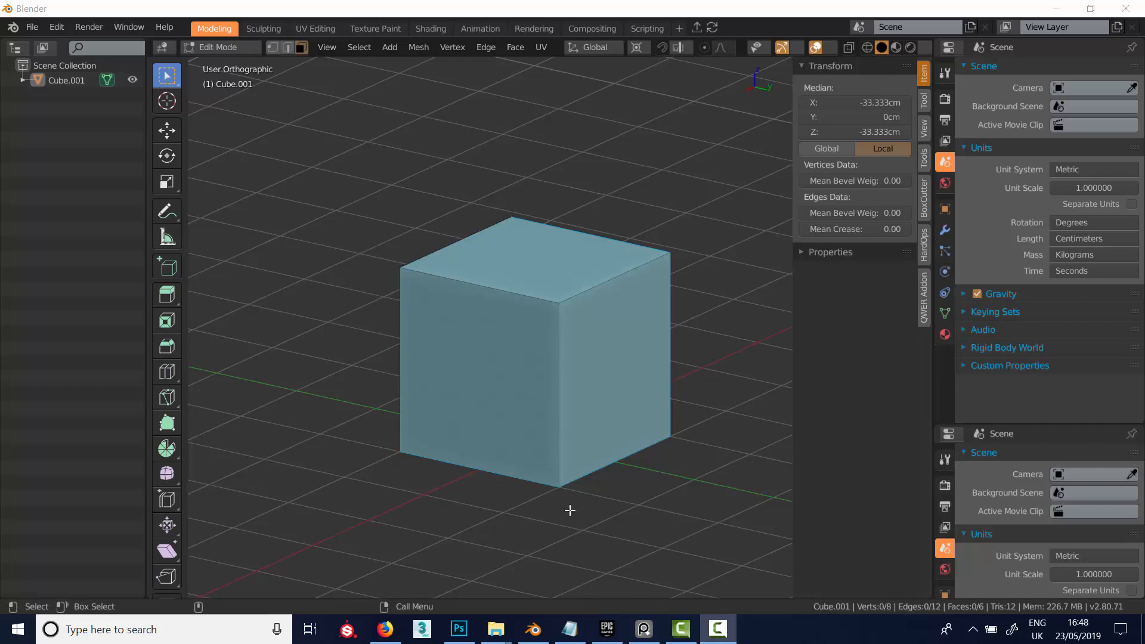
{"action": "mouse_move", "coordinate": [504, 242]}
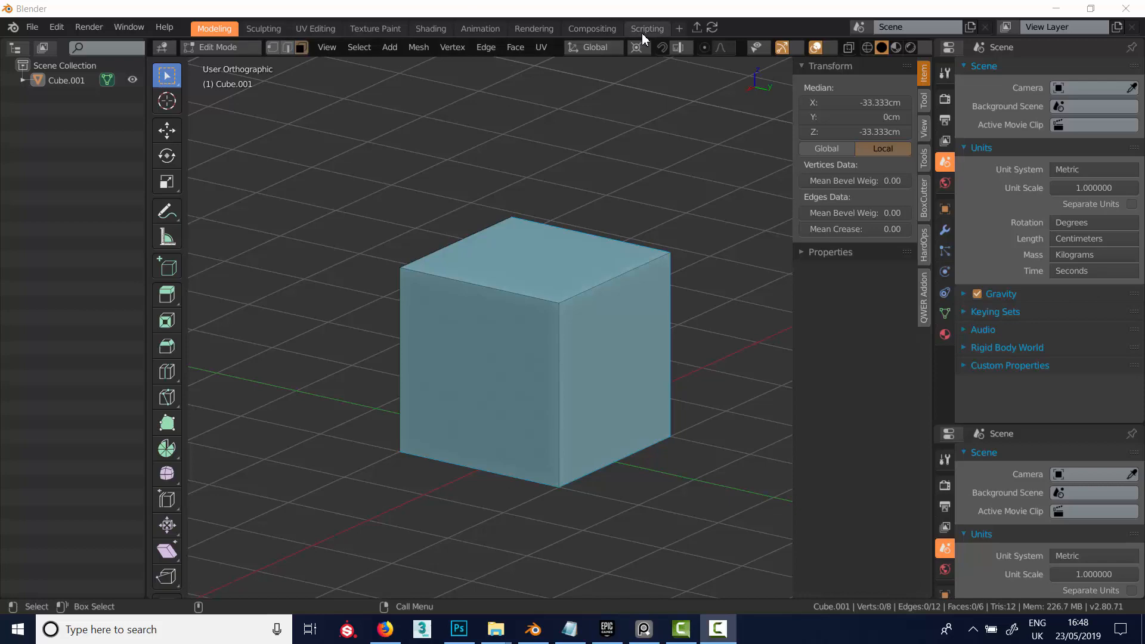
- Switch to the Scripting workspace and scroll through the Blender Hotkeys text notes
{"action": "left_click", "coordinate": [647, 27]}
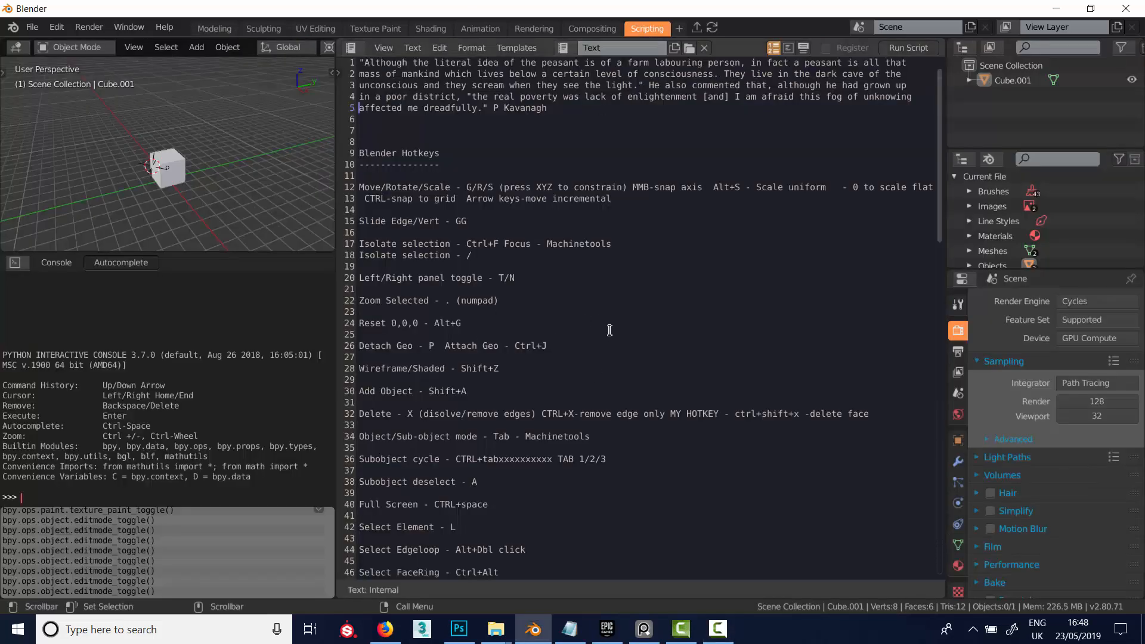
{"action": "mouse_move", "coordinate": [536, 291]}
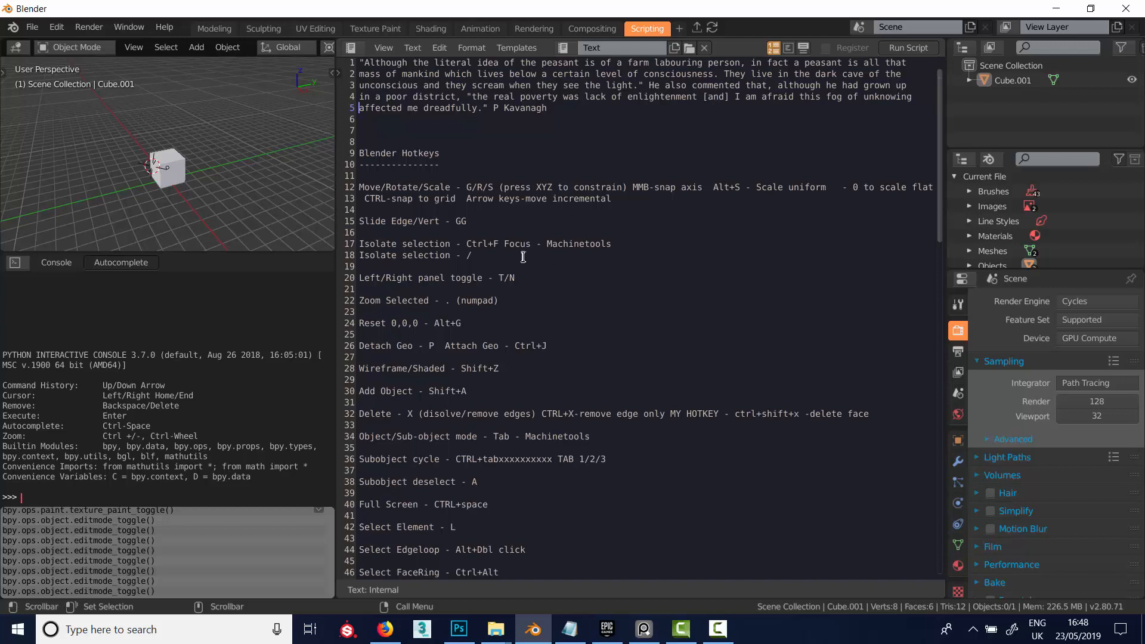
{"action": "mouse_move", "coordinate": [583, 341]}
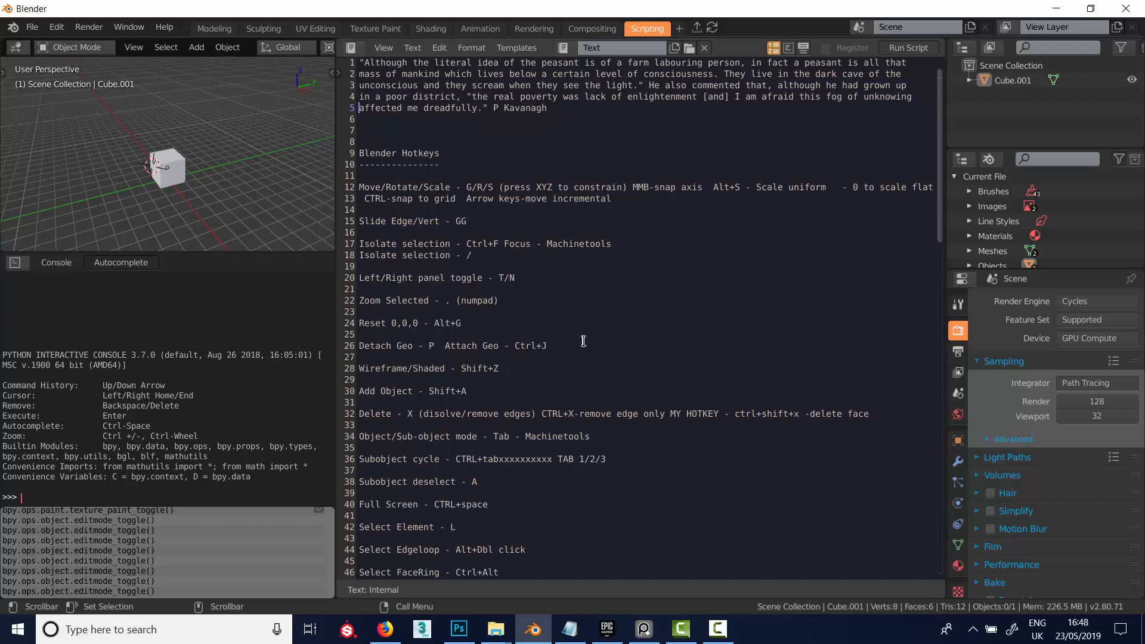
{"action": "scroll", "scroll_direction": "down", "scroll_amount": 3}
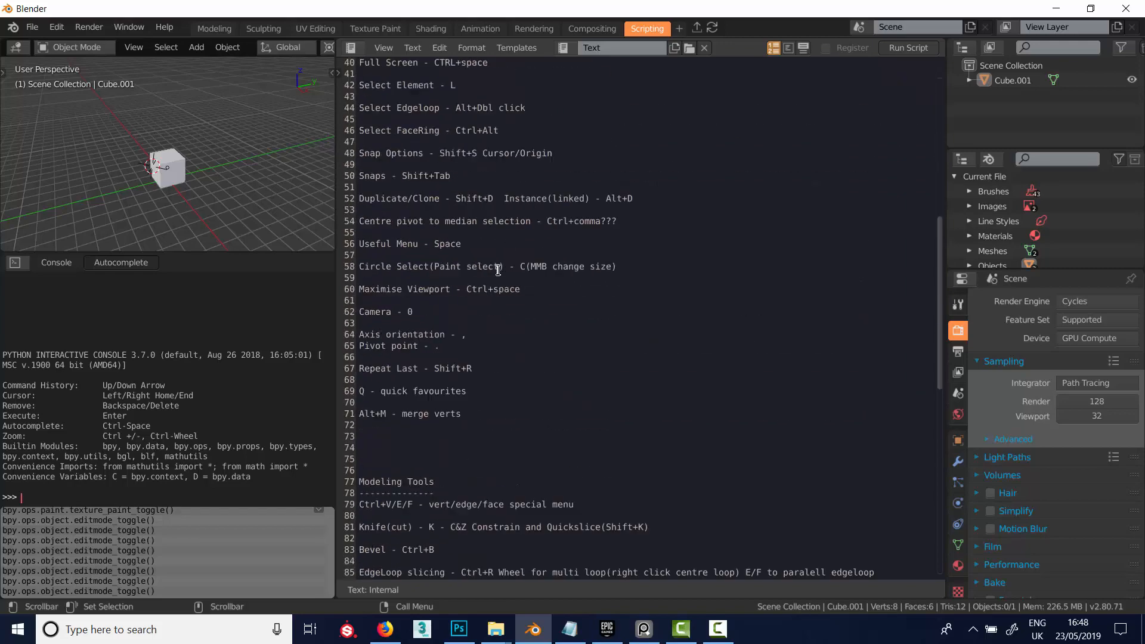
{"action": "scroll", "scroll_direction": "down", "scroll_amount": 3}
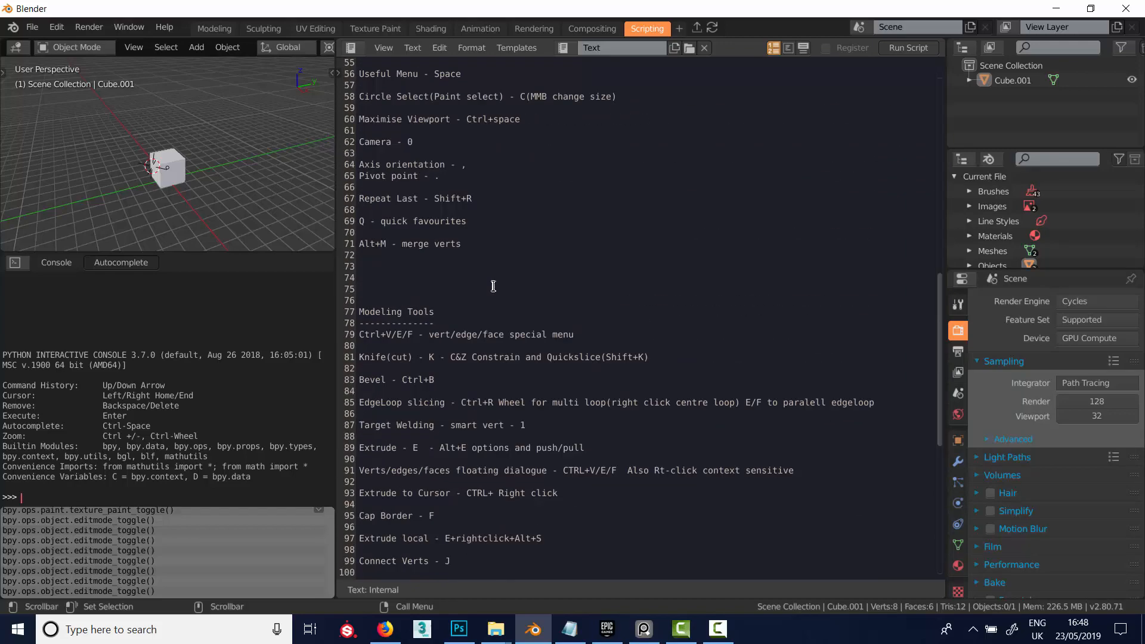
{"action": "scroll", "scroll_direction": "down", "scroll_amount": 3}
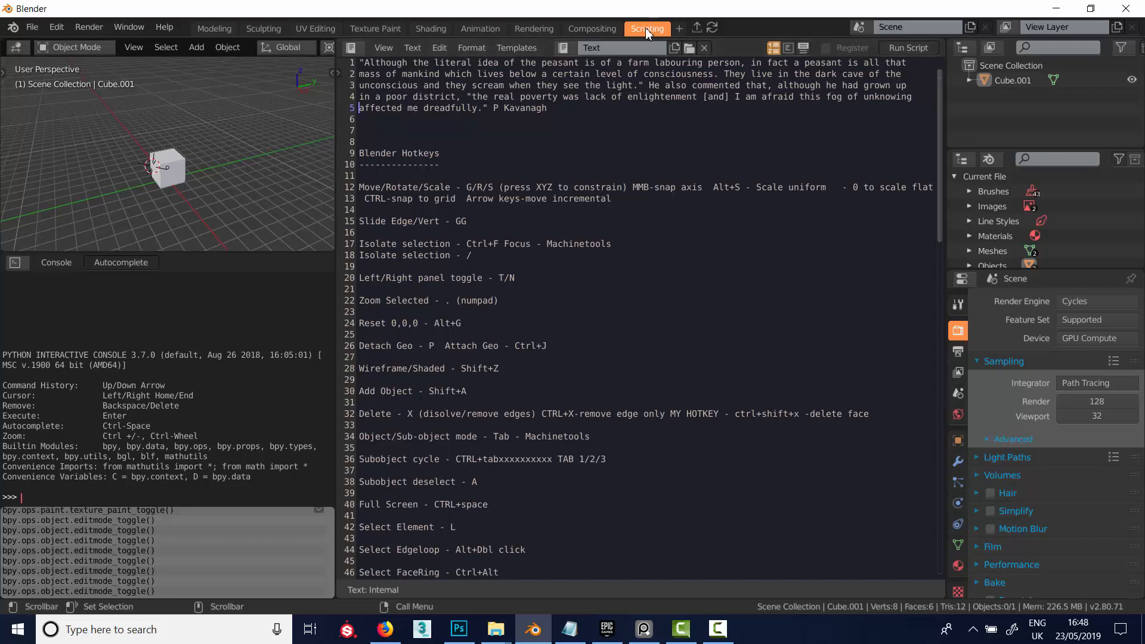
- Back in Modeling, inspect a toolbar tool's Assign Shortcut option and the View and Select menus
{"action": "left_click", "coordinate": [214, 28]}
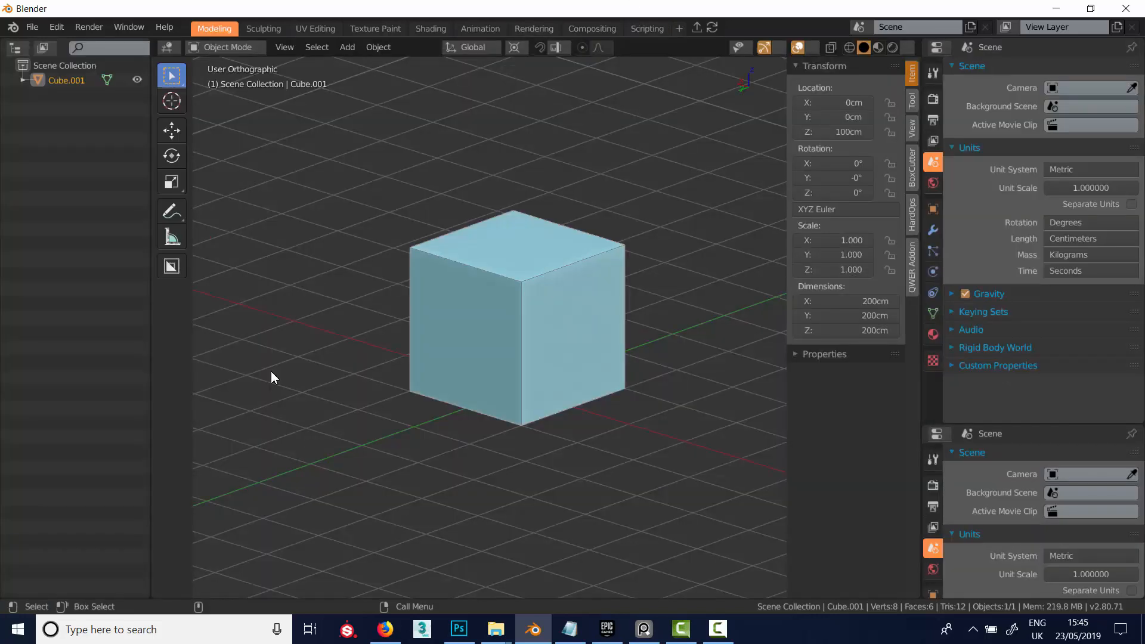
{"action": "mouse_move", "coordinate": [267, 232]}
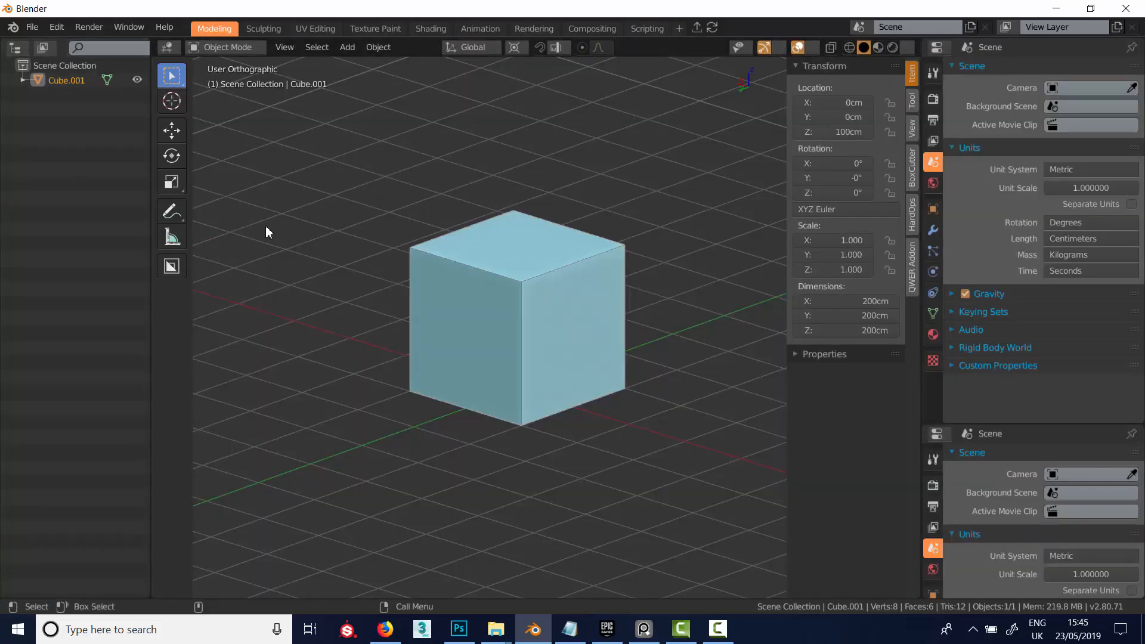
{"action": "mouse_move", "coordinate": [377, 218]}
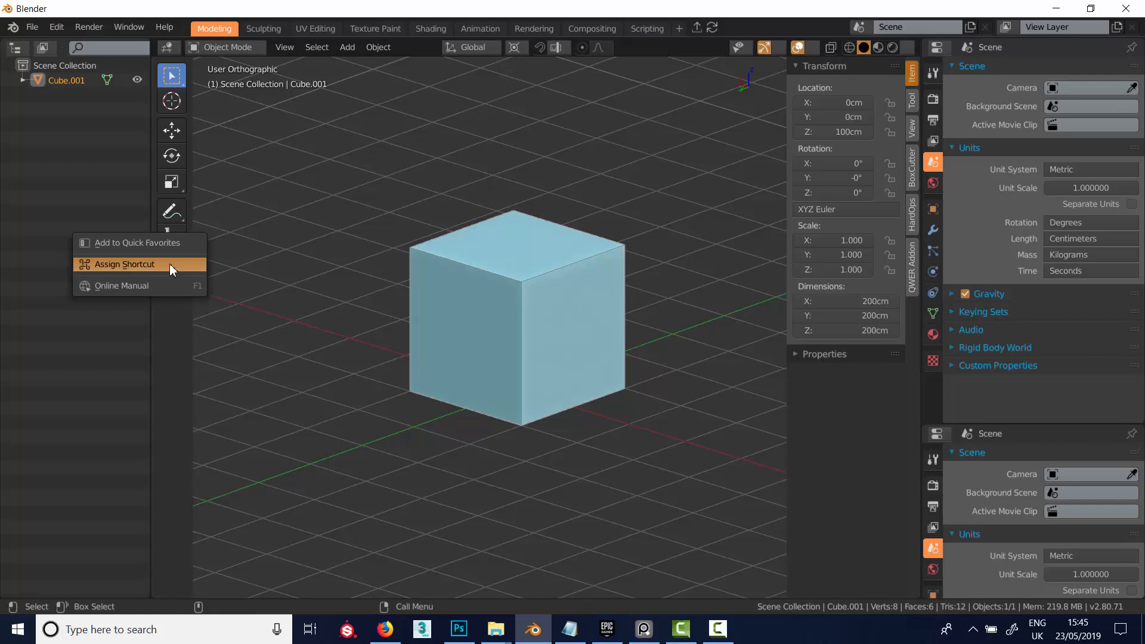
{"action": "mouse_move", "coordinate": [139, 270]}
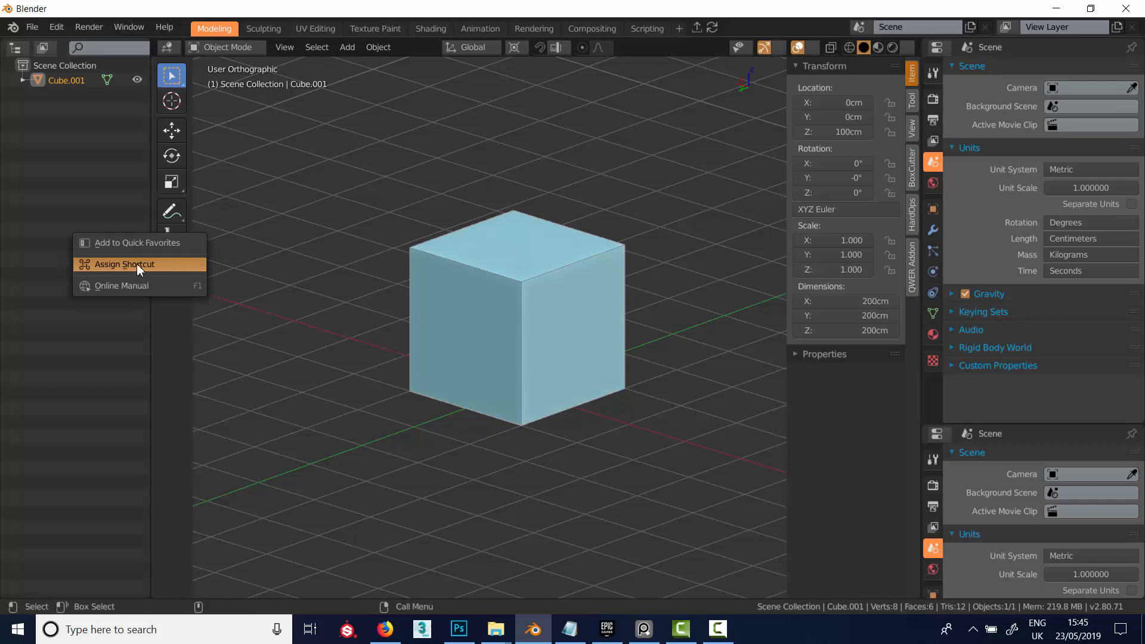
{"action": "left_click", "coordinate": [738, 49]}
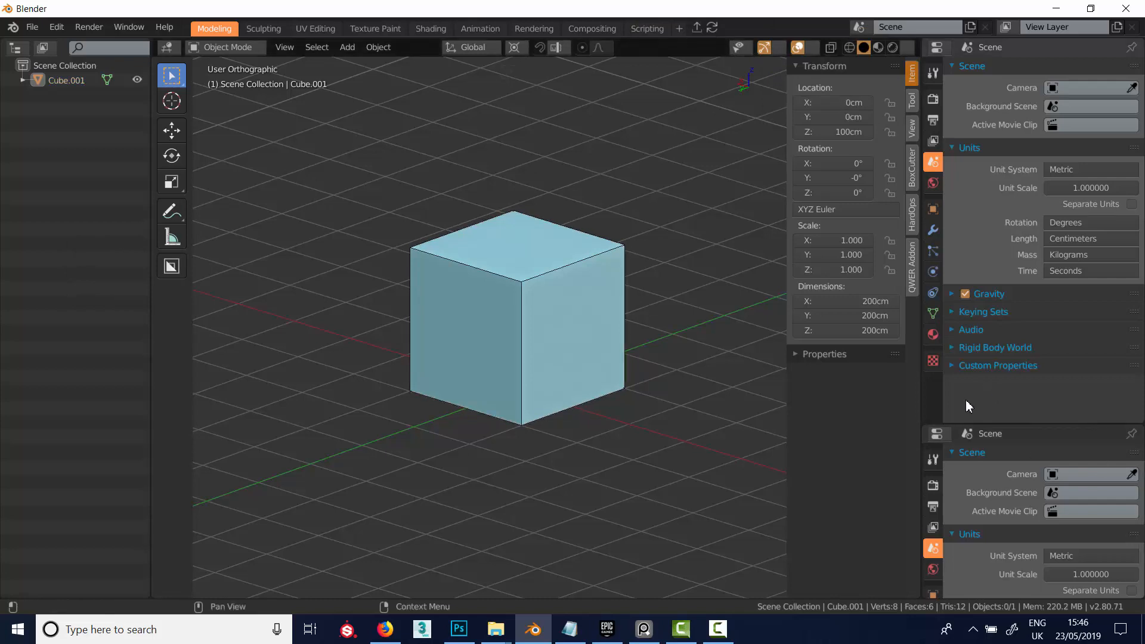
{"action": "mouse_move", "coordinate": [401, 191]}
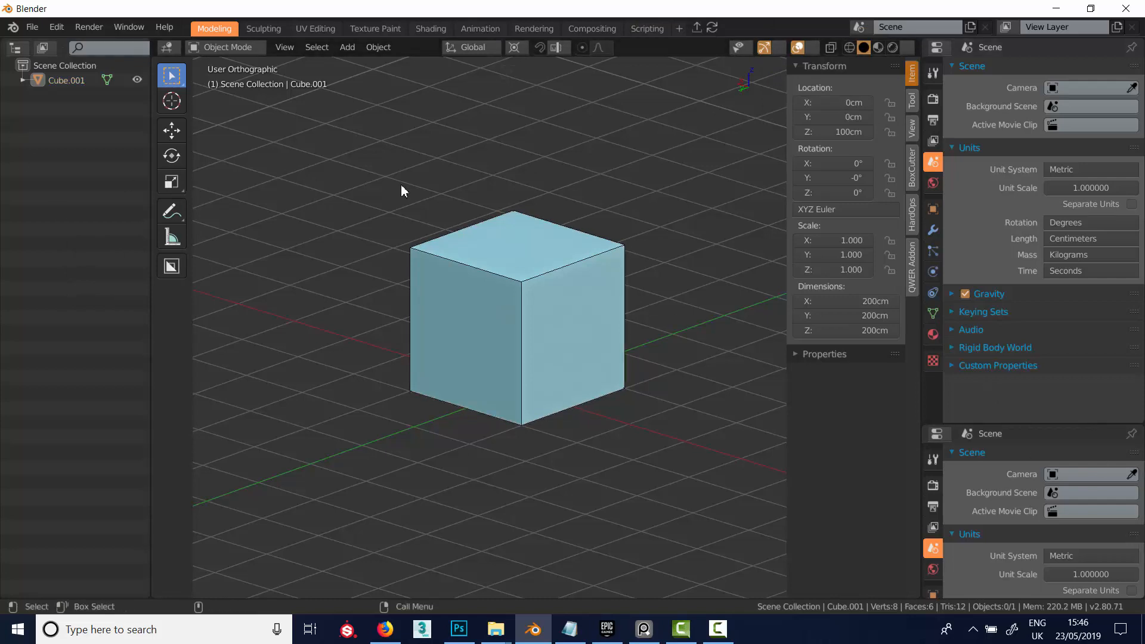
{"action": "left_click", "coordinate": [284, 47]}
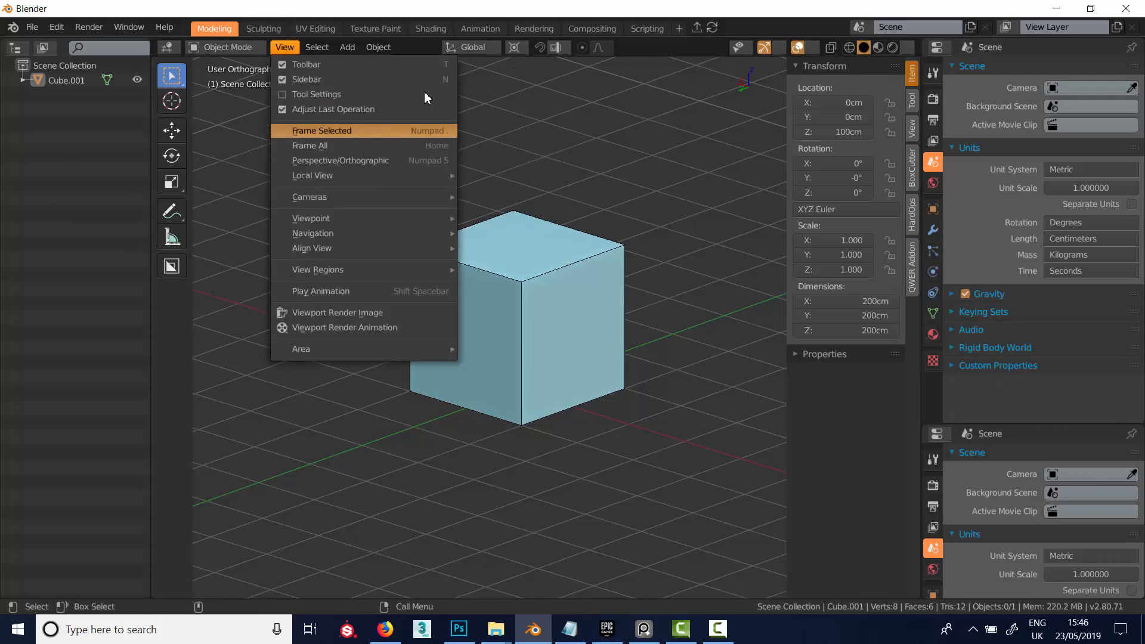
{"action": "mouse_move", "coordinate": [341, 160]}
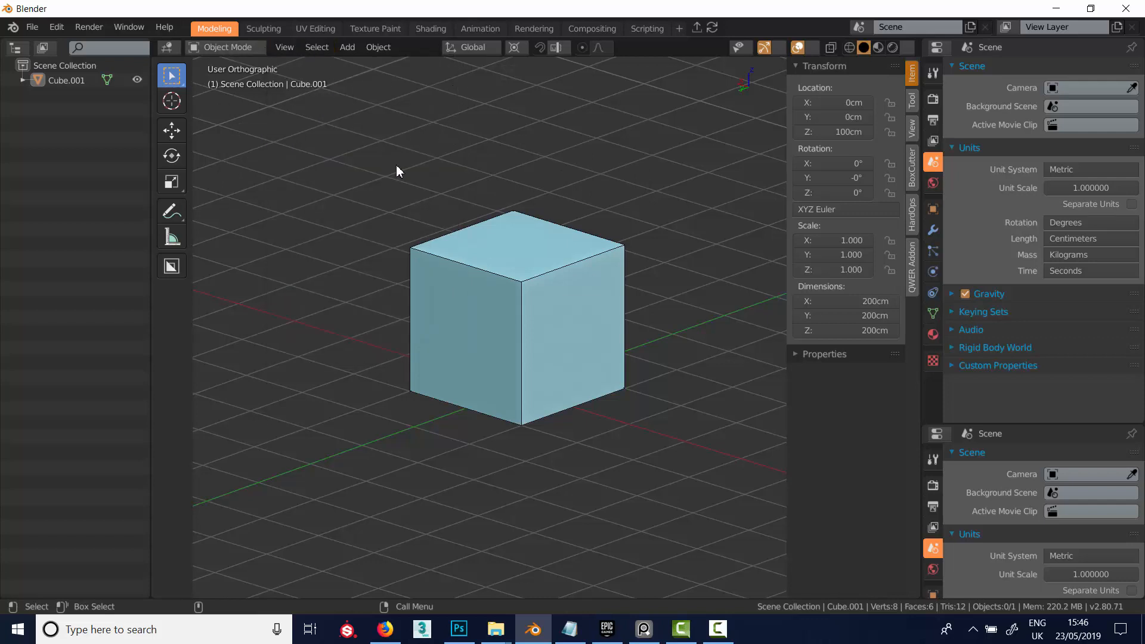
{"action": "left_click", "coordinate": [316, 47]}
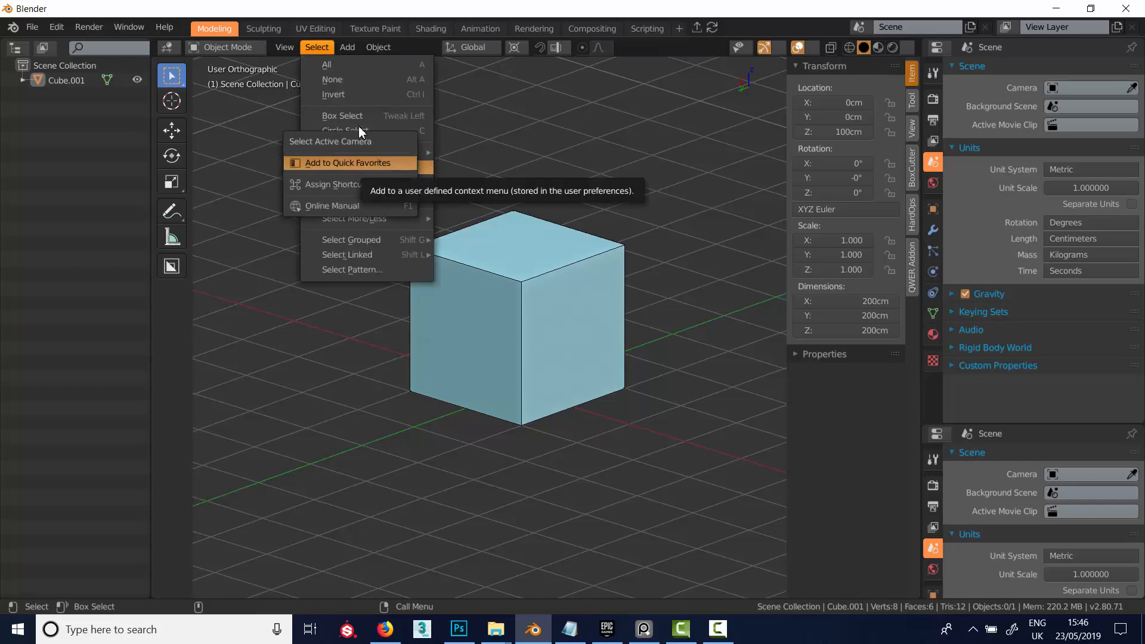
{"action": "mouse_move", "coordinate": [377, 172]}
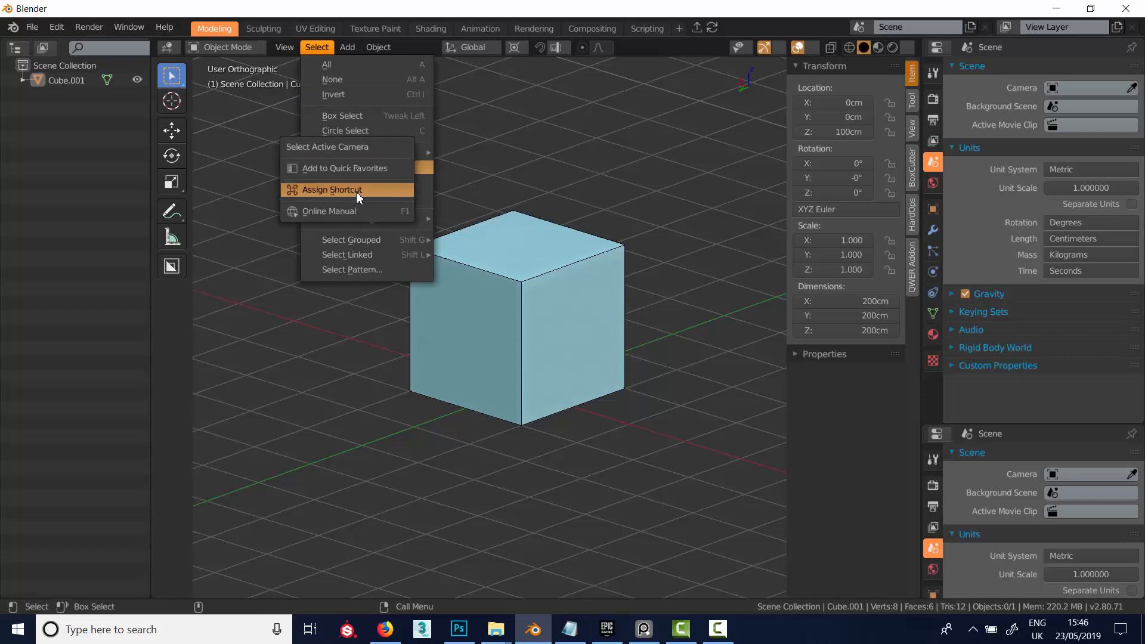
{"action": "mouse_move", "coordinate": [329, 211]}
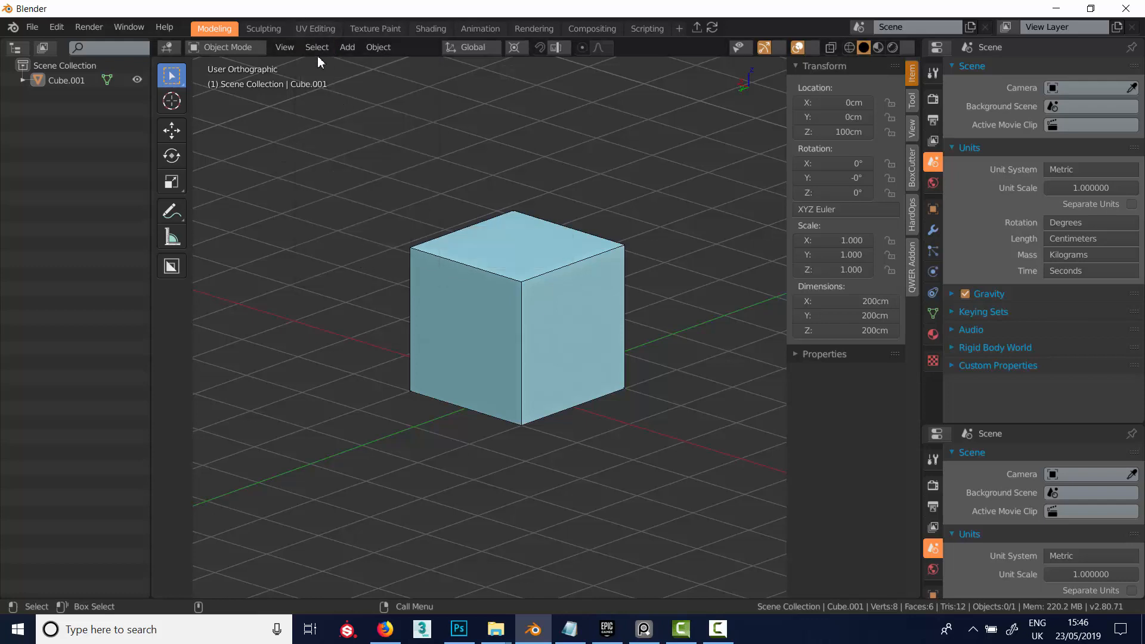
{"action": "left_click", "coordinate": [317, 47]}
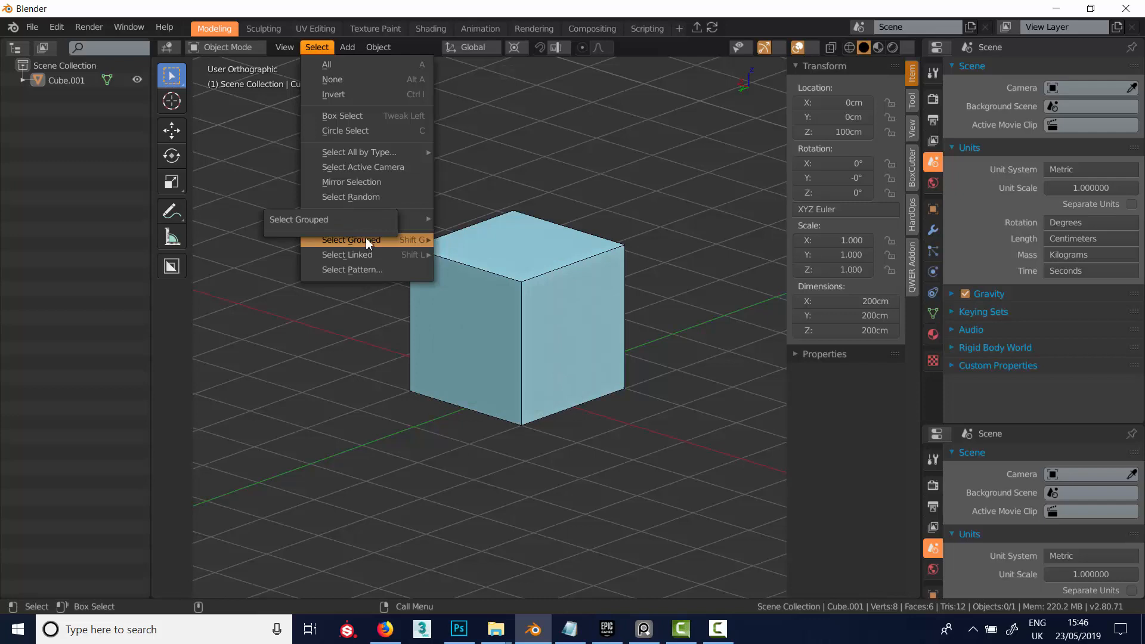
{"action": "mouse_move", "coordinate": [355, 136]}
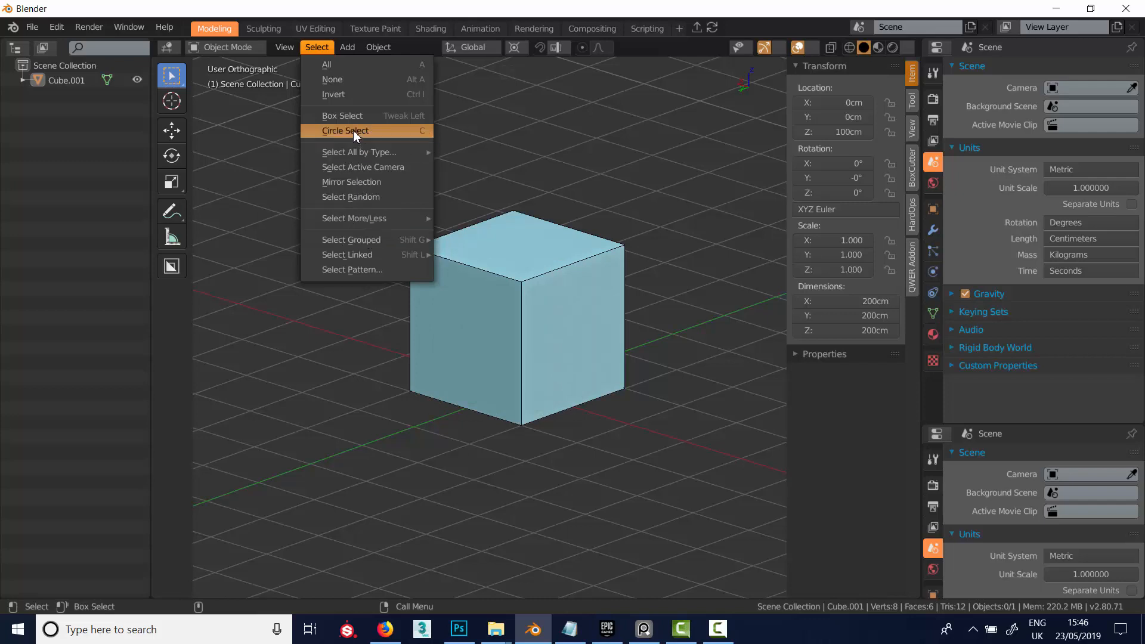
{"action": "right_click", "coordinate": [345, 131]}
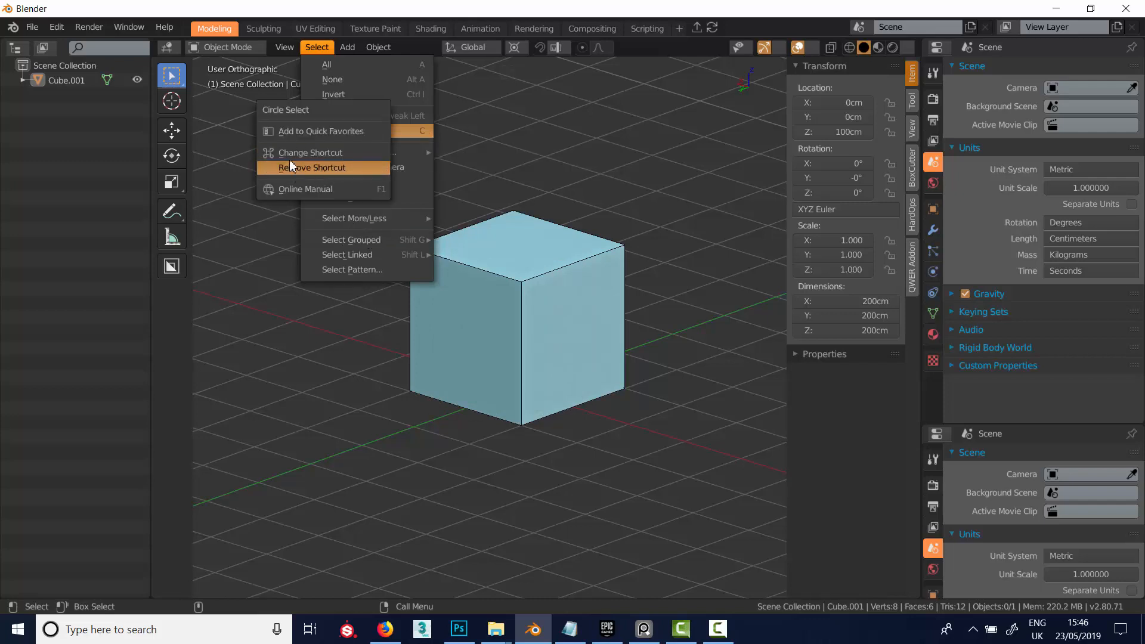
{"action": "mouse_move", "coordinate": [310, 152]}
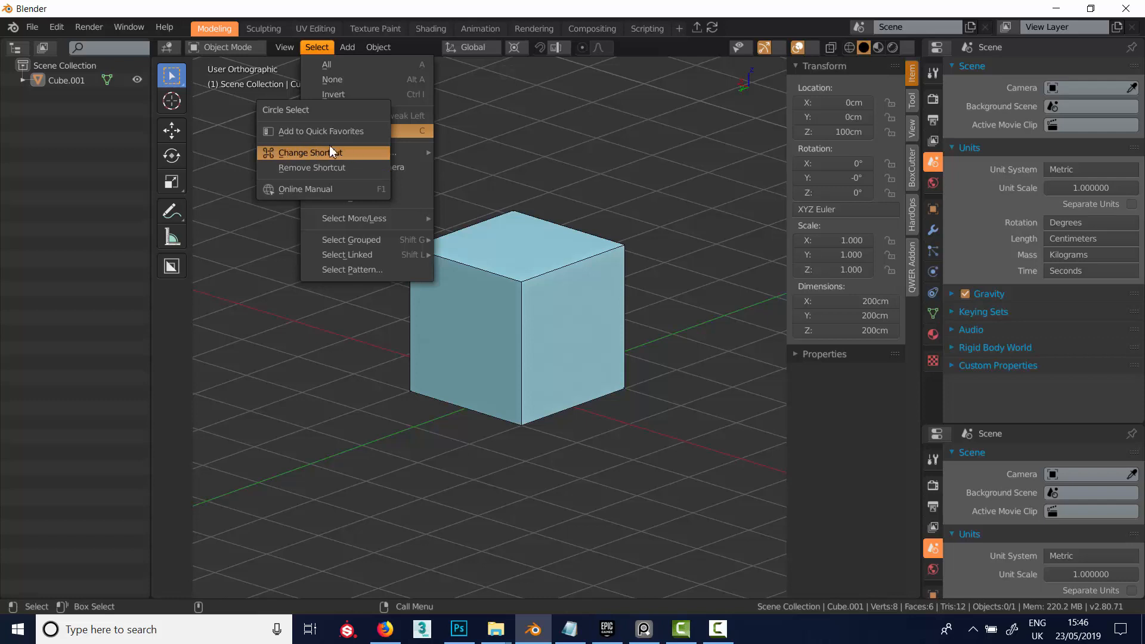
{"action": "left_click", "coordinate": [339, 318]}
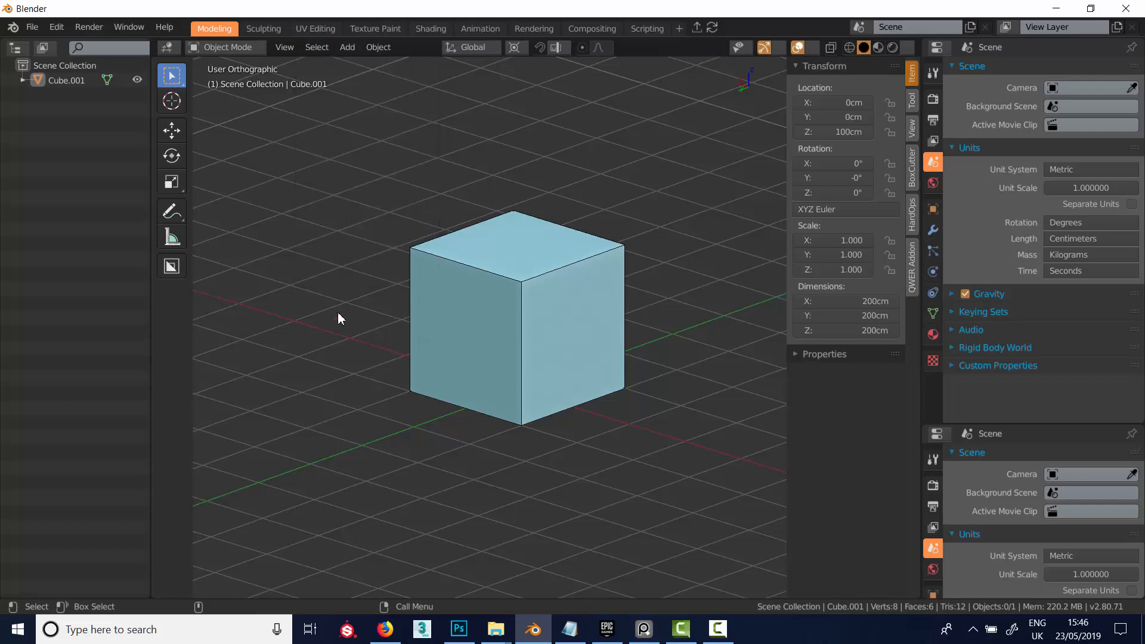
{"action": "mouse_move", "coordinate": [350, 222]}
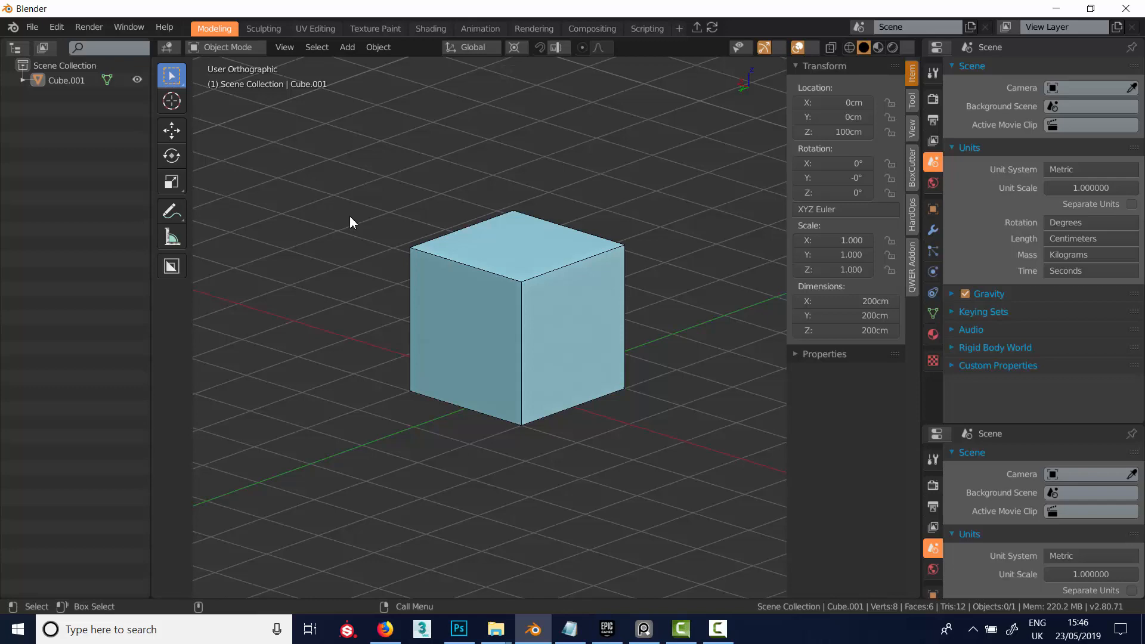
- Show Quick Favorites (Q), then add the Add menu's Text entry to Quick Favorites
{"action": "key", "text": "q"}
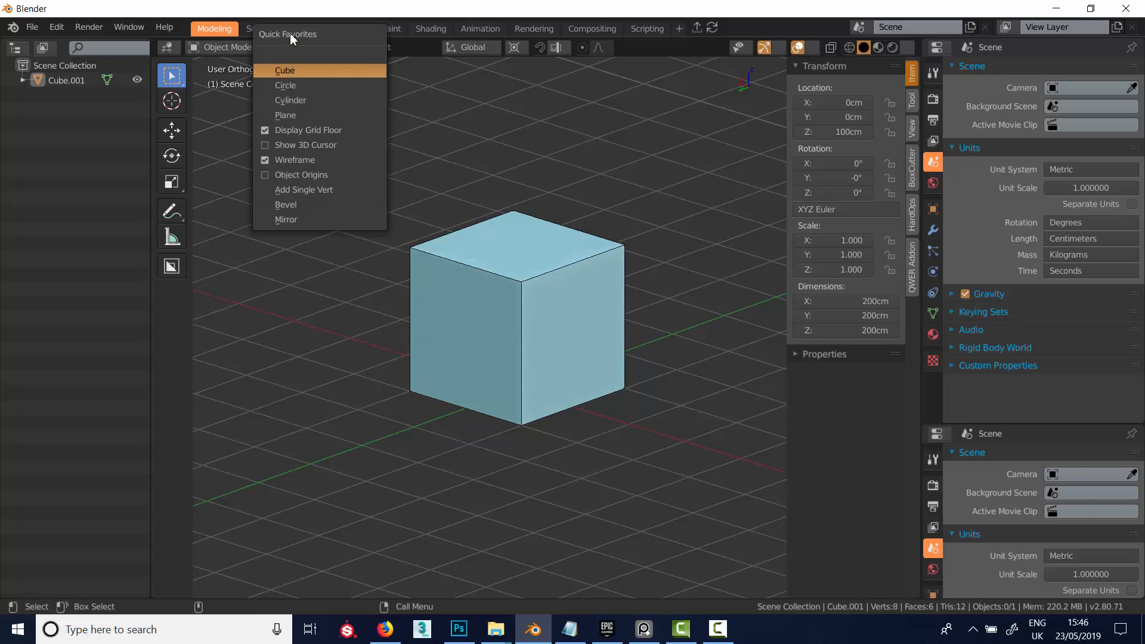
{"action": "mouse_move", "coordinate": [312, 221]}
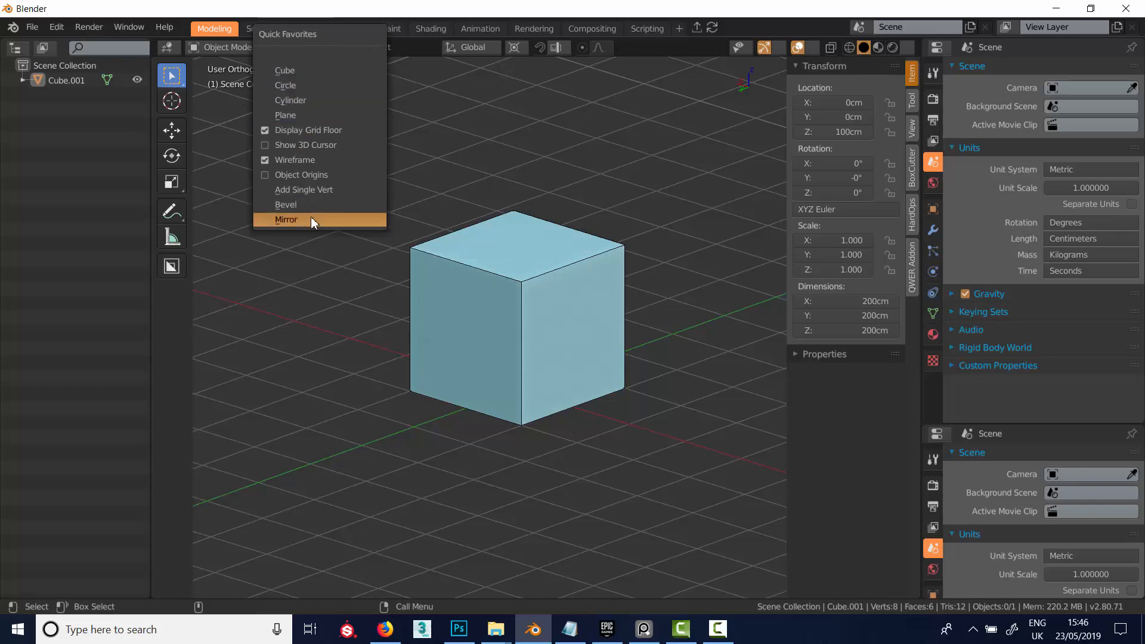
{"action": "mouse_move", "coordinate": [339, 211]}
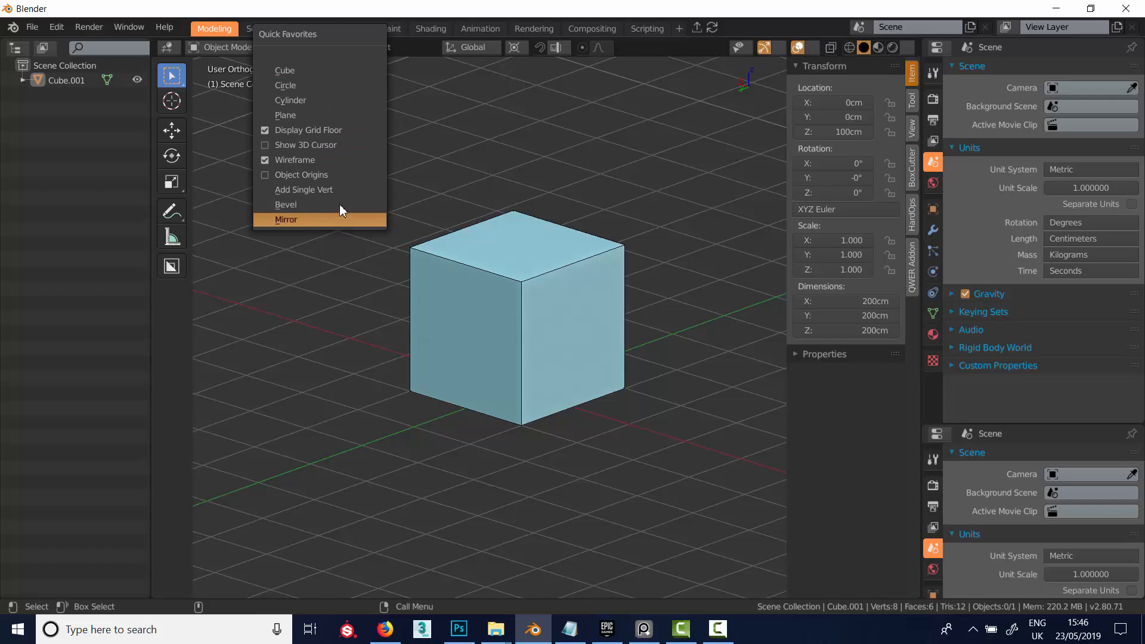
{"action": "mouse_move", "coordinate": [335, 36]}
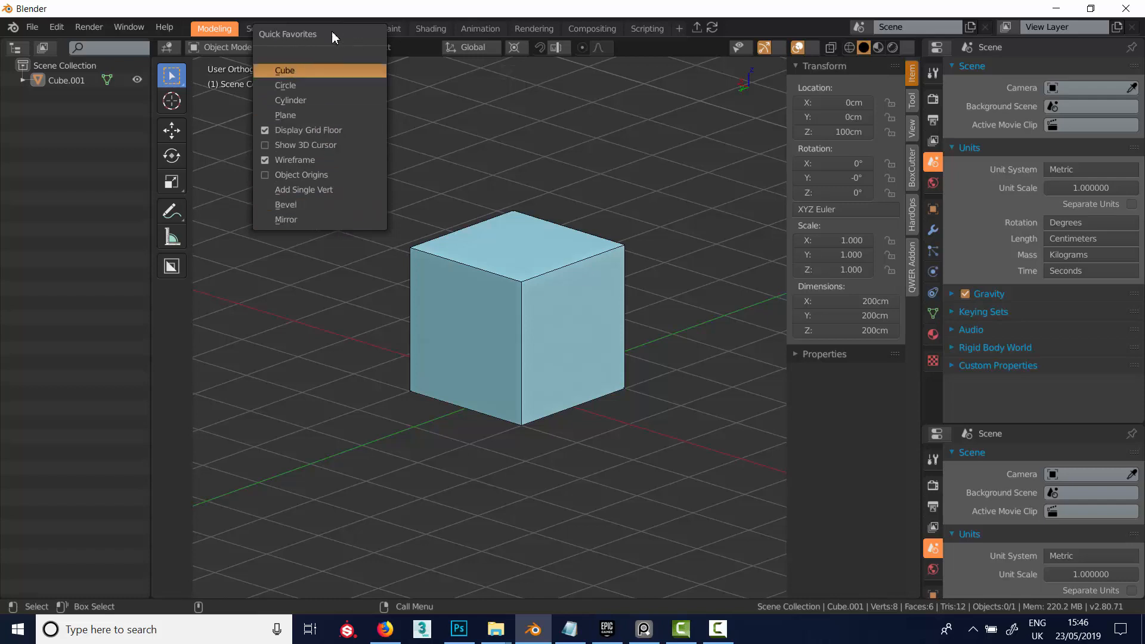
{"action": "mouse_move", "coordinate": [300, 70]}
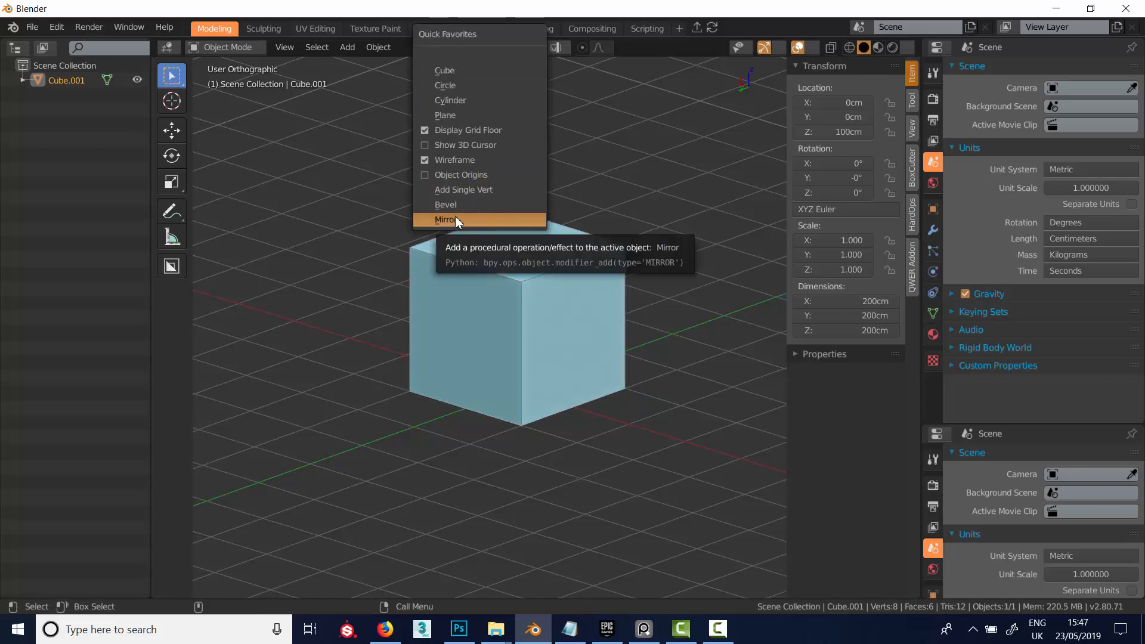
{"action": "left_click", "coordinate": [347, 46]}
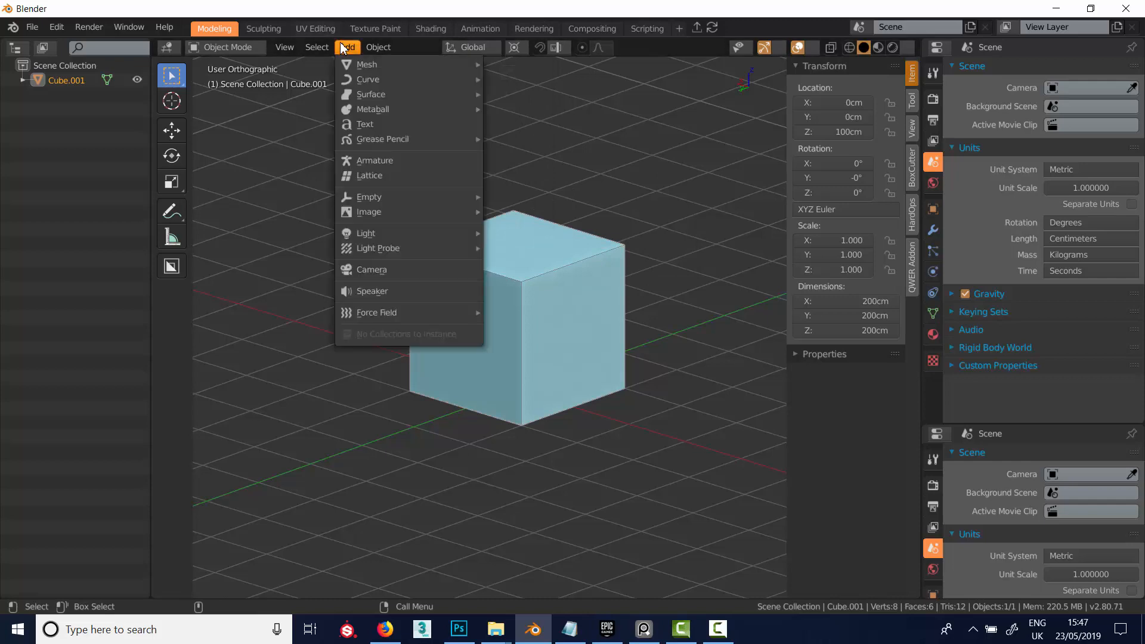
{"action": "right_click", "coordinate": [365, 124]}
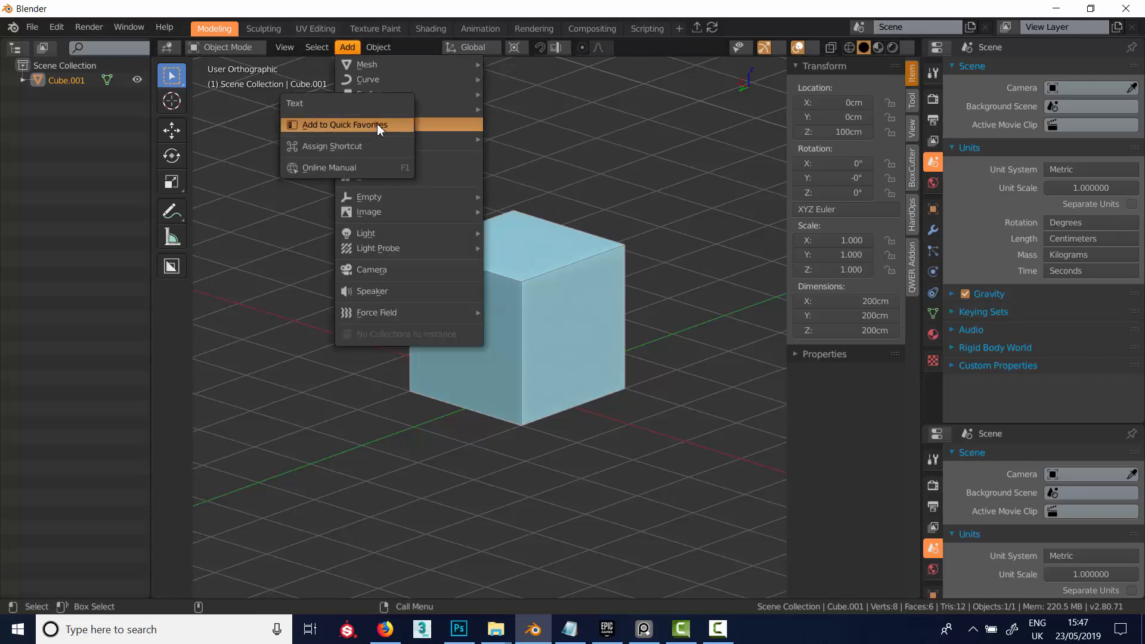
{"action": "left_click", "coordinate": [514, 258]}
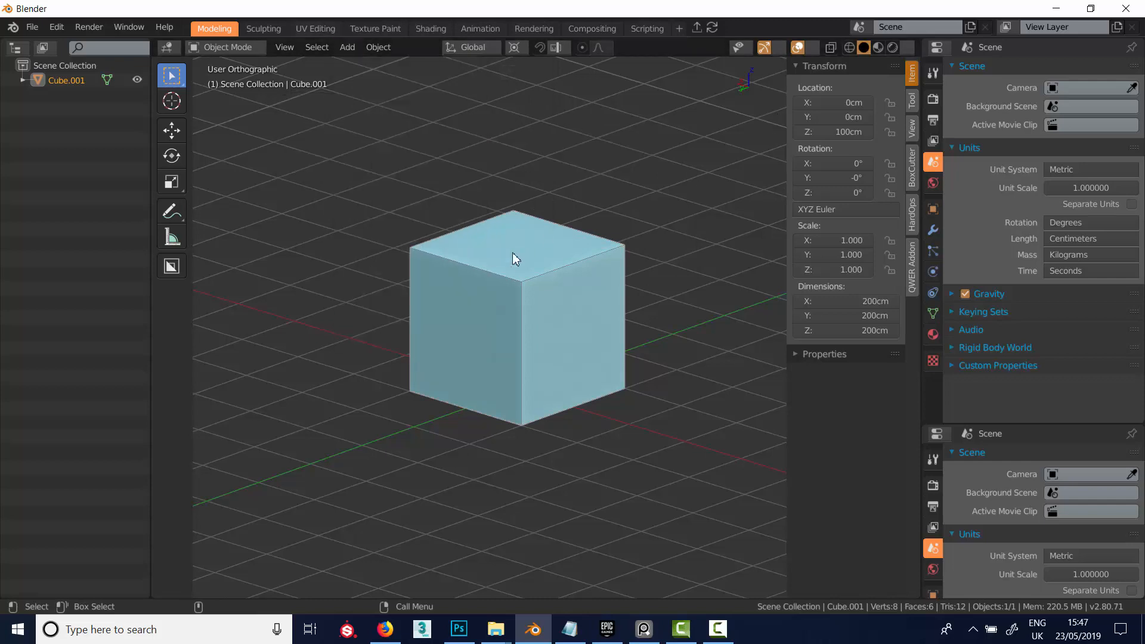
{"action": "mouse_move", "coordinate": [460, 325]}
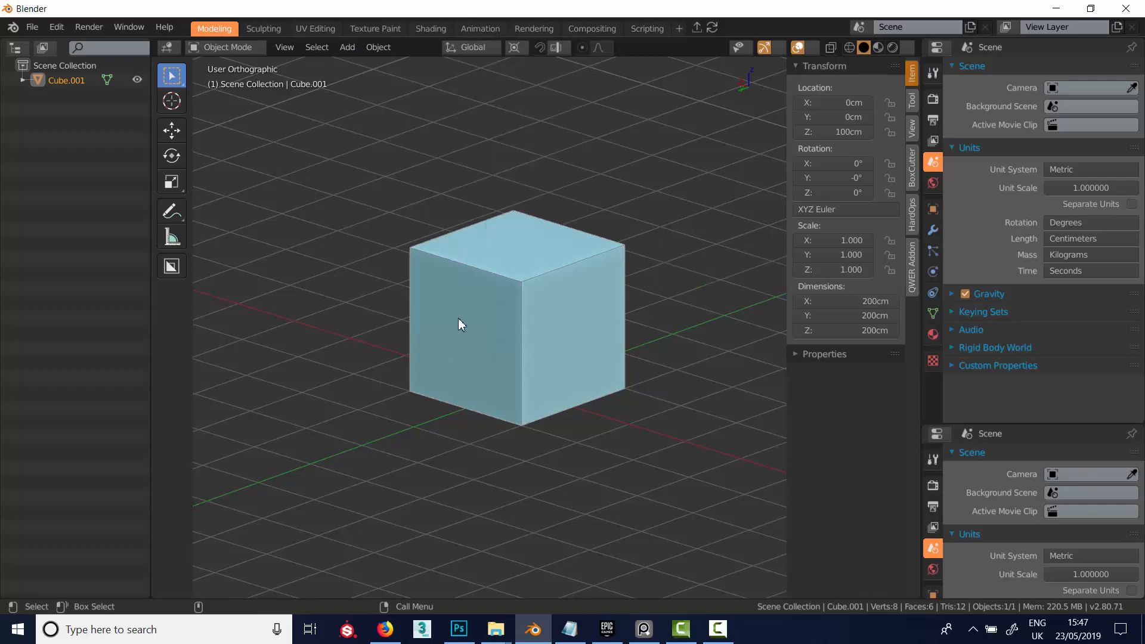
{"action": "key", "text": "Tab"}
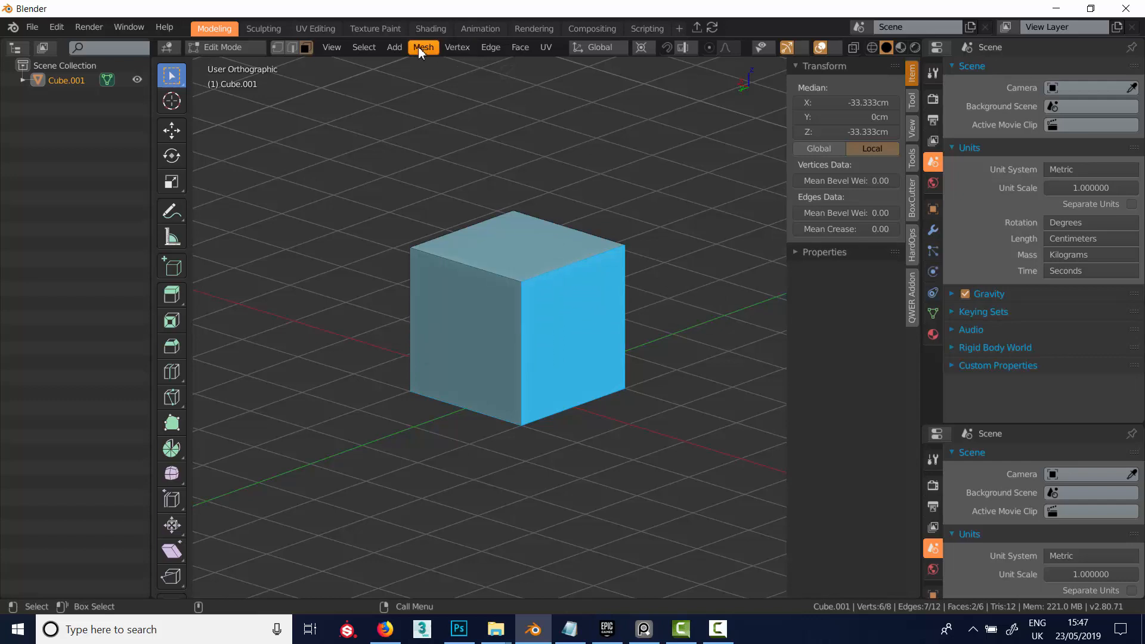
{"action": "mouse_move", "coordinate": [634, 149]}
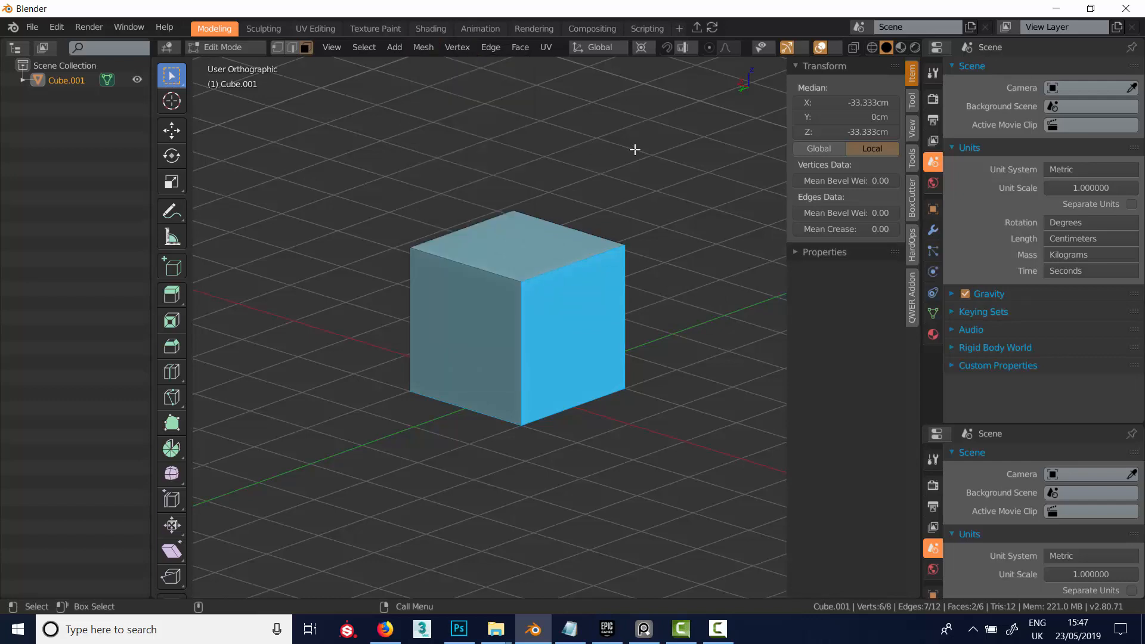
{"action": "right_click", "coordinate": [634, 150]}
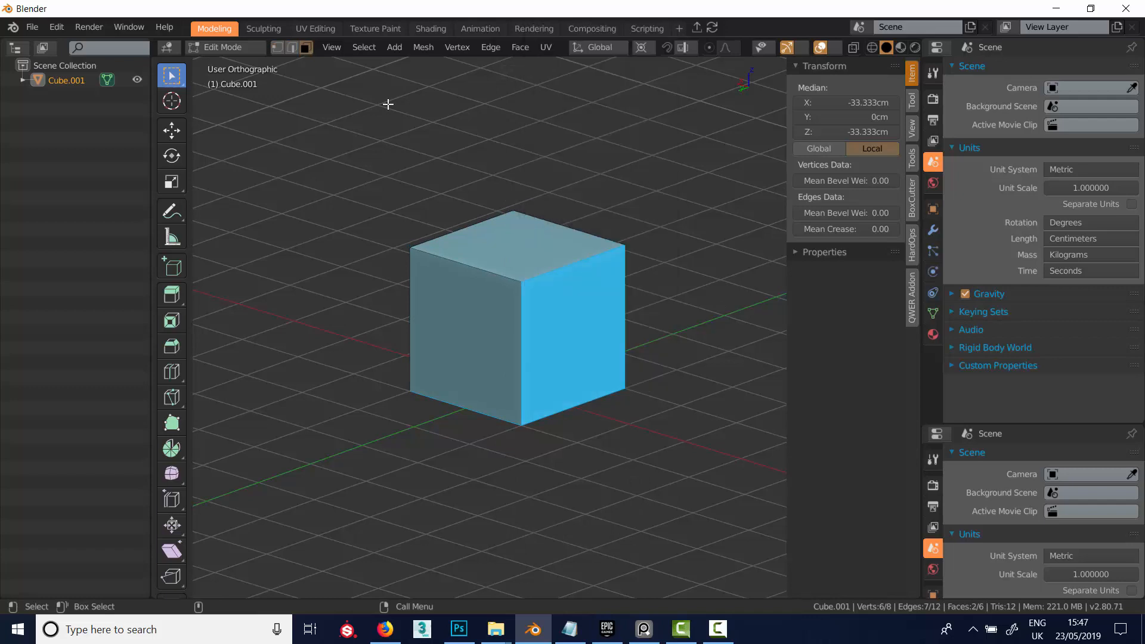
{"action": "mouse_move", "coordinate": [496, 193]}
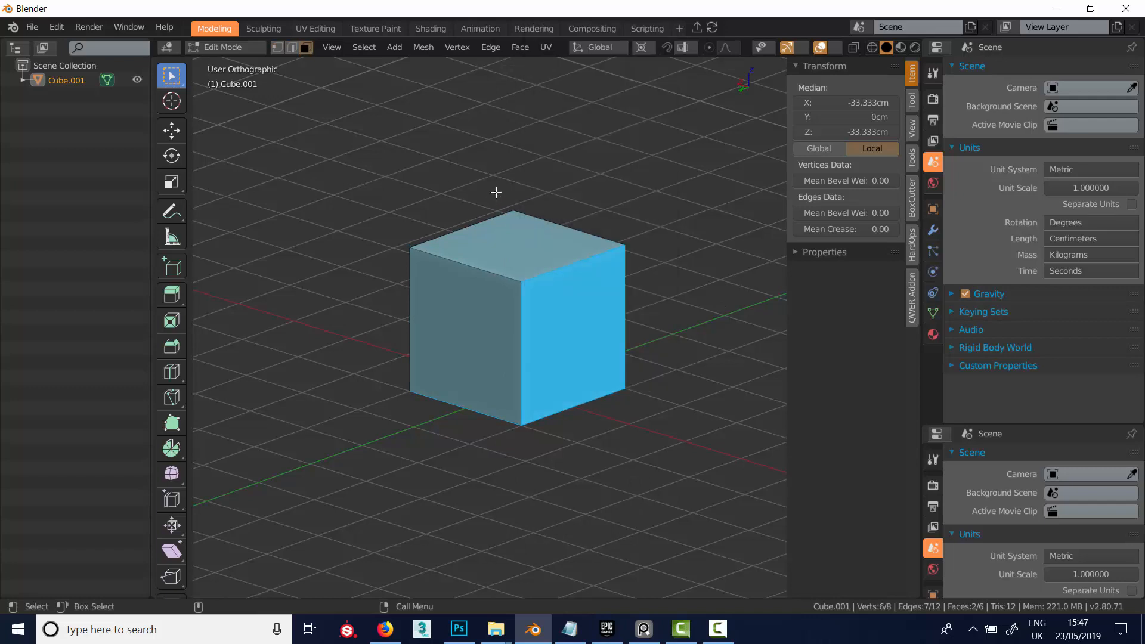
{"action": "mouse_move", "coordinate": [403, 170]}
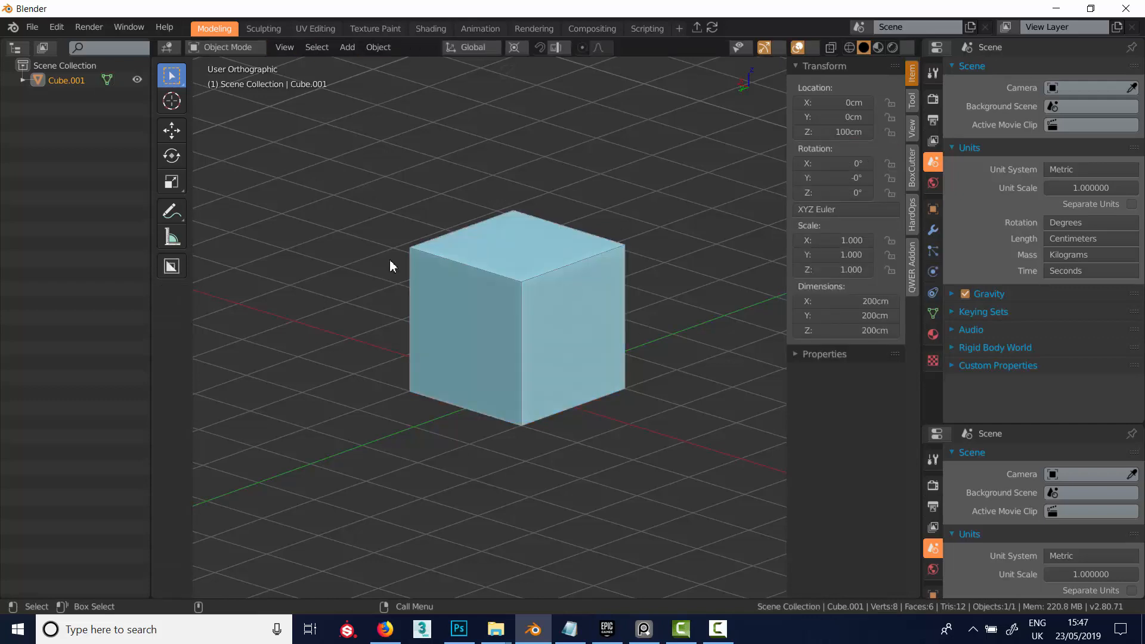
{"action": "mouse_move", "coordinate": [550, 253]}
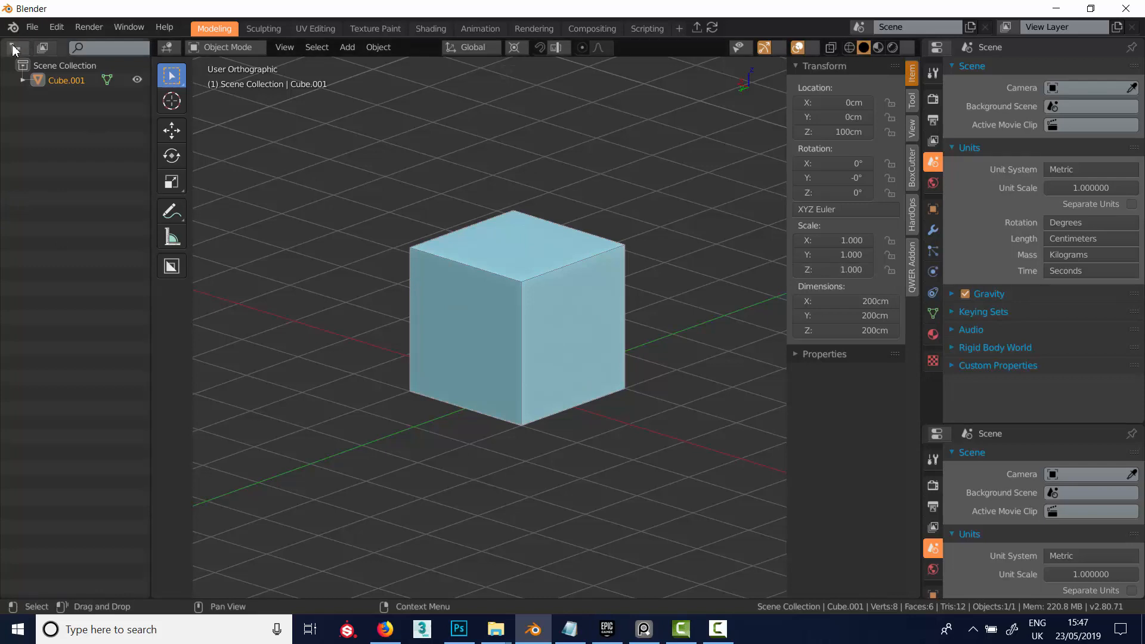
{"action": "mouse_move", "coordinate": [491, 86]}
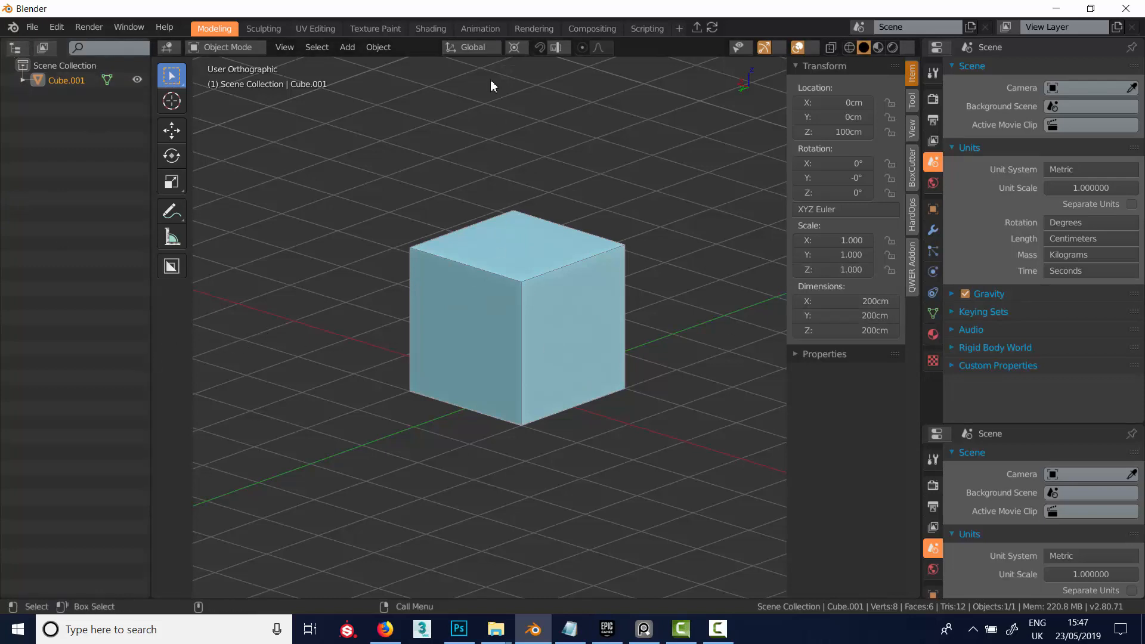
{"action": "mouse_move", "coordinate": [430, 448]}
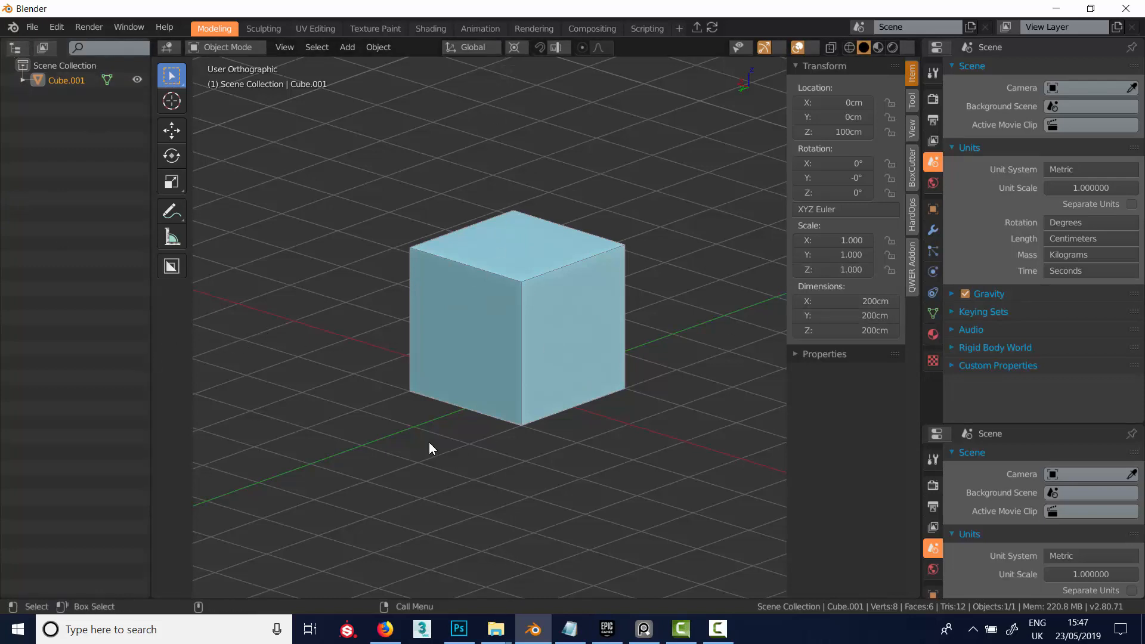
{"action": "mouse_move", "coordinate": [547, 288]}
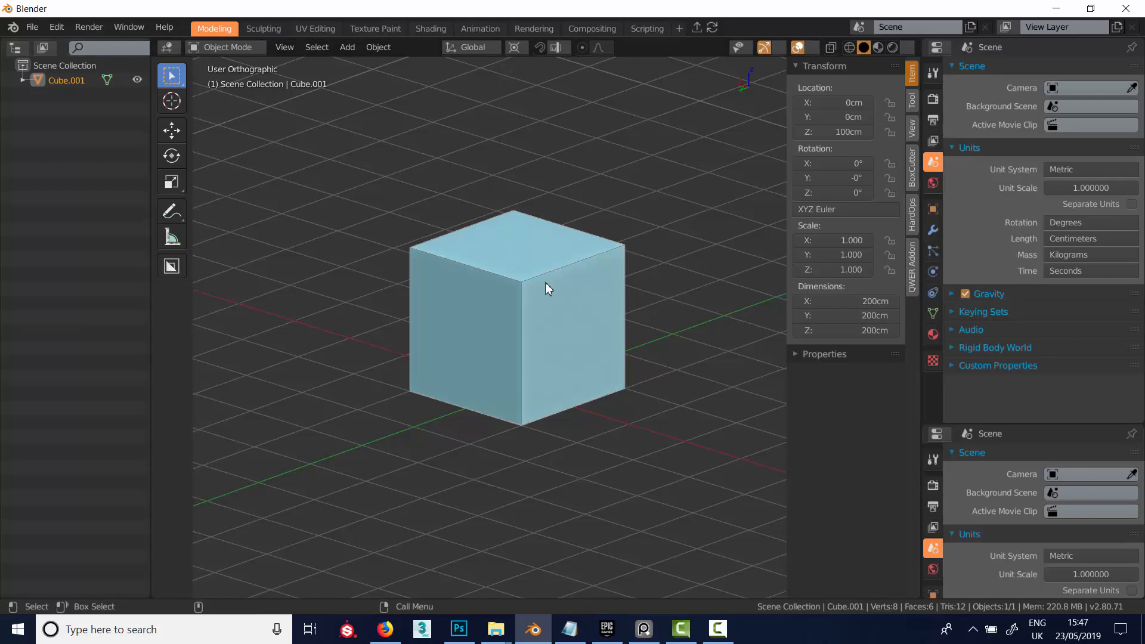
{"action": "mouse_move", "coordinate": [550, 338]}
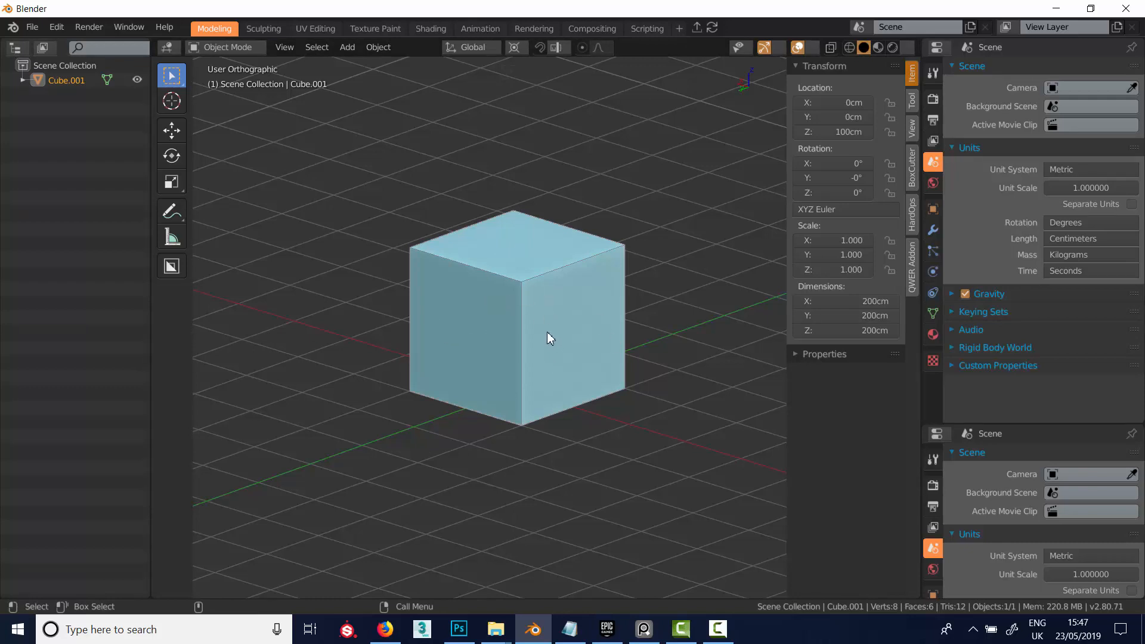
{"action": "mouse_move", "coordinate": [570, 322]}
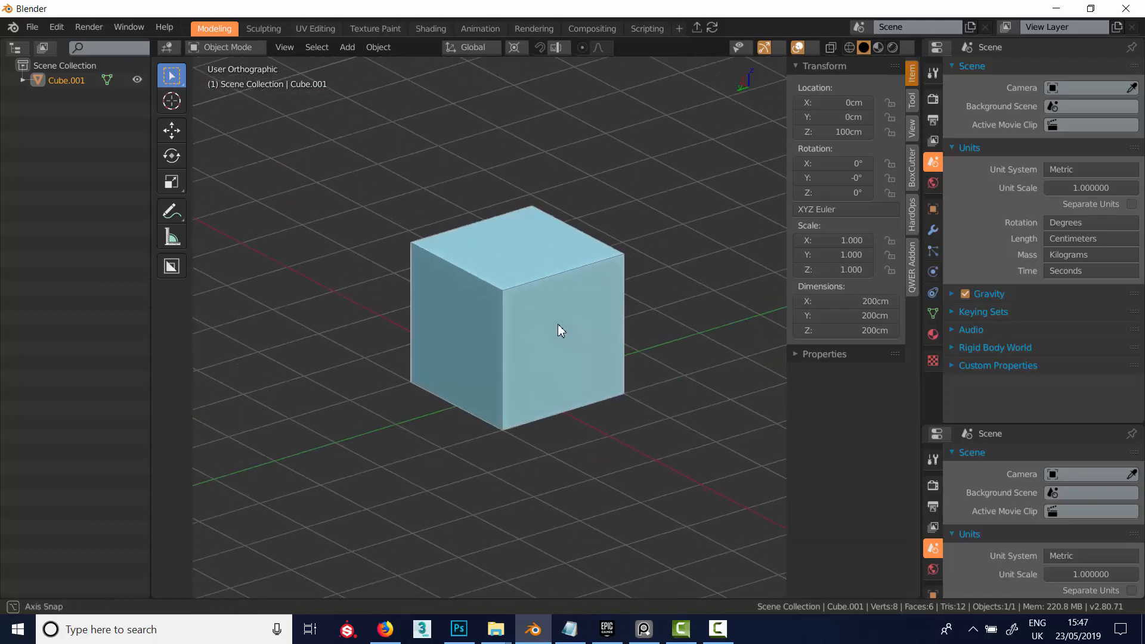
- Orbit the view slightly around the cube
{"action": "left_click_drag", "start_coordinate": [555, 329], "coordinate": [540, 338]}
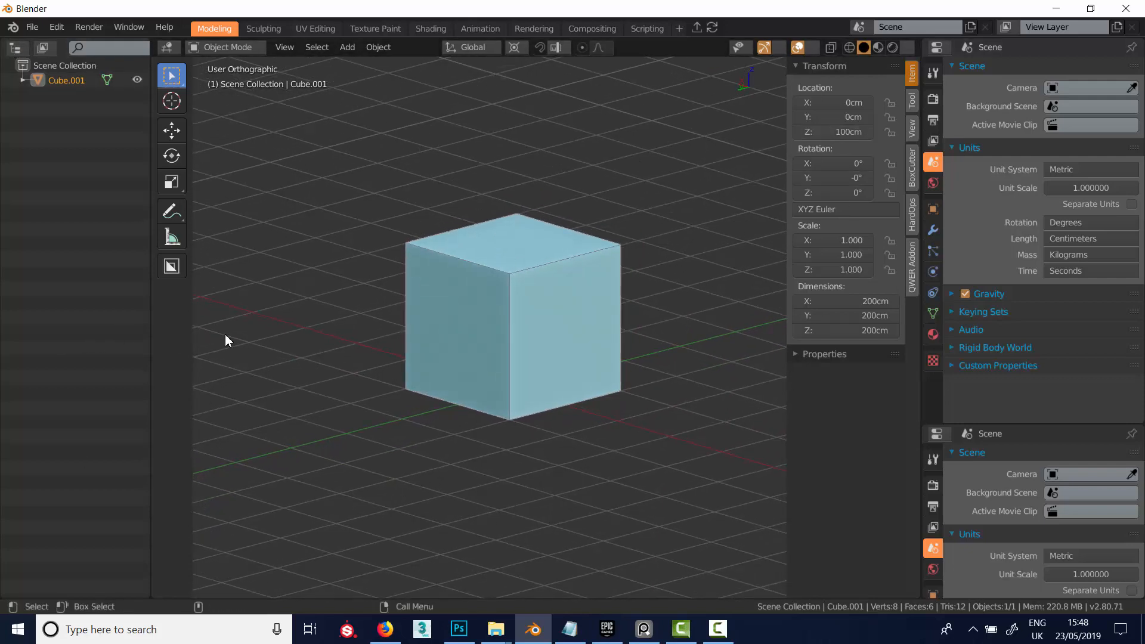
{"action": "mouse_move", "coordinate": [407, 292]}
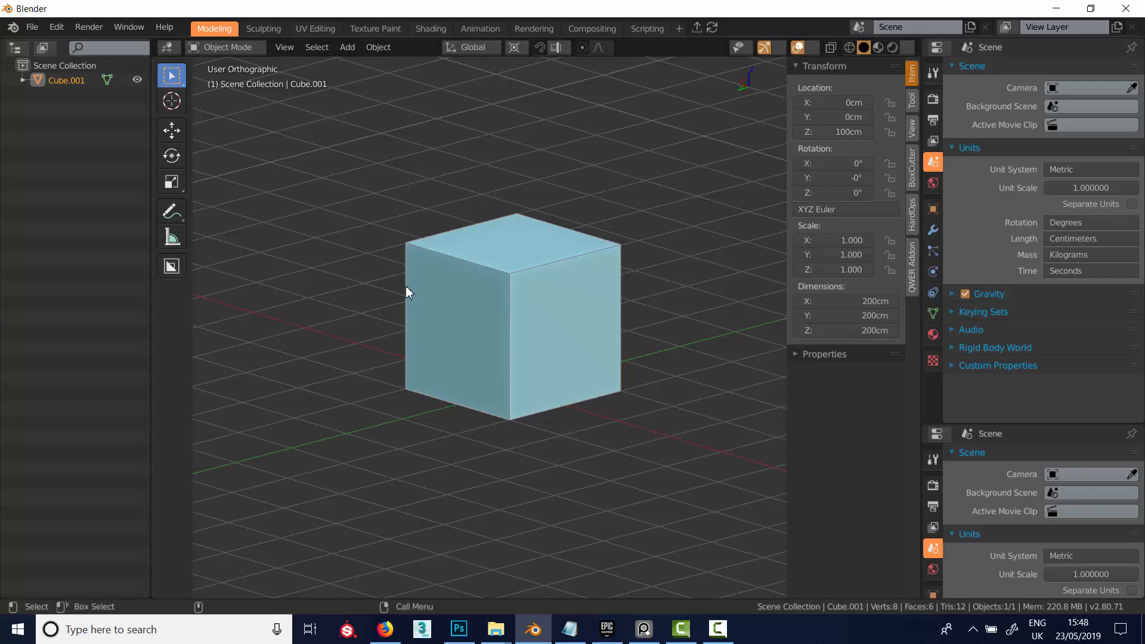
{"action": "mouse_move", "coordinate": [337, 402]}
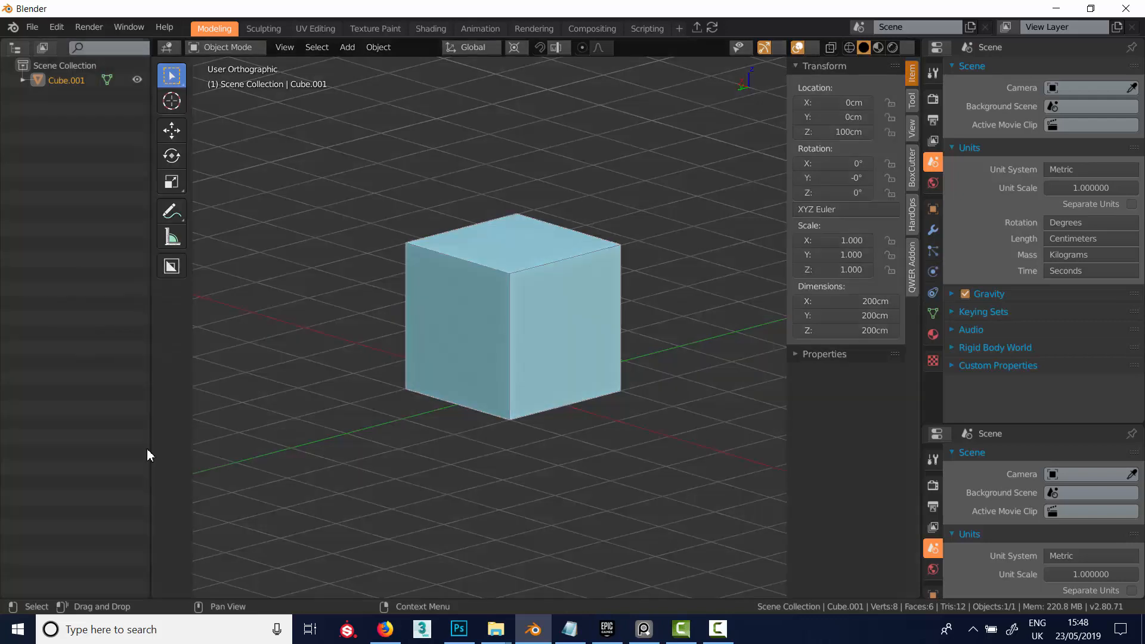
{"action": "mouse_move", "coordinate": [150, 598]}
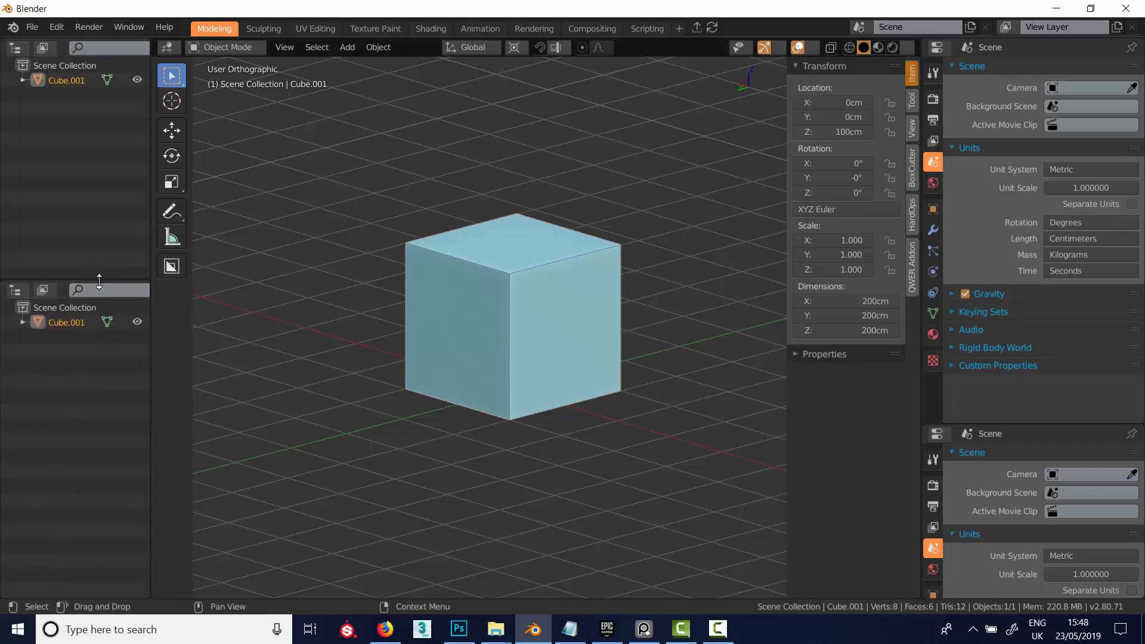
{"action": "mouse_move", "coordinate": [81, 269]}
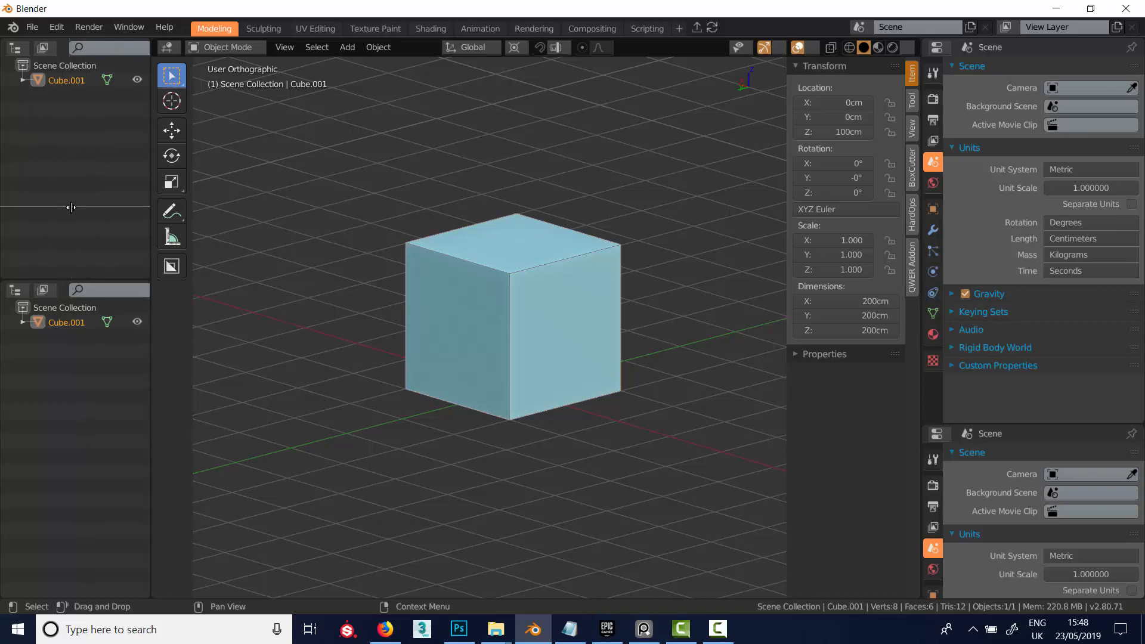
{"action": "mouse_move", "coordinate": [89, 194]}
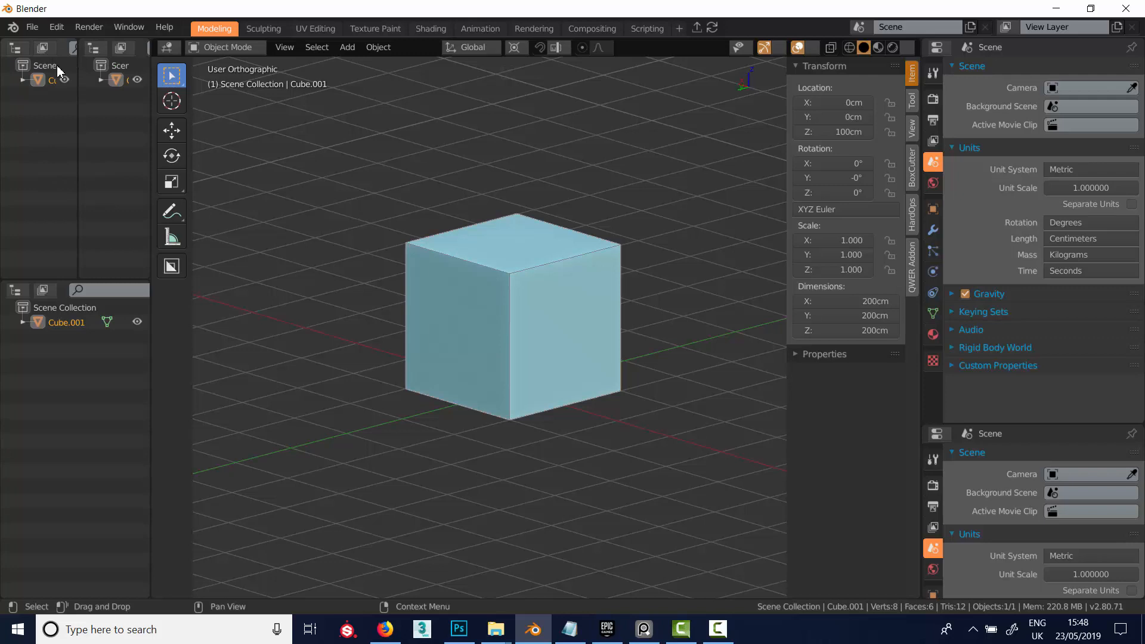
- Split an area in two, then join the two side-by-side viewports back into one
{"action": "right_click", "coordinate": [58, 69]}
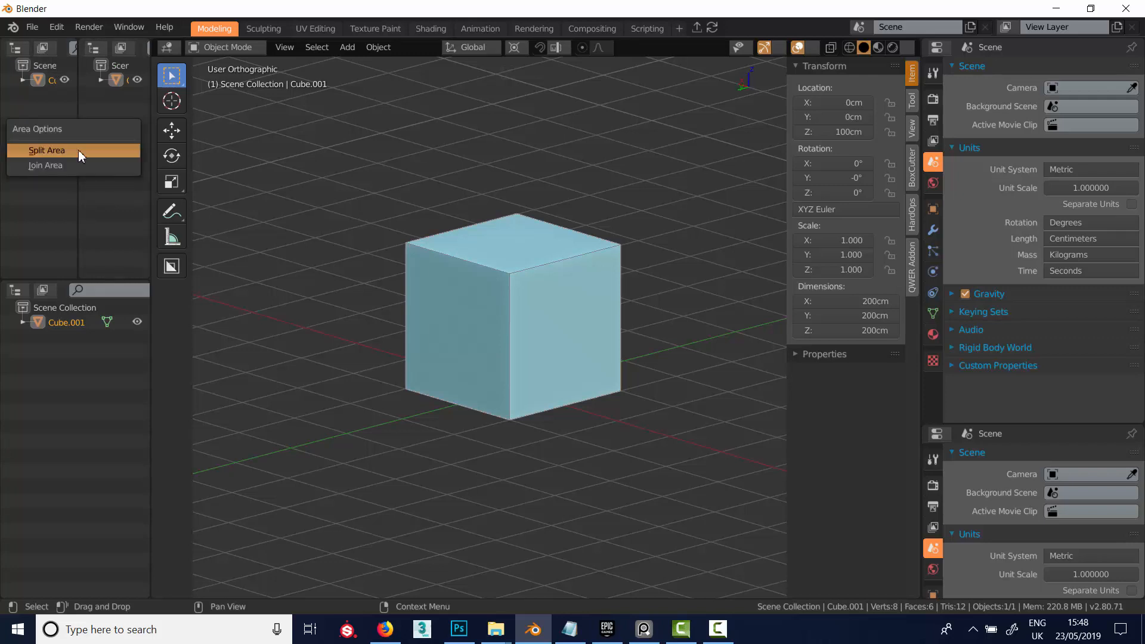
{"action": "left_click", "coordinate": [46, 151]}
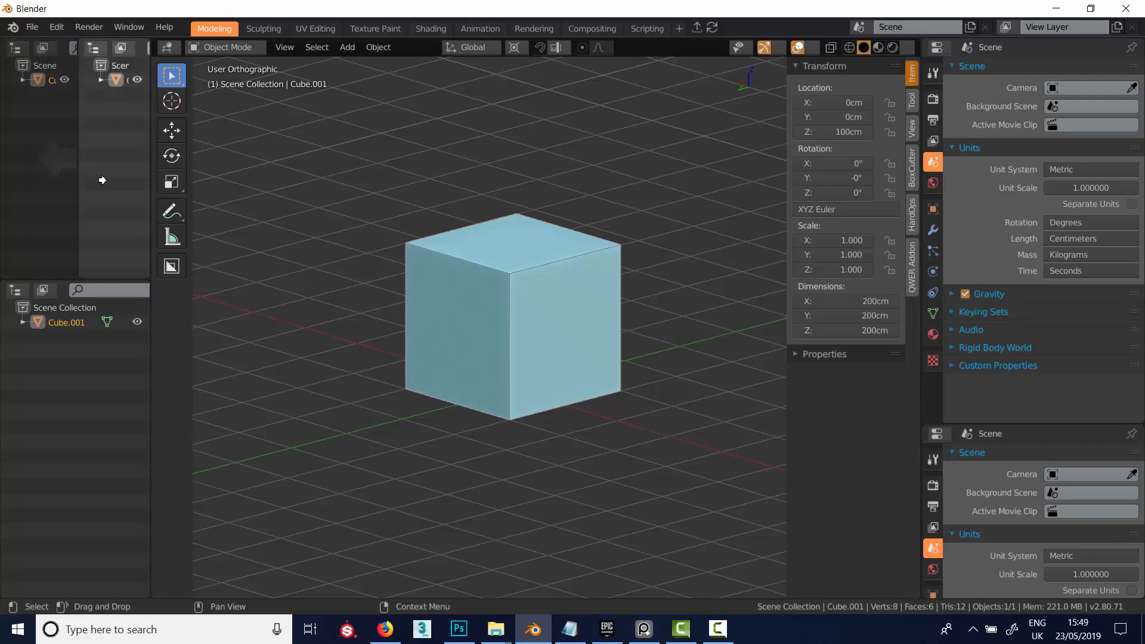
{"action": "mouse_move", "coordinate": [46, 157]}
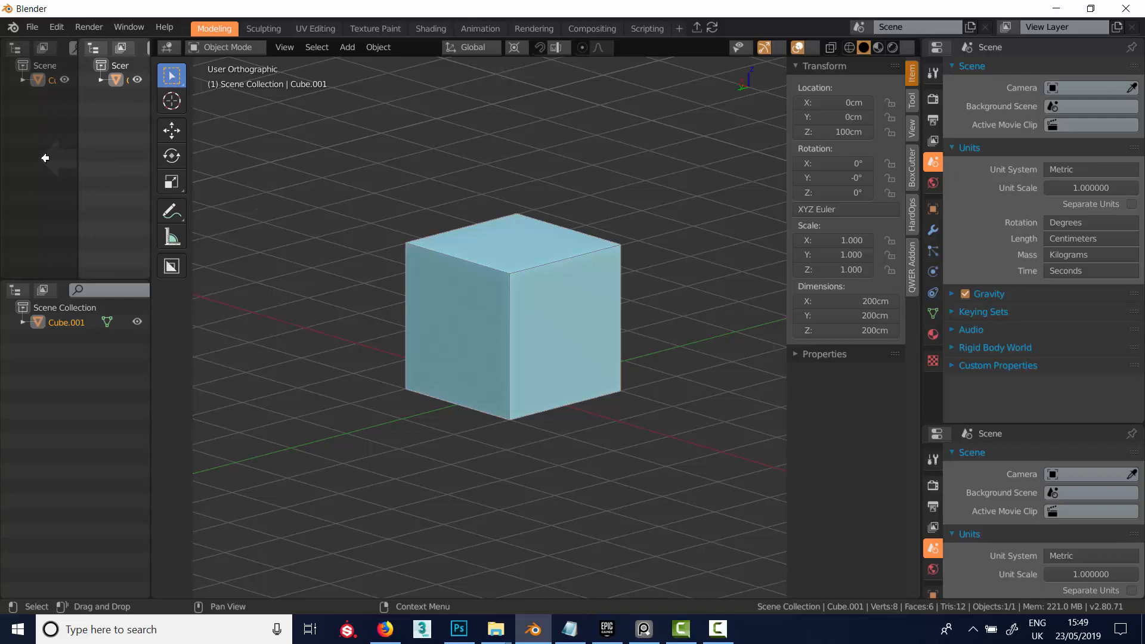
{"action": "mouse_move", "coordinate": [49, 157]}
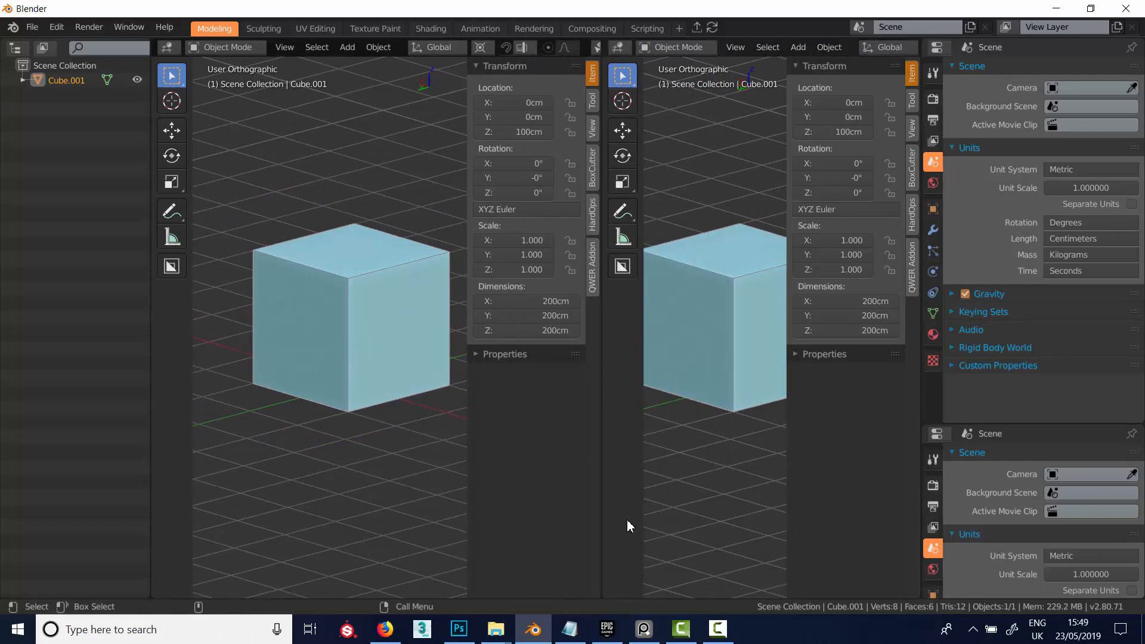
{"action": "mouse_move", "coordinate": [149, 594]}
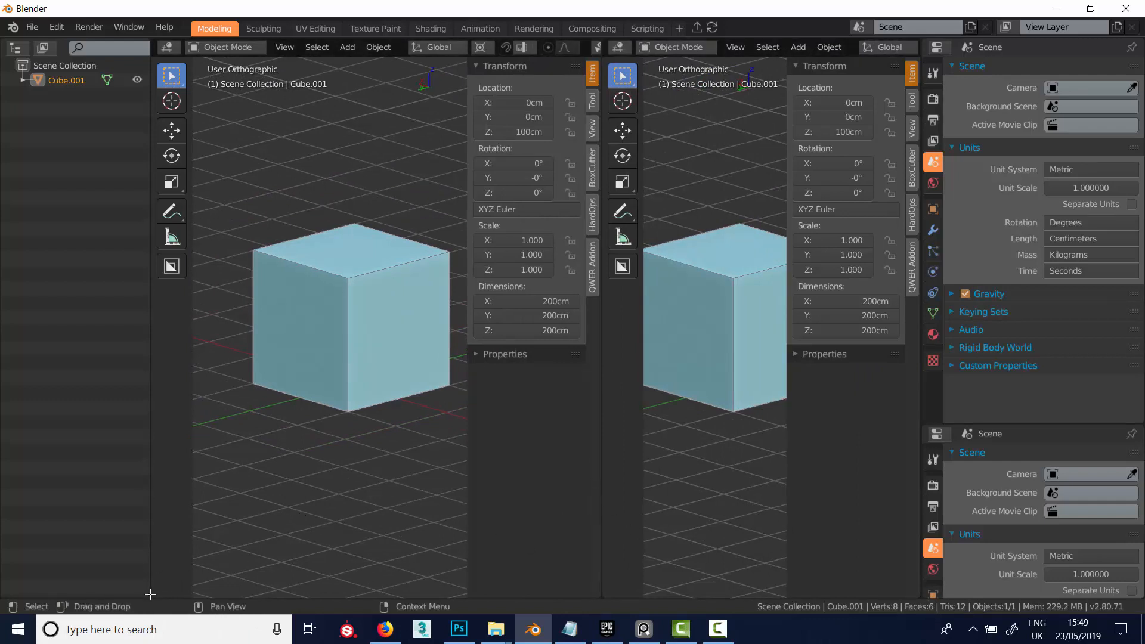
{"action": "mouse_move", "coordinate": [603, 452]}
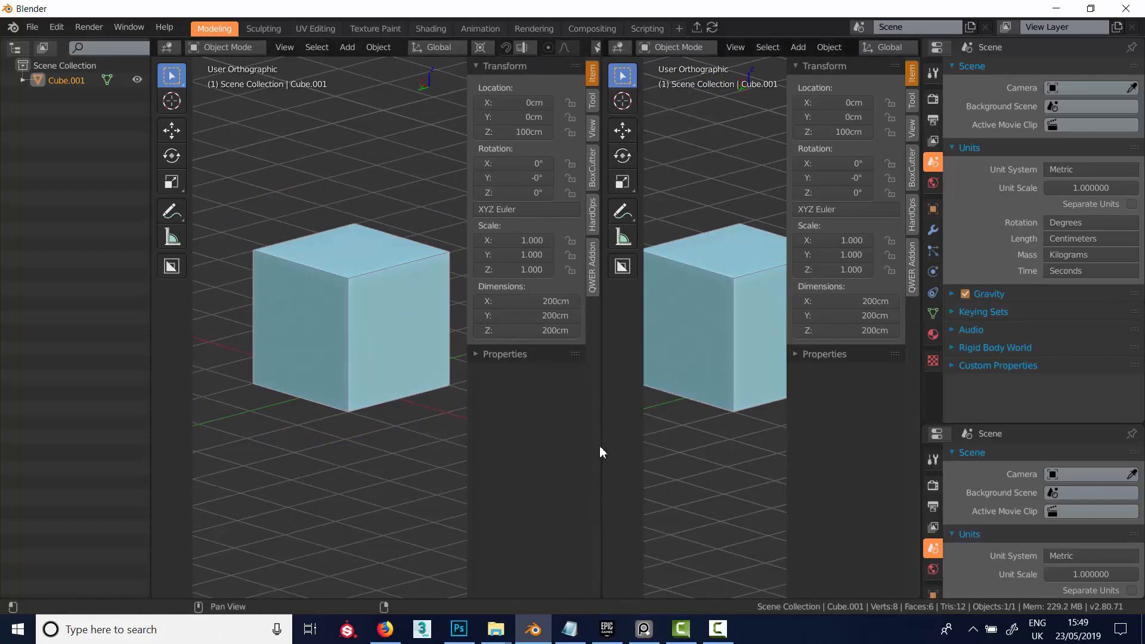
{"action": "right_click", "coordinate": [599, 452]}
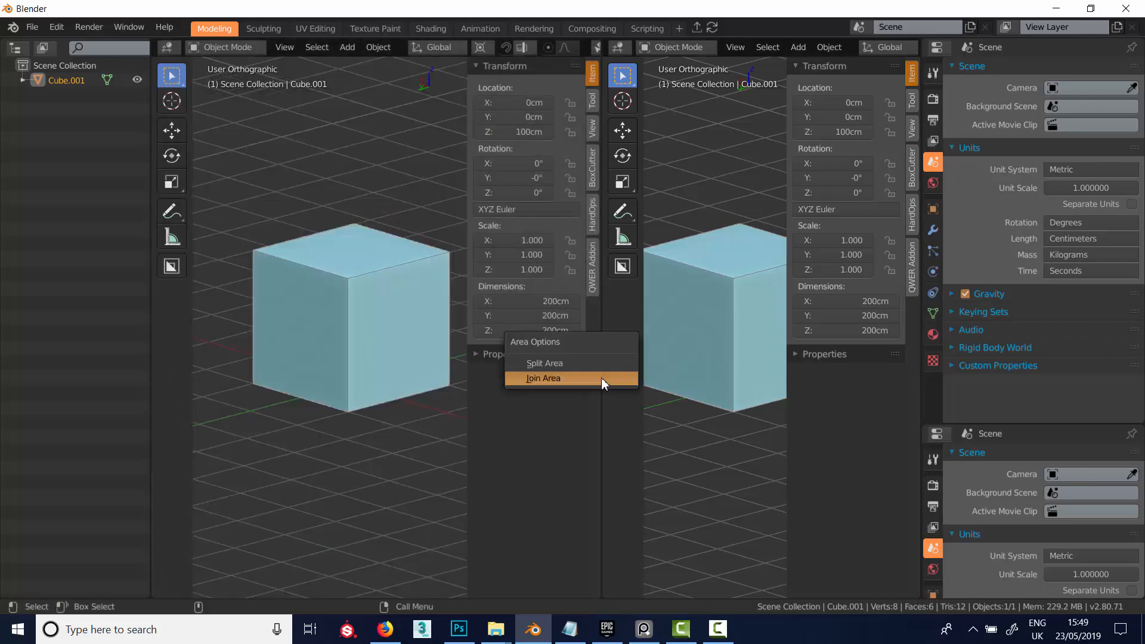
{"action": "mouse_move", "coordinate": [544, 378]}
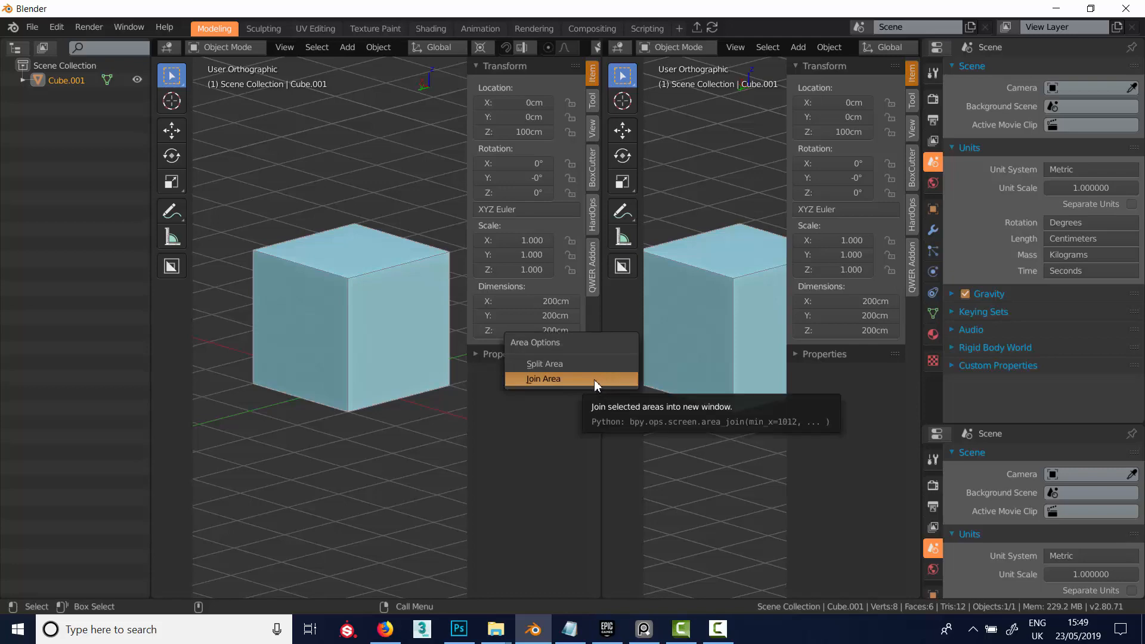
{"action": "left_click", "coordinate": [544, 378]}
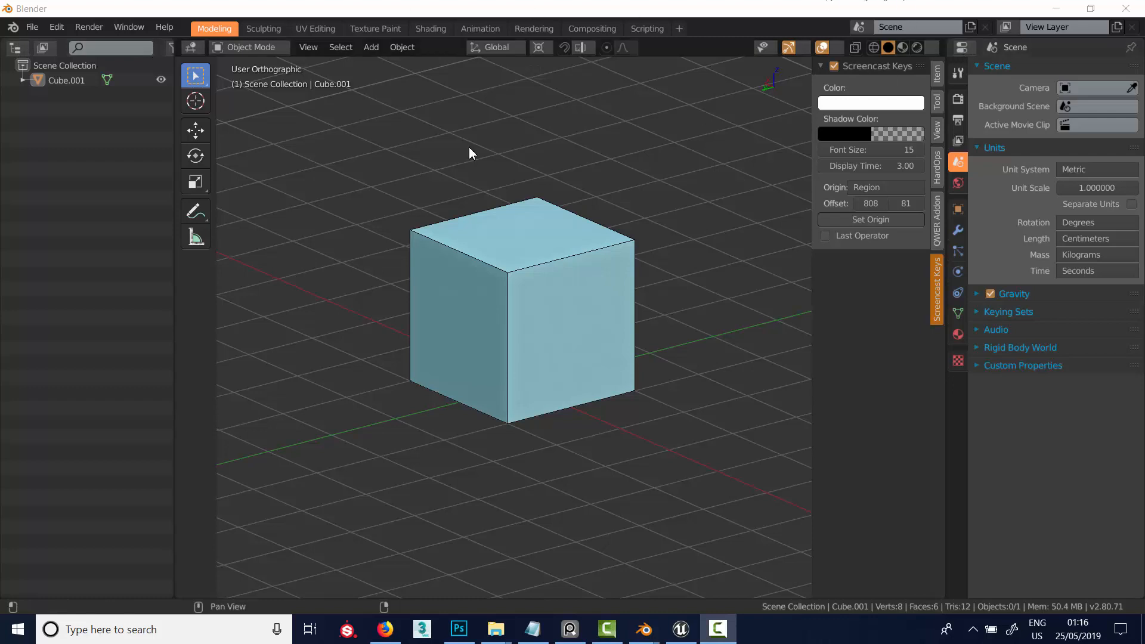
{"action": "left_click", "coordinate": [192, 46]}
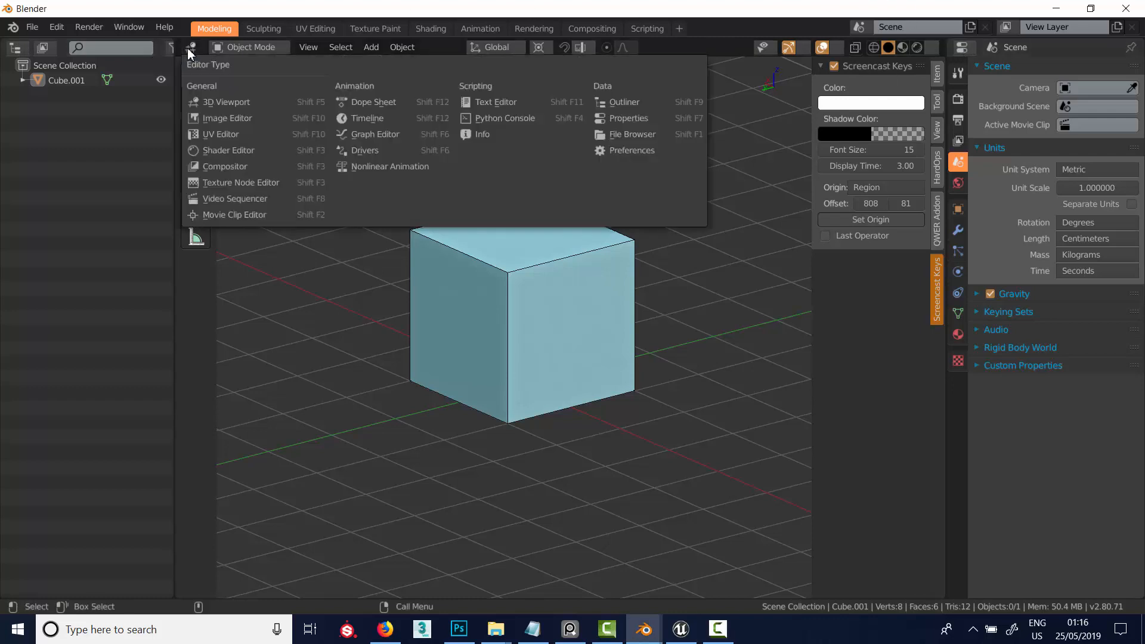
{"action": "left_click", "coordinate": [226, 117]}
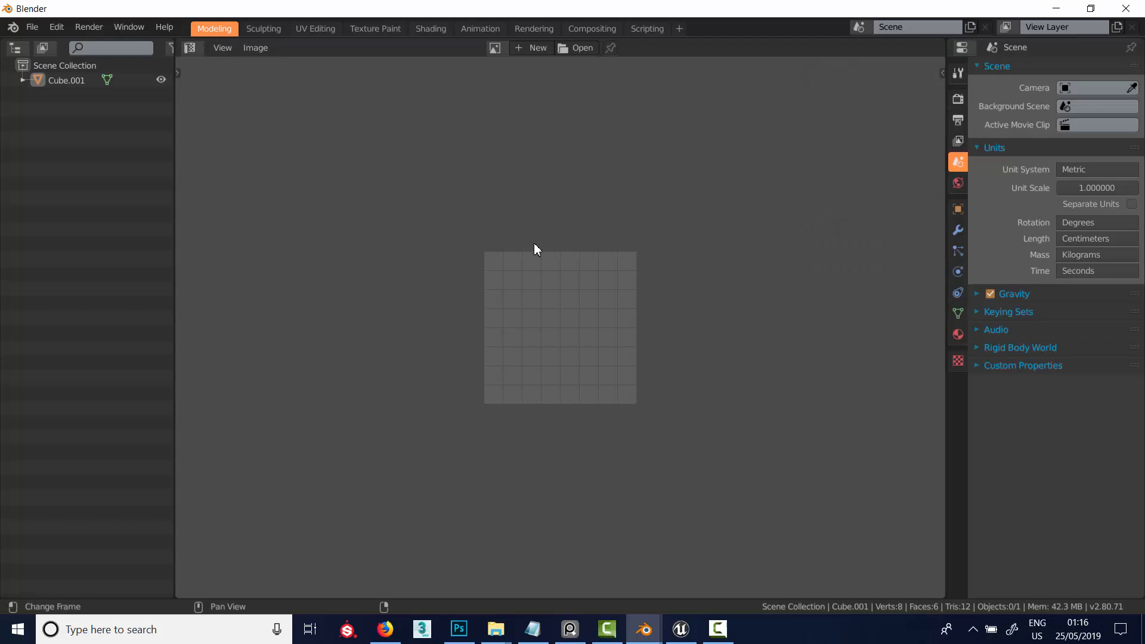
{"action": "left_click", "coordinate": [16, 48]}
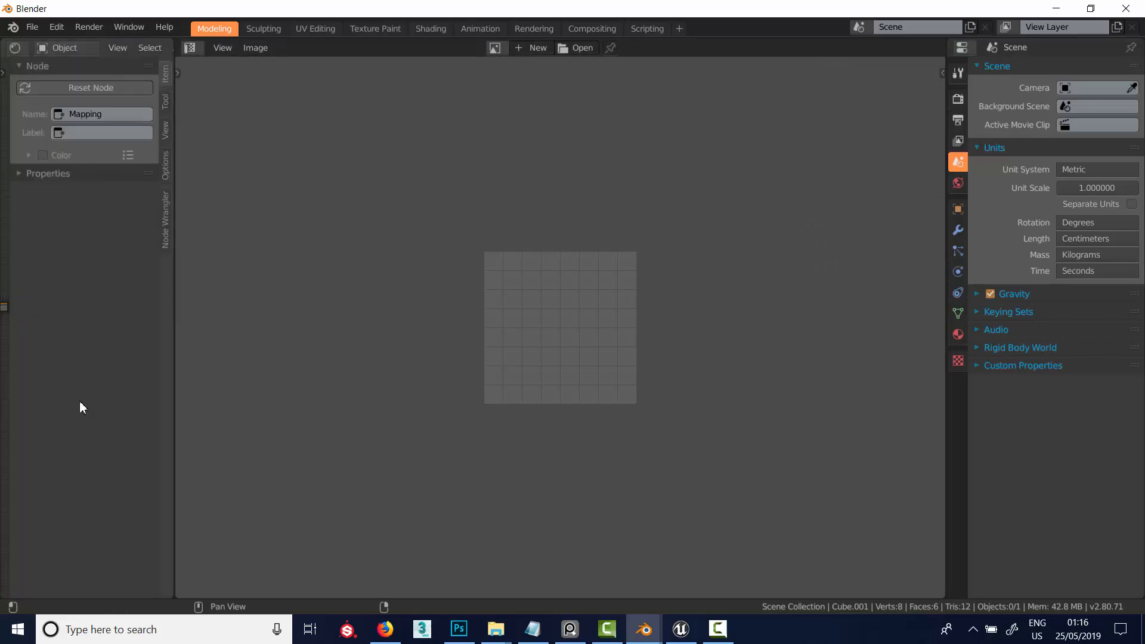
{"action": "left_click_drag", "start_coordinate": [173, 292], "coordinate": [186, 292]}
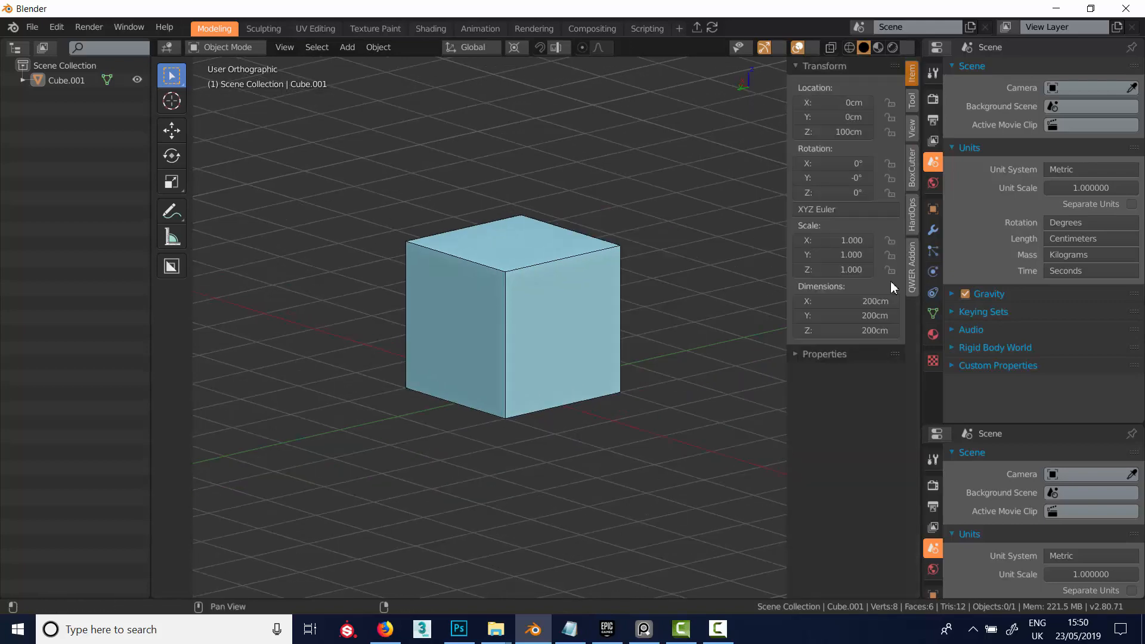
{"action": "left_click", "coordinate": [315, 28]}
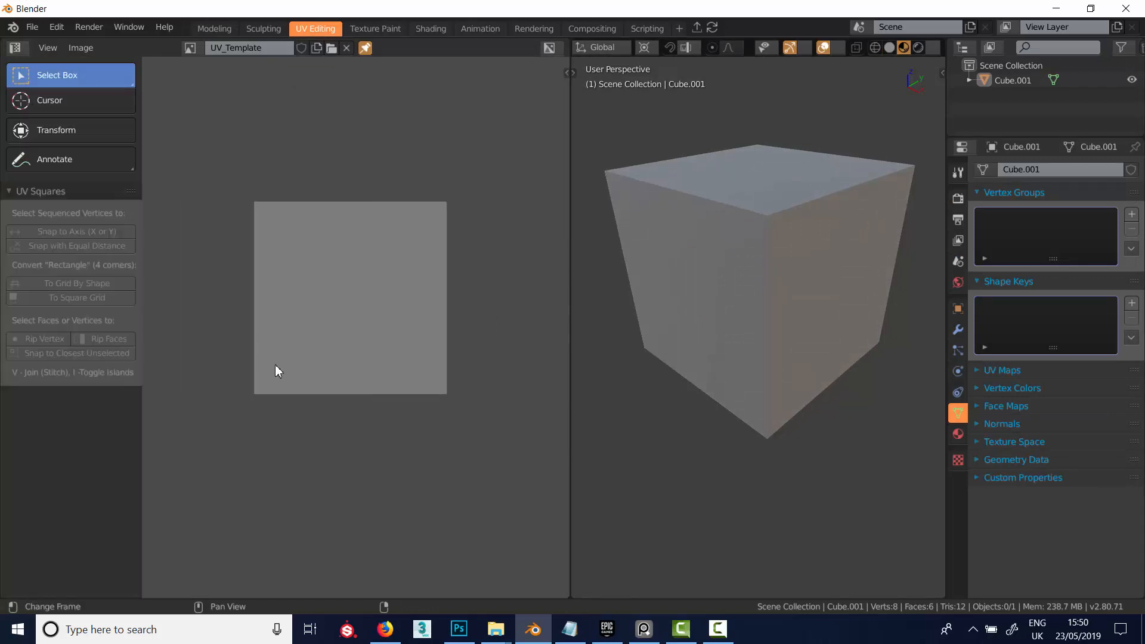
{"action": "left_click", "coordinate": [215, 29]}
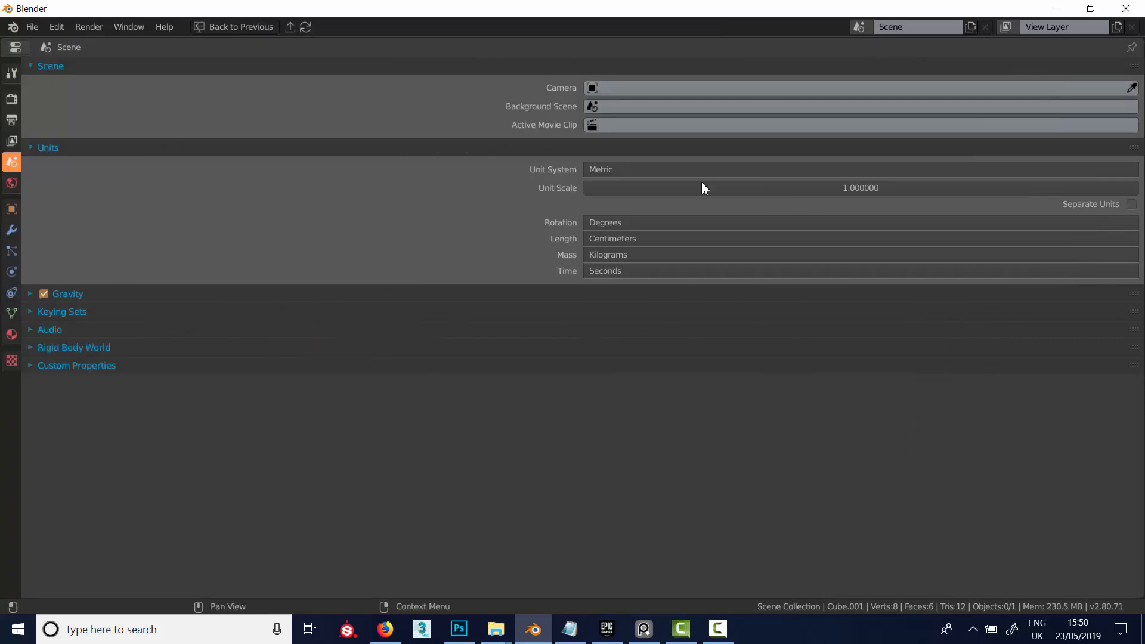
{"action": "left_click", "coordinate": [234, 26]}
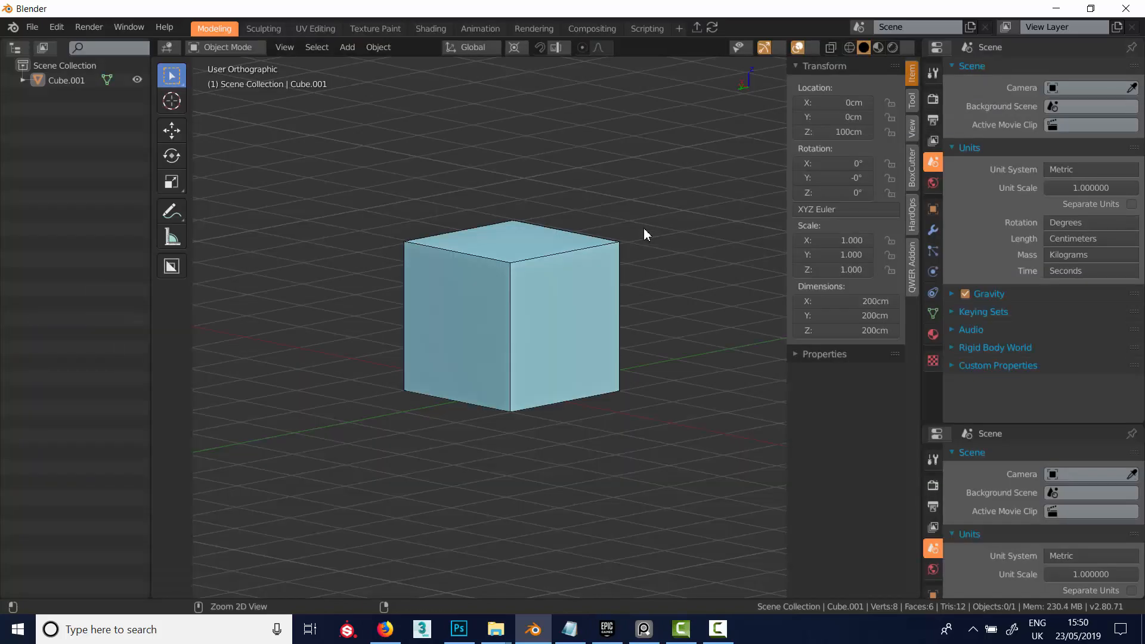
{"action": "mouse_move", "coordinate": [385, 335]}
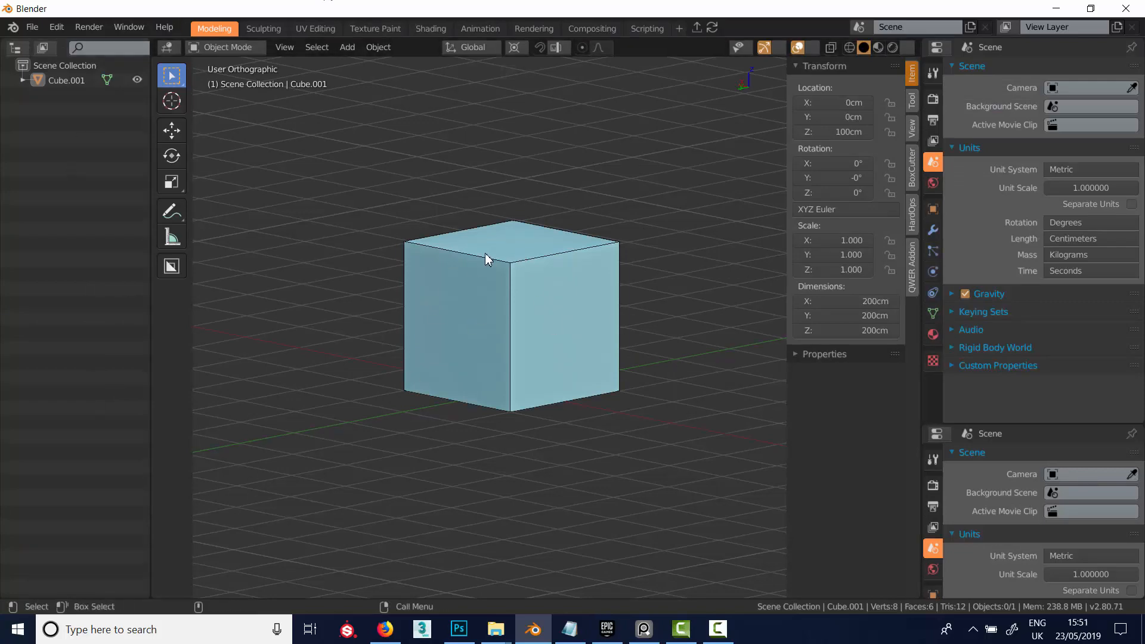
{"action": "left_click", "coordinate": [429, 28]}
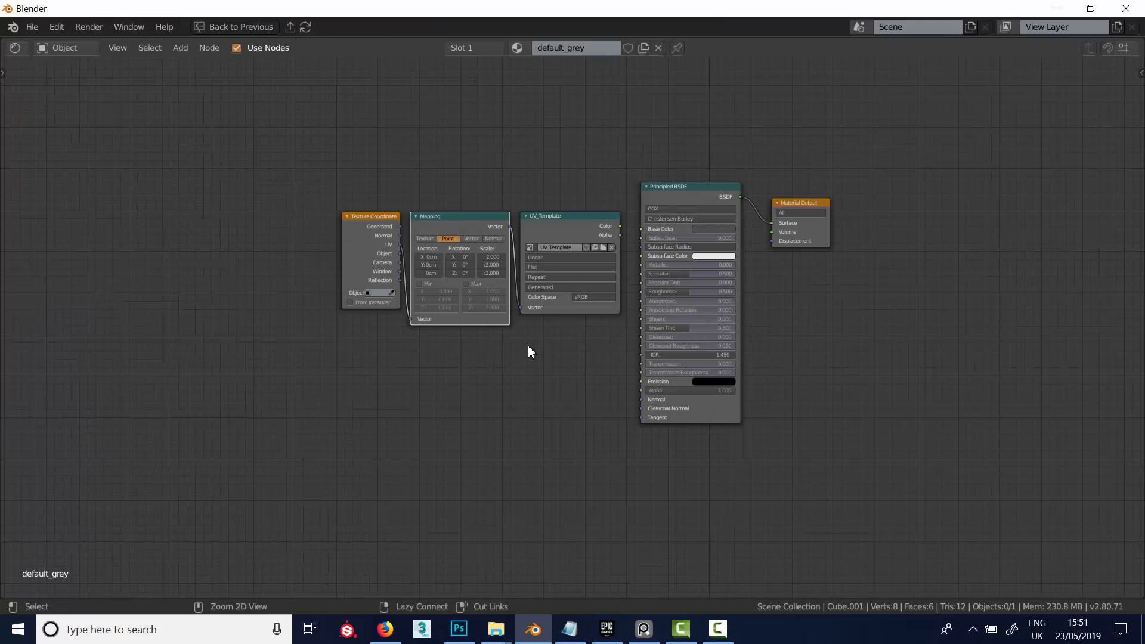
{"action": "left_click", "coordinate": [430, 29]}
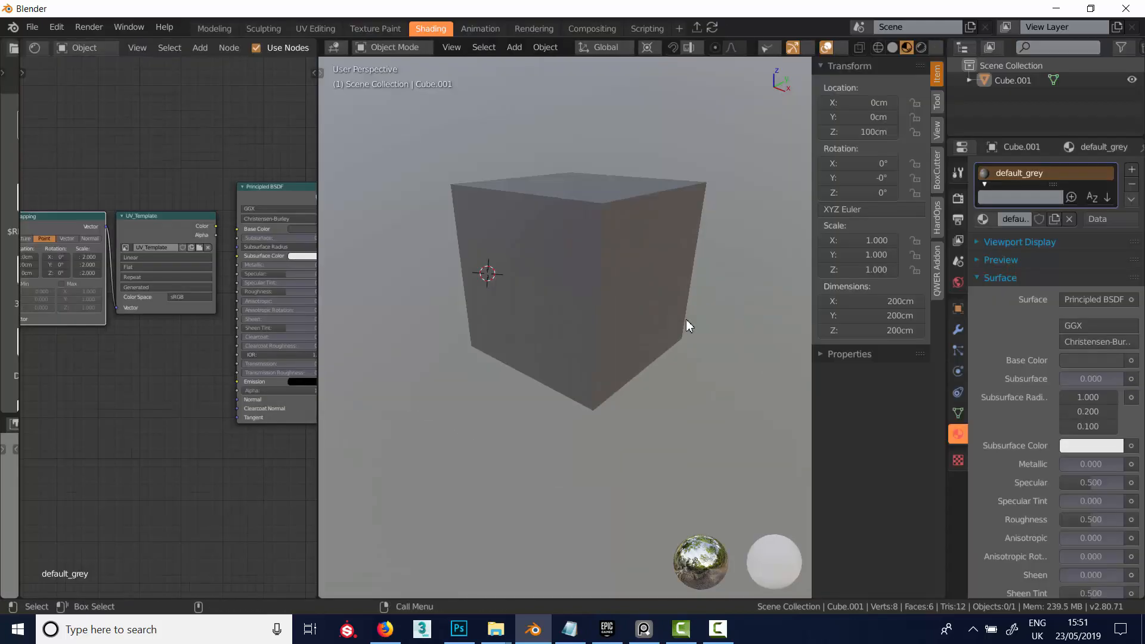
{"action": "left_click", "coordinate": [214, 28]}
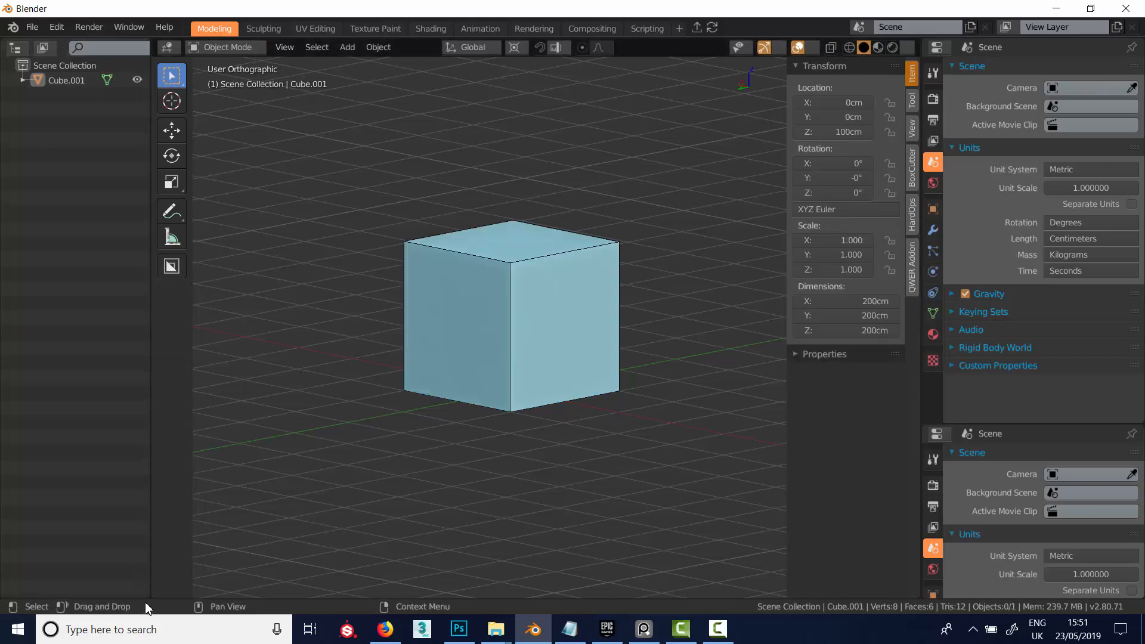
{"action": "mouse_move", "coordinate": [153, 596]}
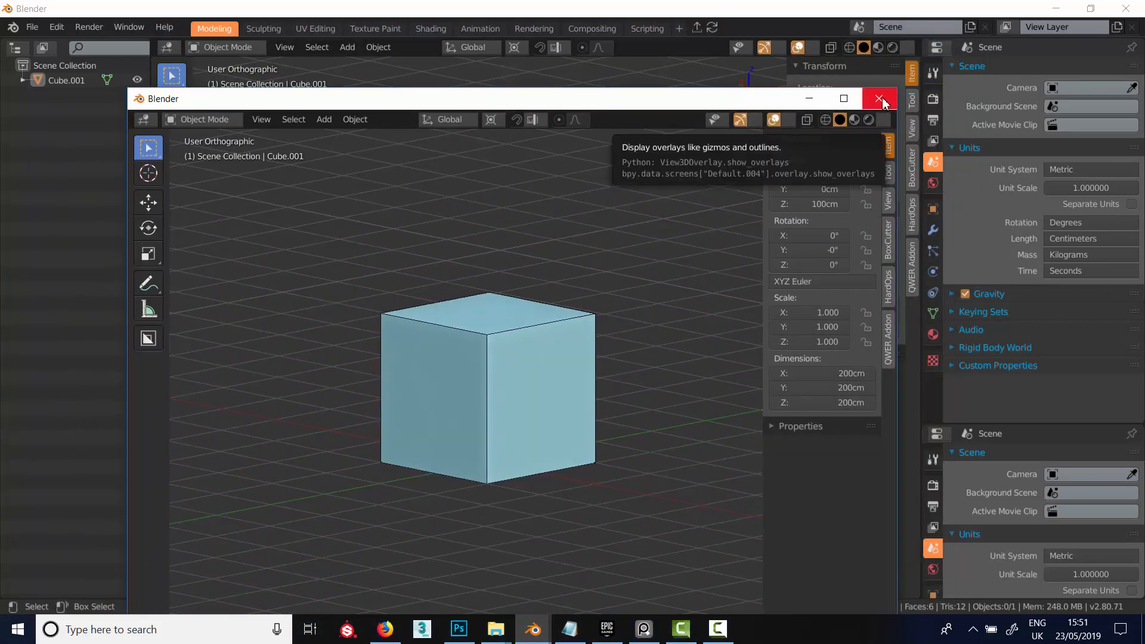
{"action": "left_click", "coordinate": [129, 27]}
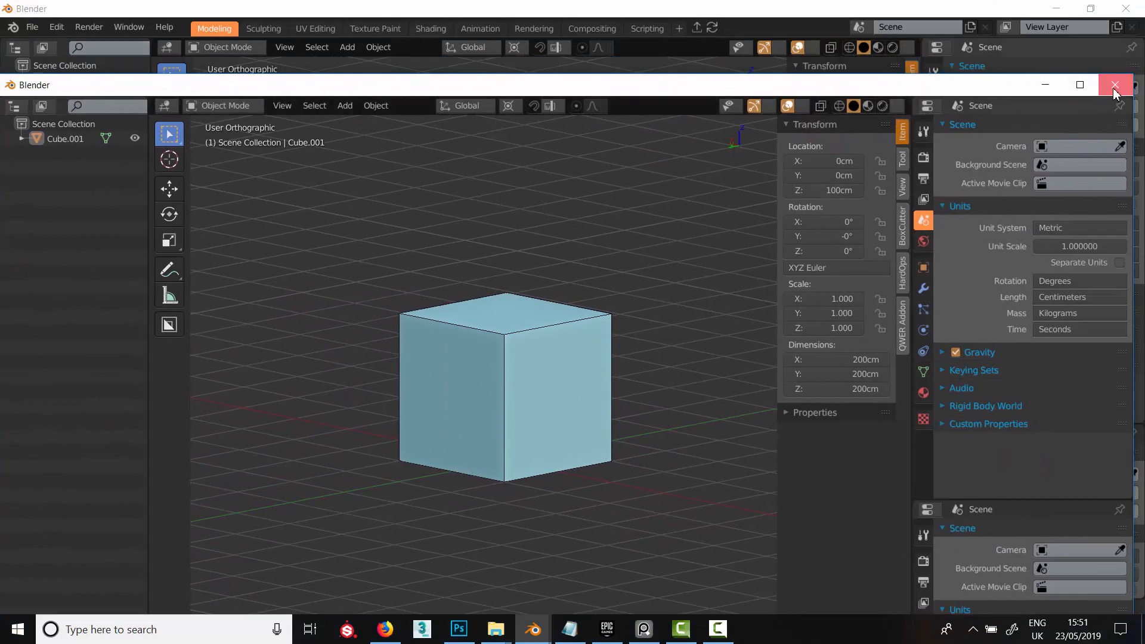
{"action": "left_click", "coordinate": [1114, 84]}
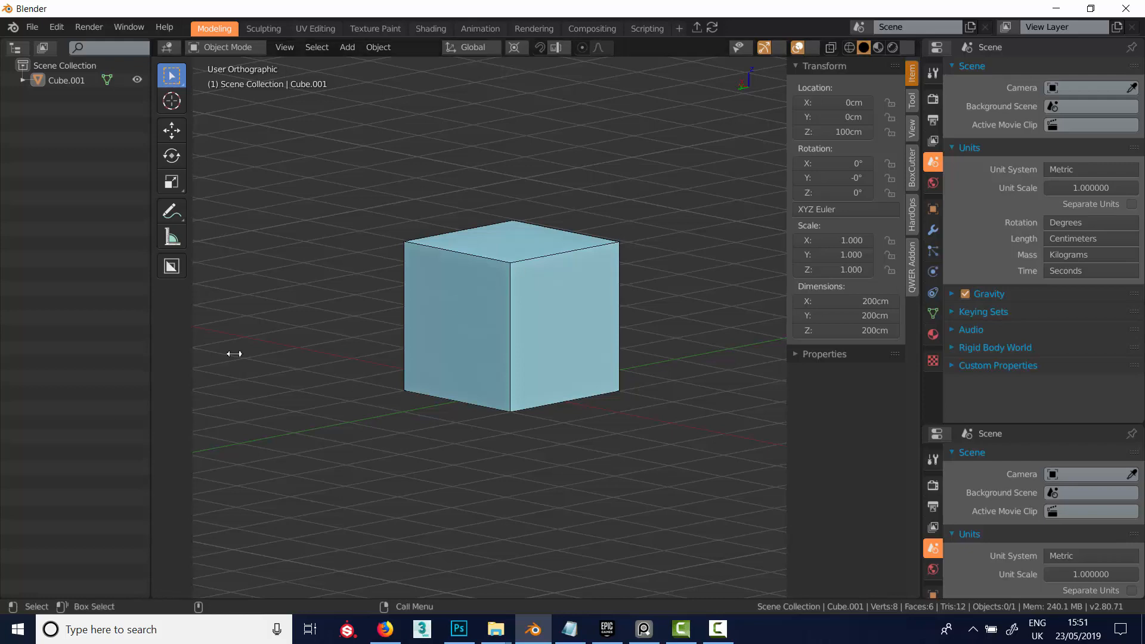
{"action": "mouse_move", "coordinate": [472, 407]}
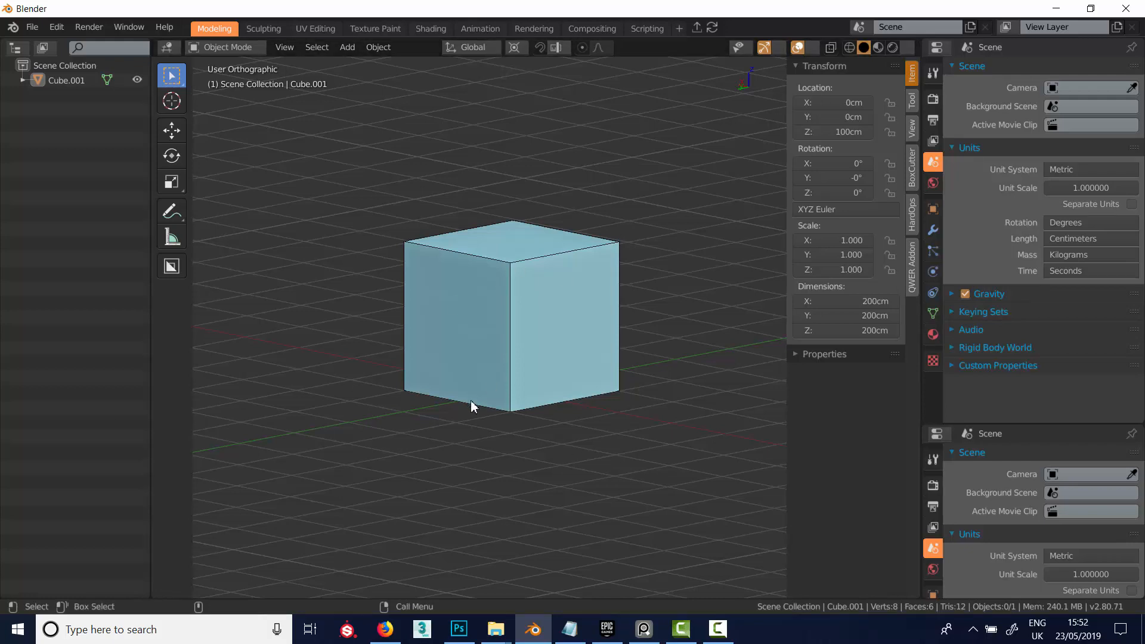
{"action": "mouse_move", "coordinate": [459, 245]}
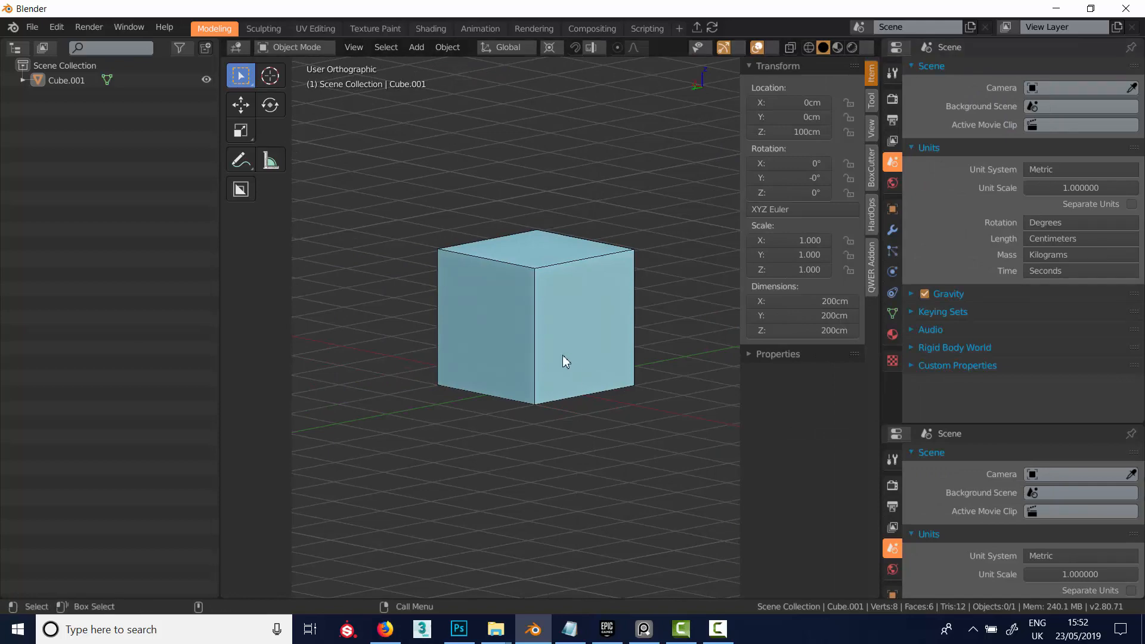
{"action": "mouse_move", "coordinate": [527, 387]}
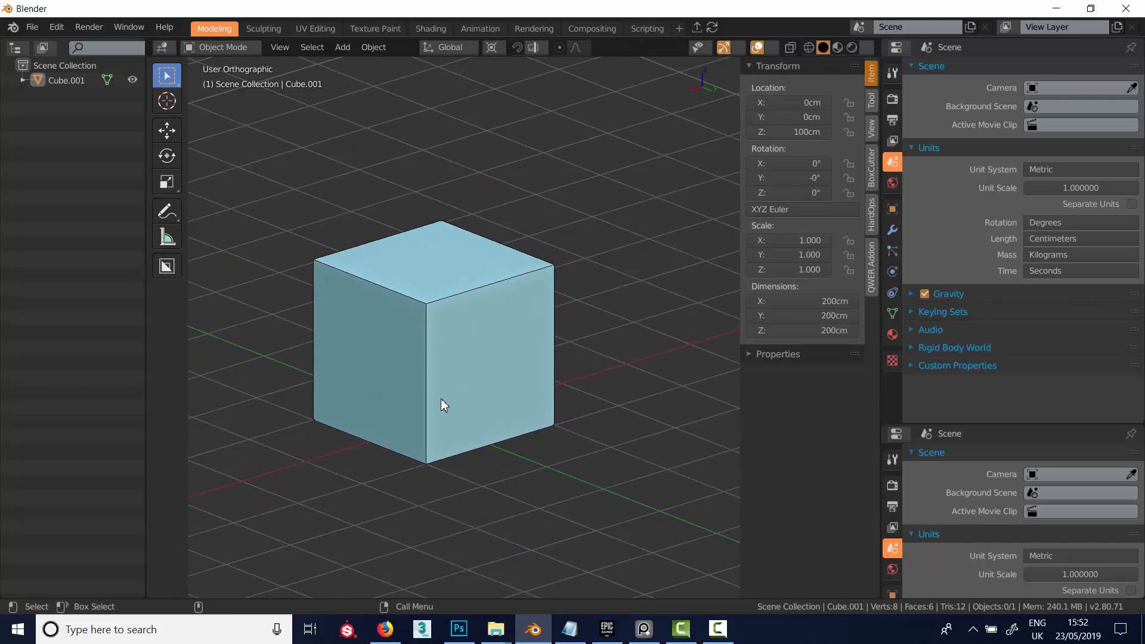
{"action": "mouse_move", "coordinate": [468, 380]}
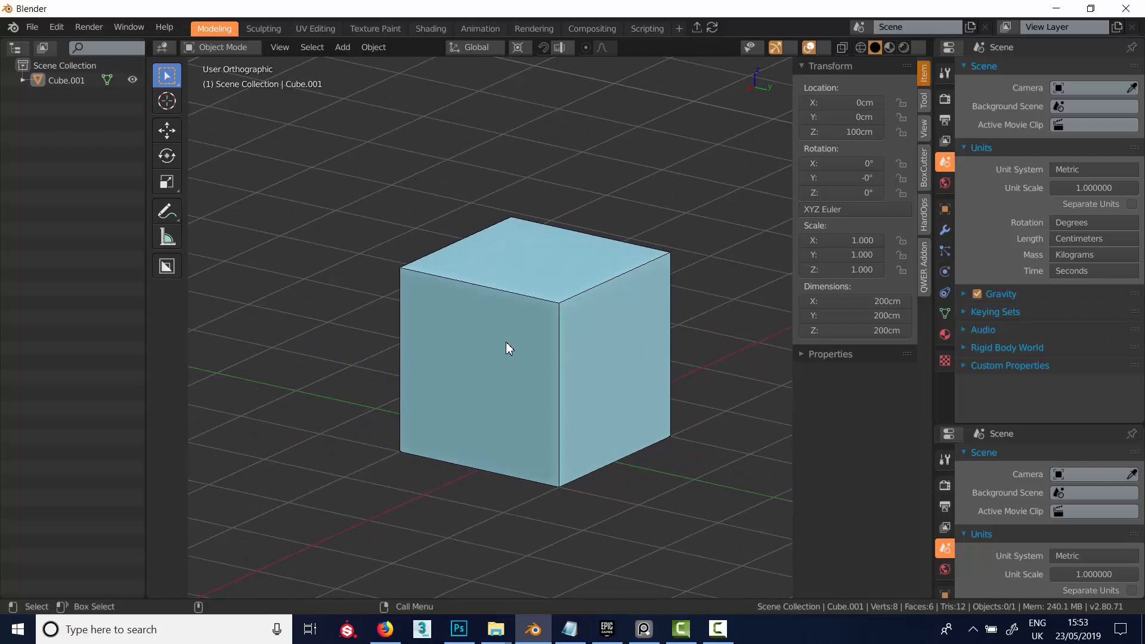
{"action": "mouse_move", "coordinate": [501, 346]}
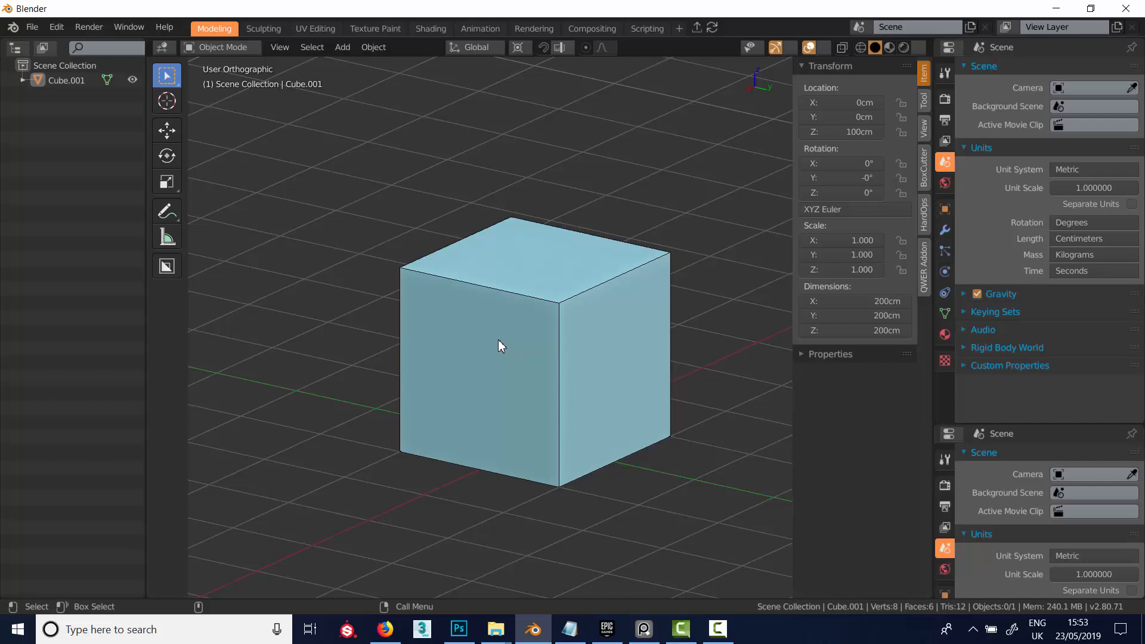
- Check the Window menu, cycle through Sculpting and Shading, and return to Modeling
{"action": "left_click", "coordinate": [129, 27]}
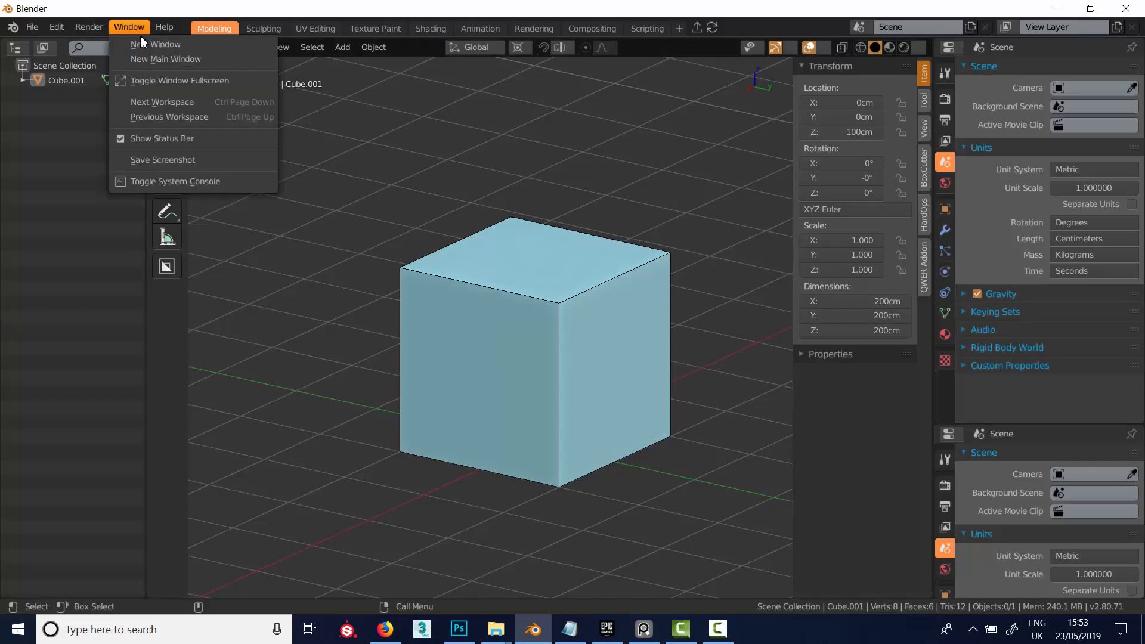
{"action": "mouse_move", "coordinate": [163, 159]}
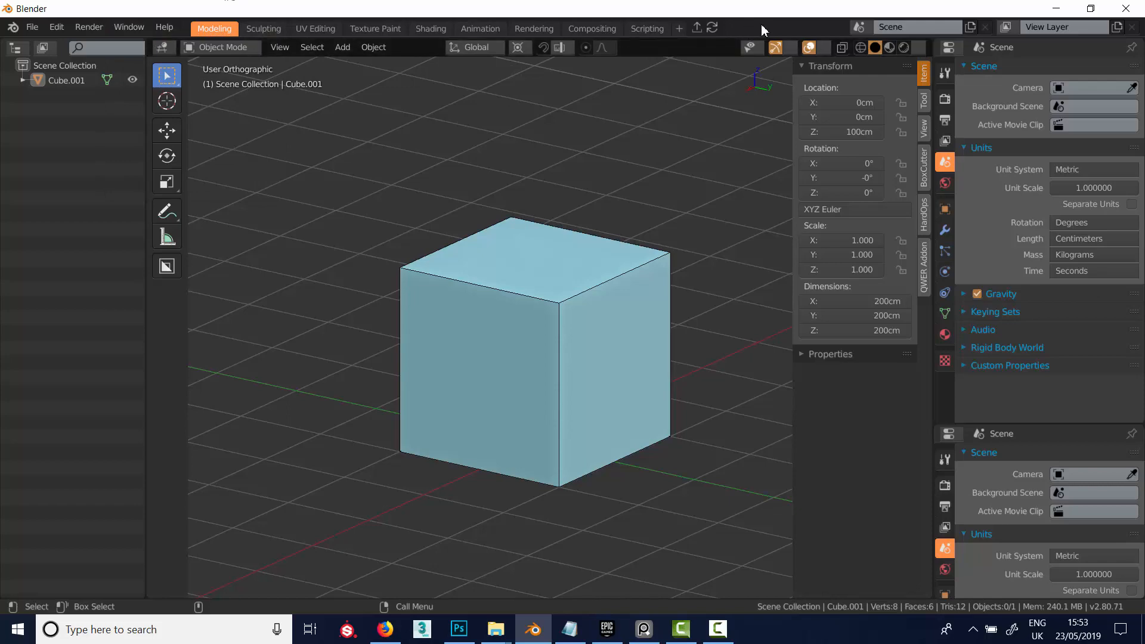
{"action": "left_click", "coordinate": [264, 28]}
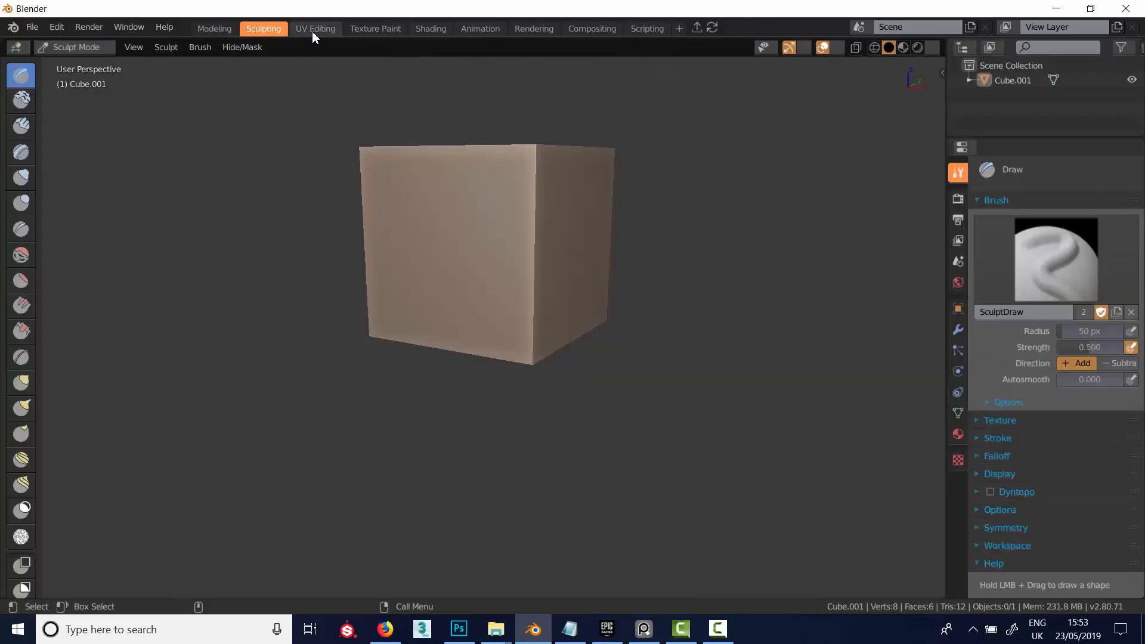
{"action": "left_click", "coordinate": [430, 29]}
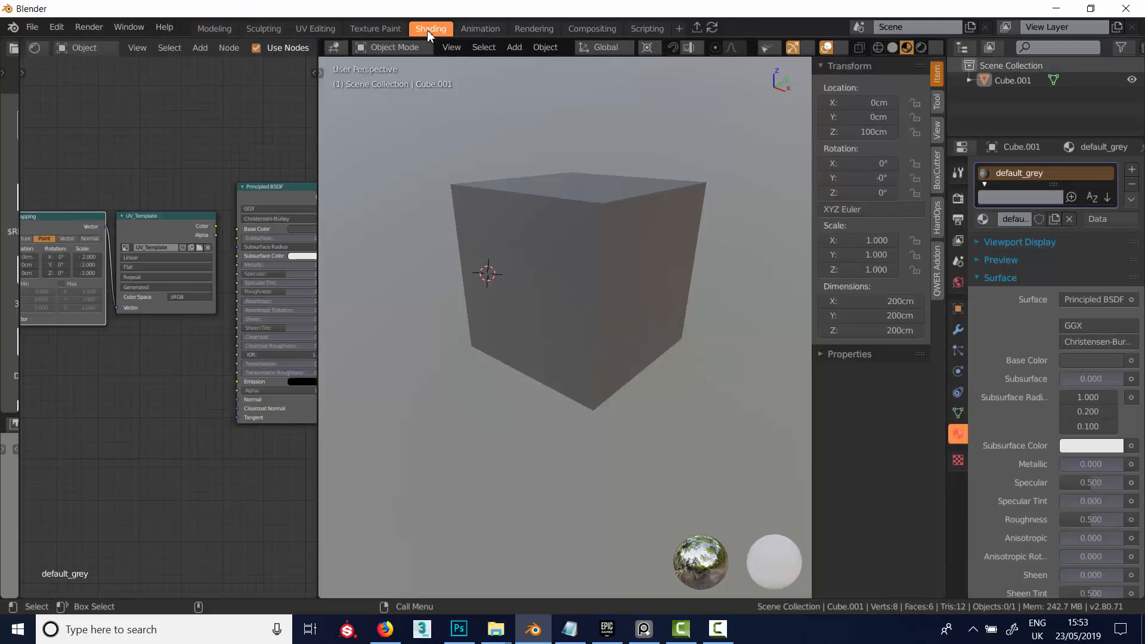
{"action": "left_click", "coordinate": [214, 29]}
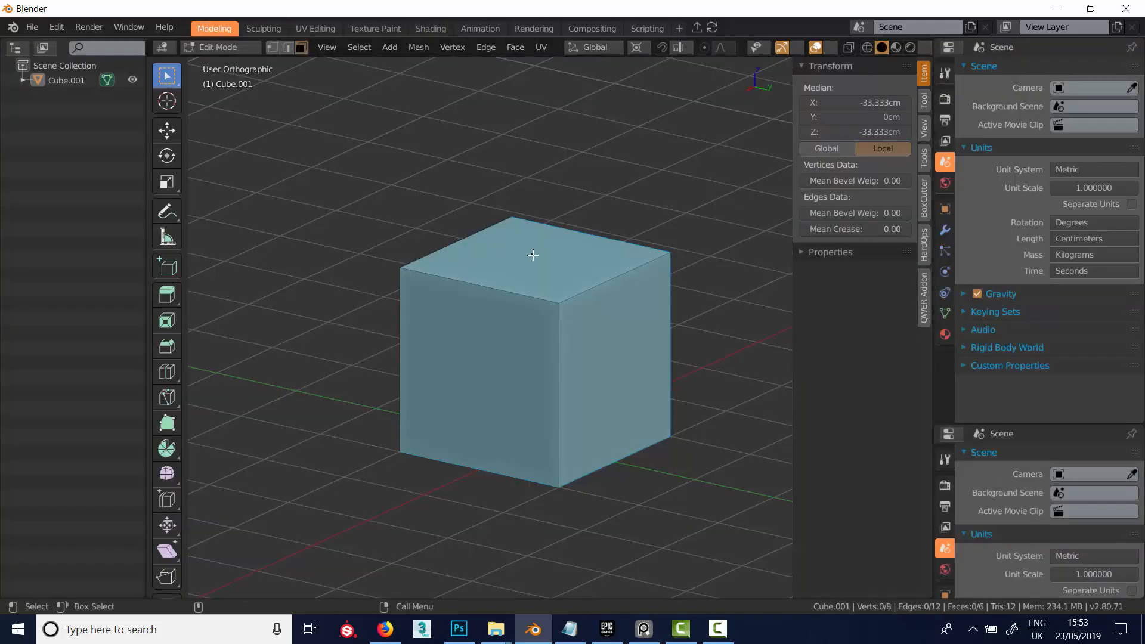